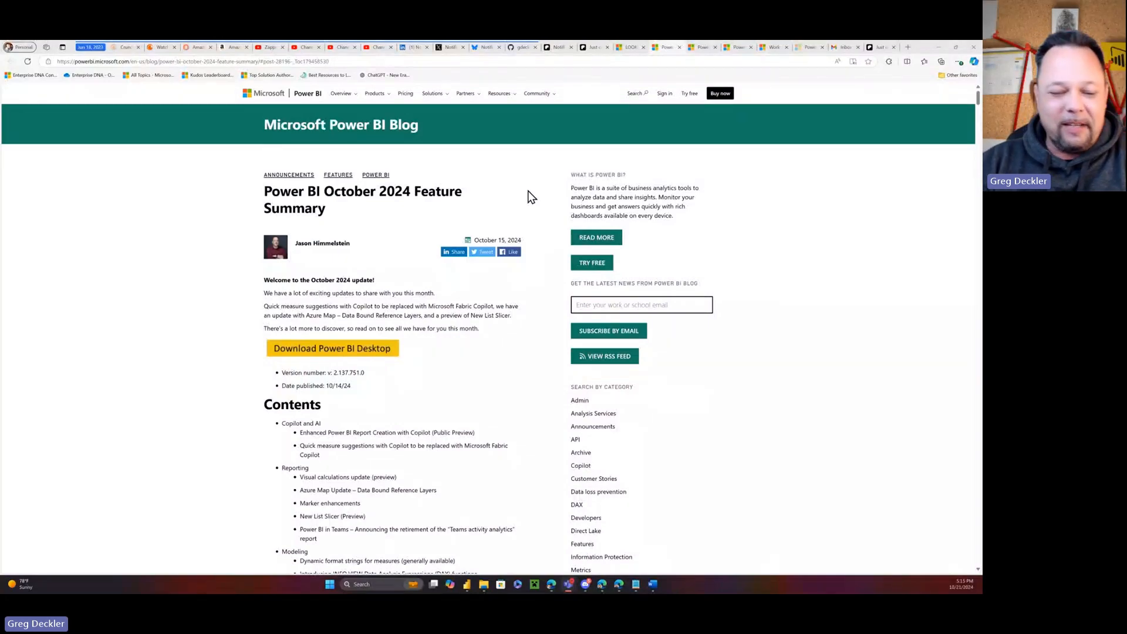
mouse_move(540, 174)
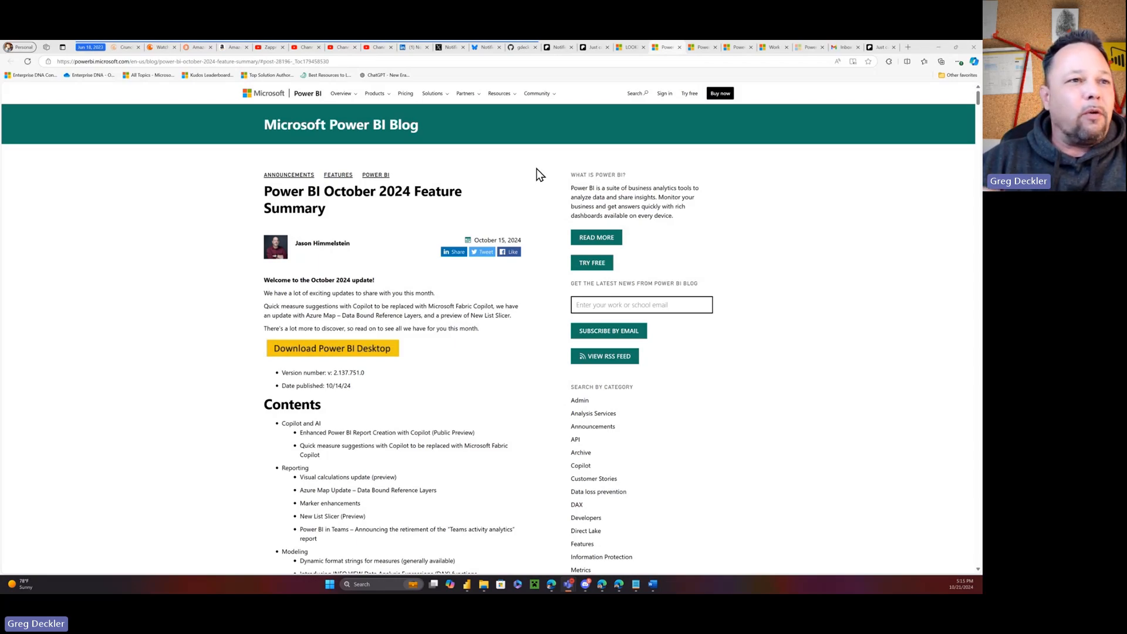
mouse_move(560, 169)
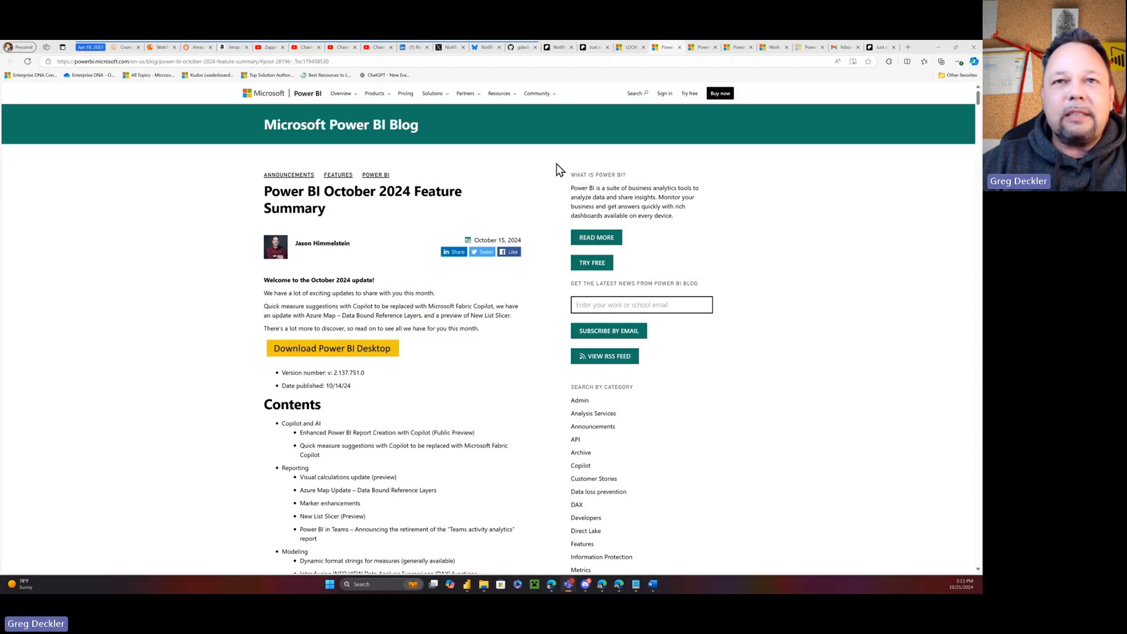
mouse_move(536, 236)
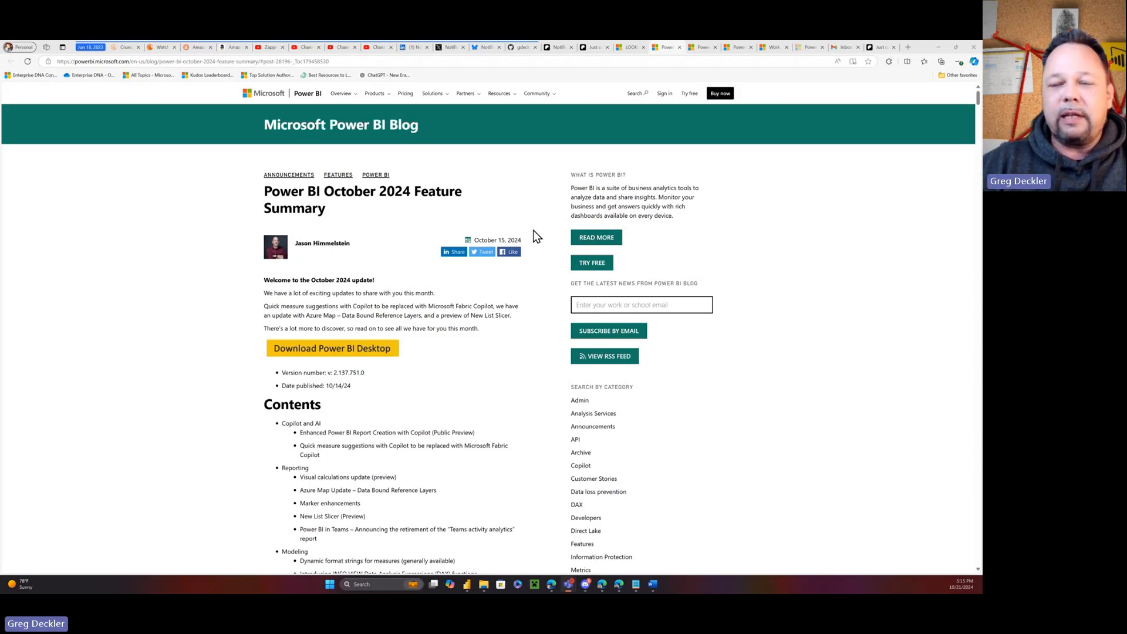
mouse_move(546, 241)
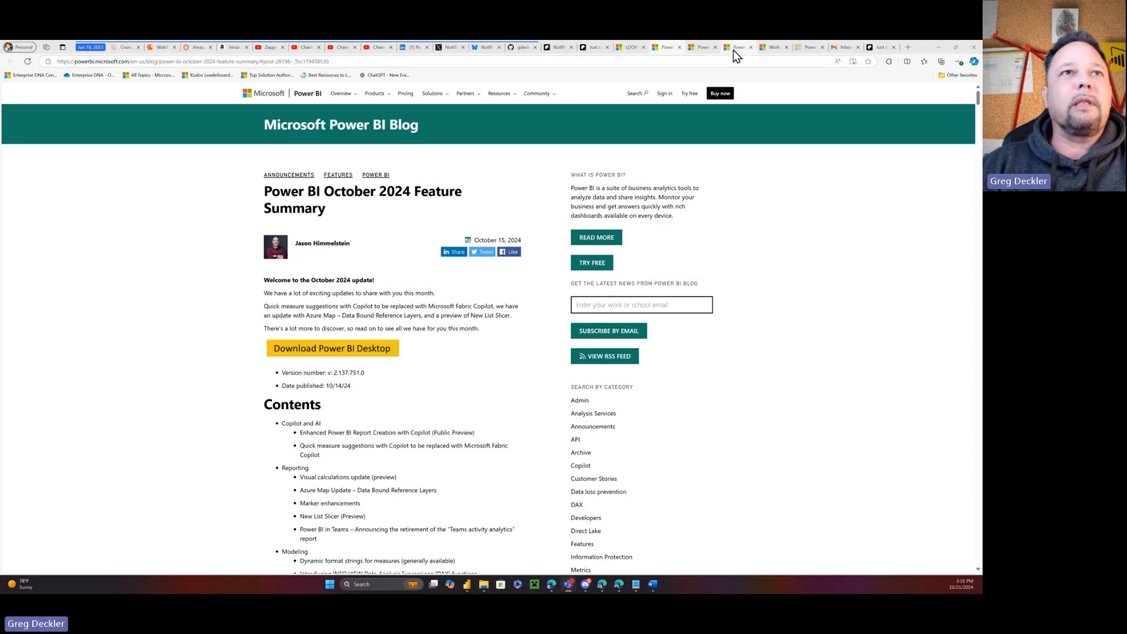
Step: Scroll the October 2024 feature summary down to the INFO.VIEW DAX functions section
scroll(down, 3)
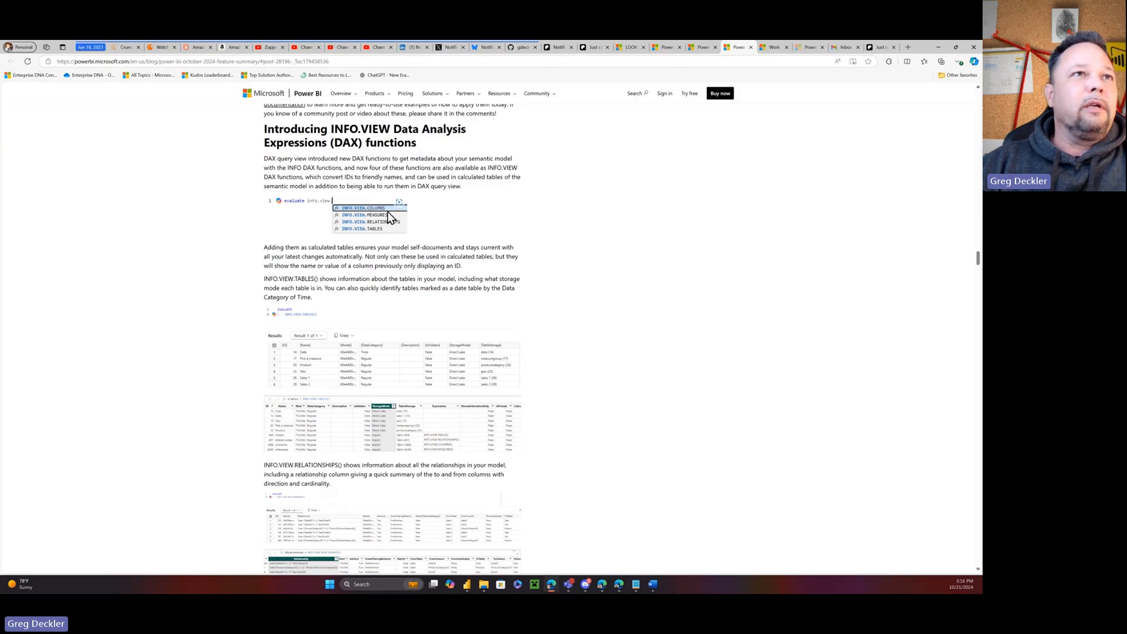
mouse_move(393, 226)
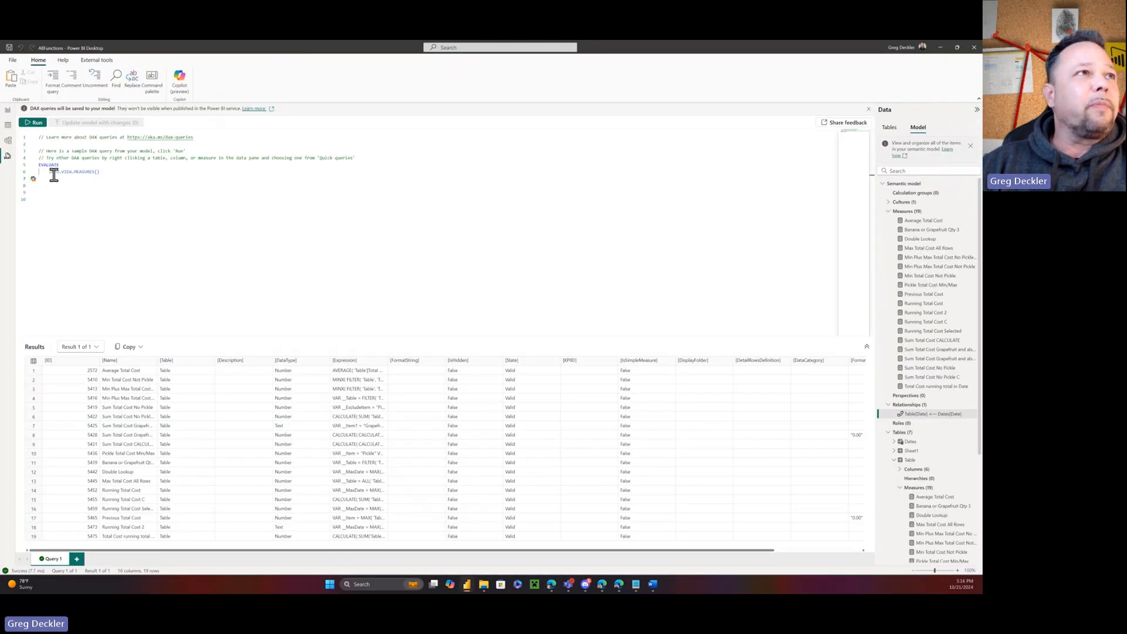
mouse_move(64, 173)
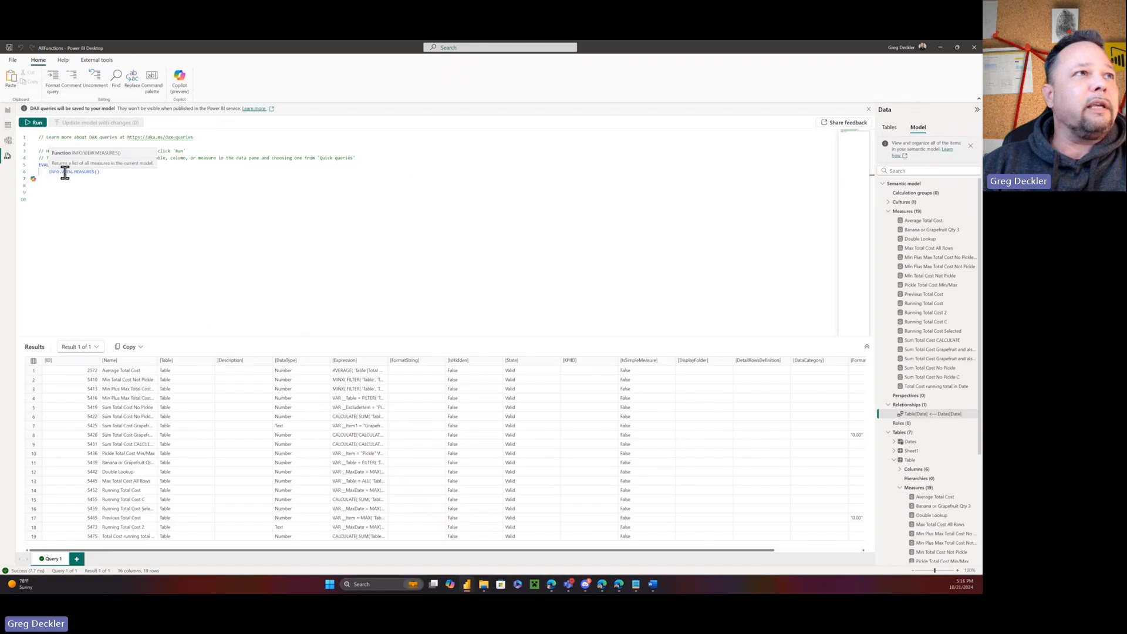
mouse_move(318, 166)
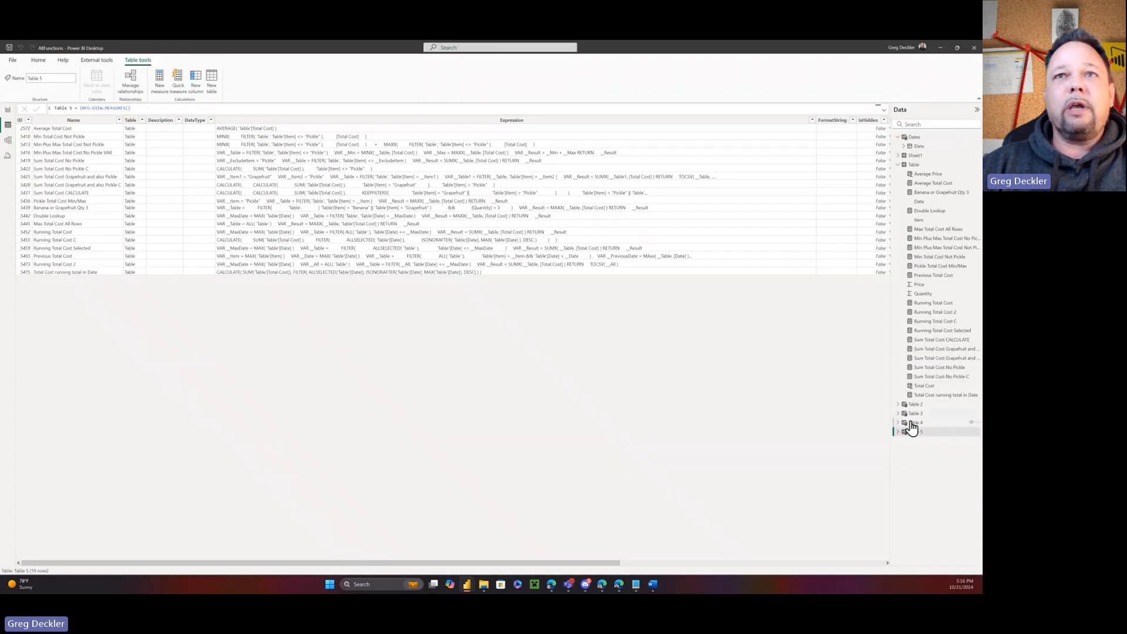
Step: Edit the DAX query's EVALUATE line to INFO.MEASURES()
click(917, 432)
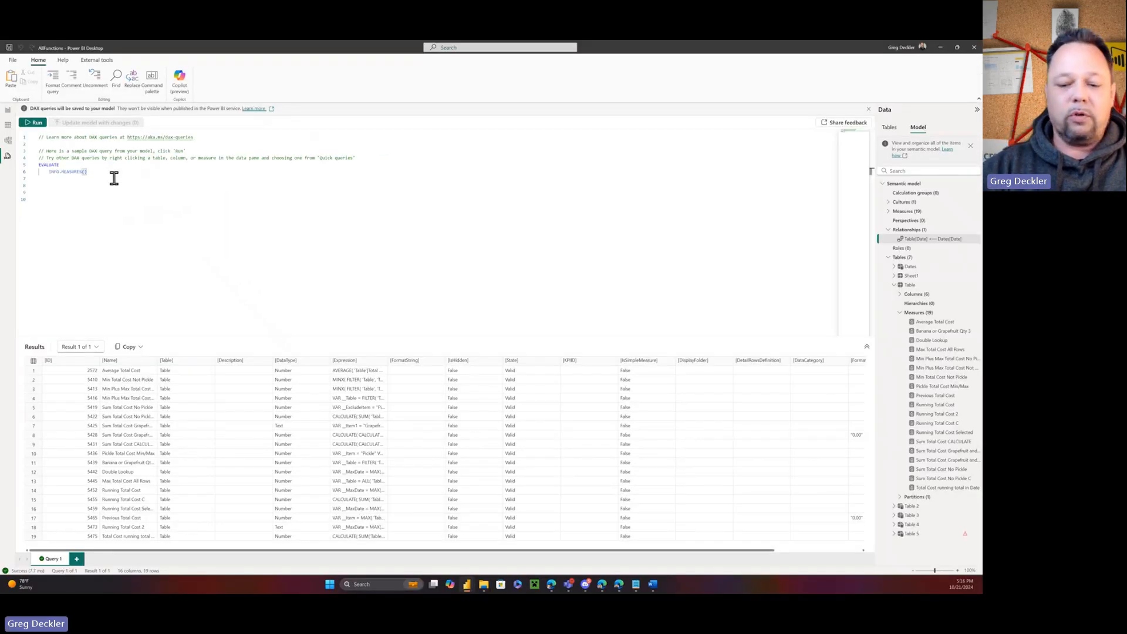
Step: Run the INFO.MEASURES() query, returning 19 measures across 16 metadata columns
click(33, 122)
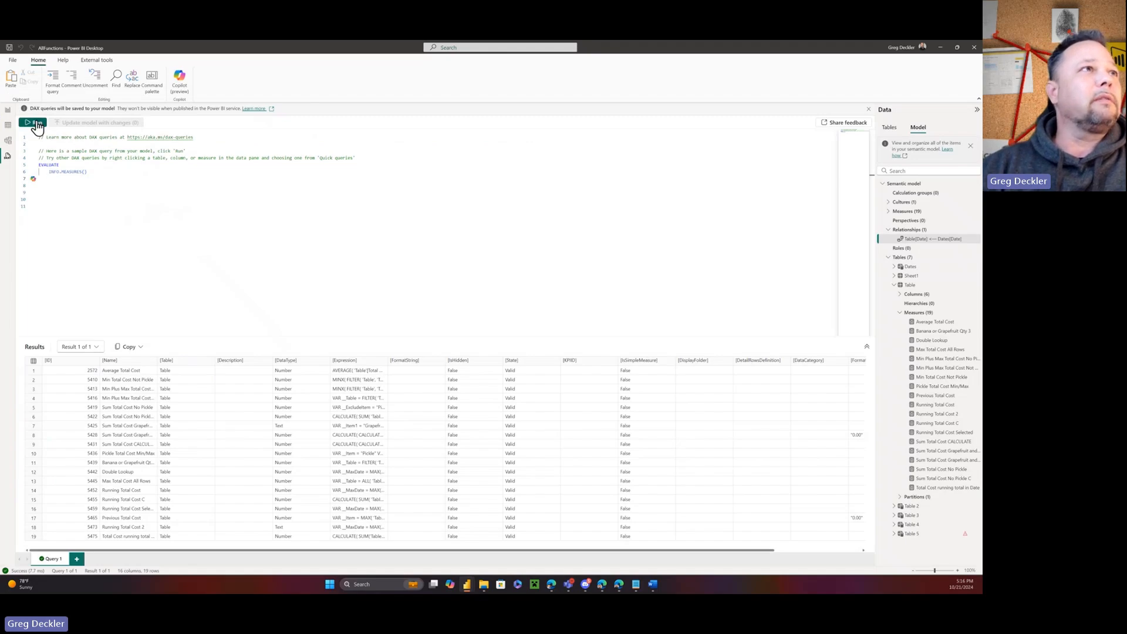
click(34, 121)
text(.VIEW)
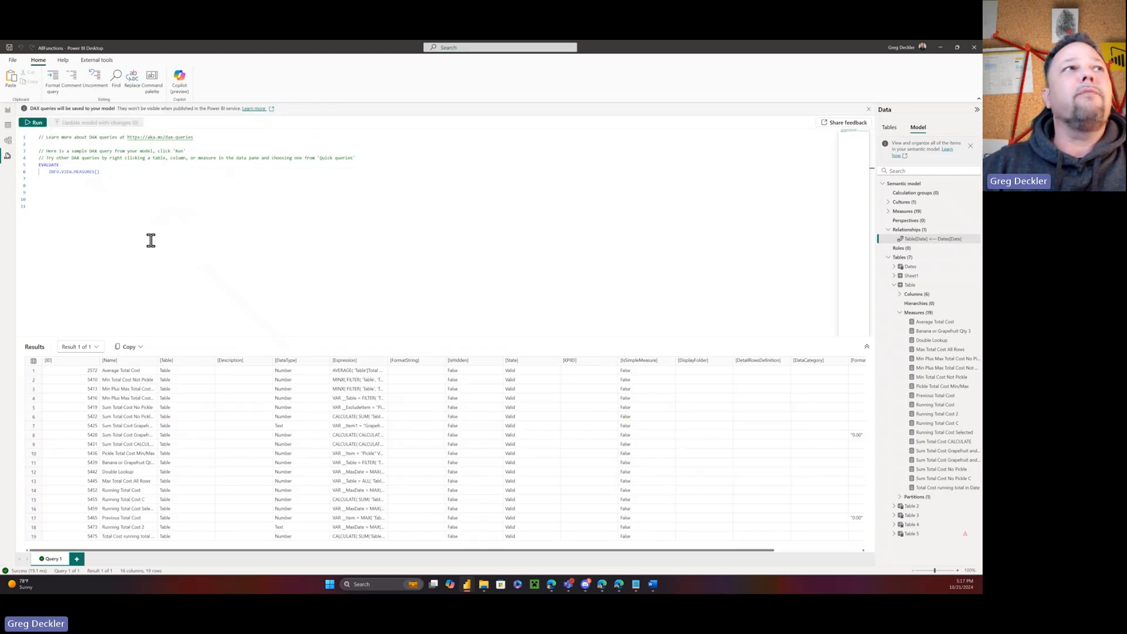
mouse_move(76, 179)
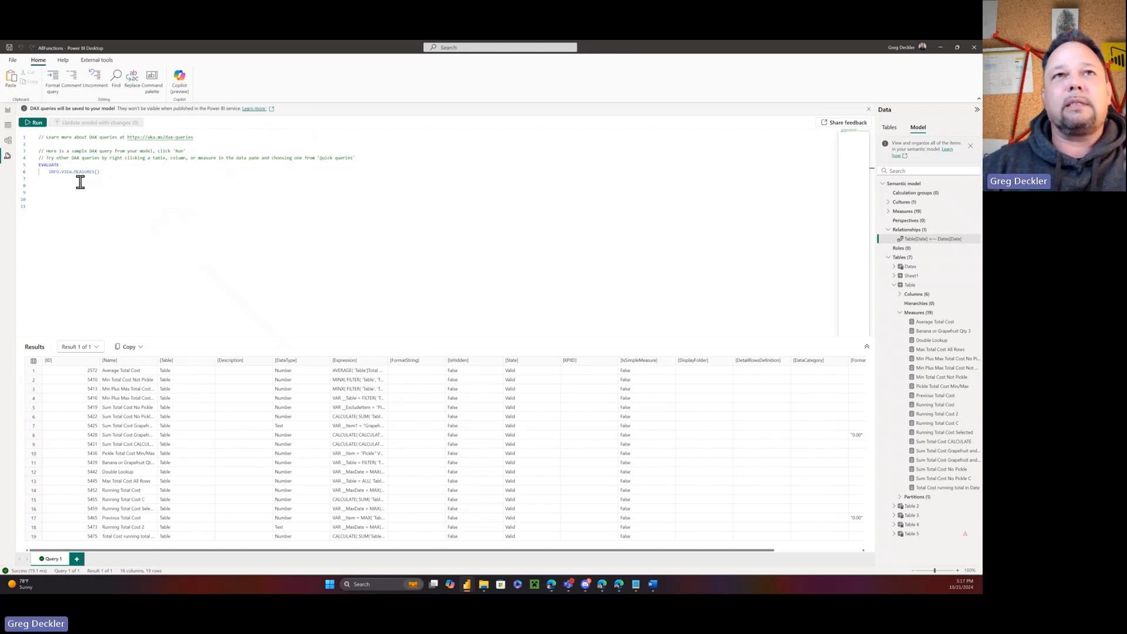
mouse_move(414, 408)
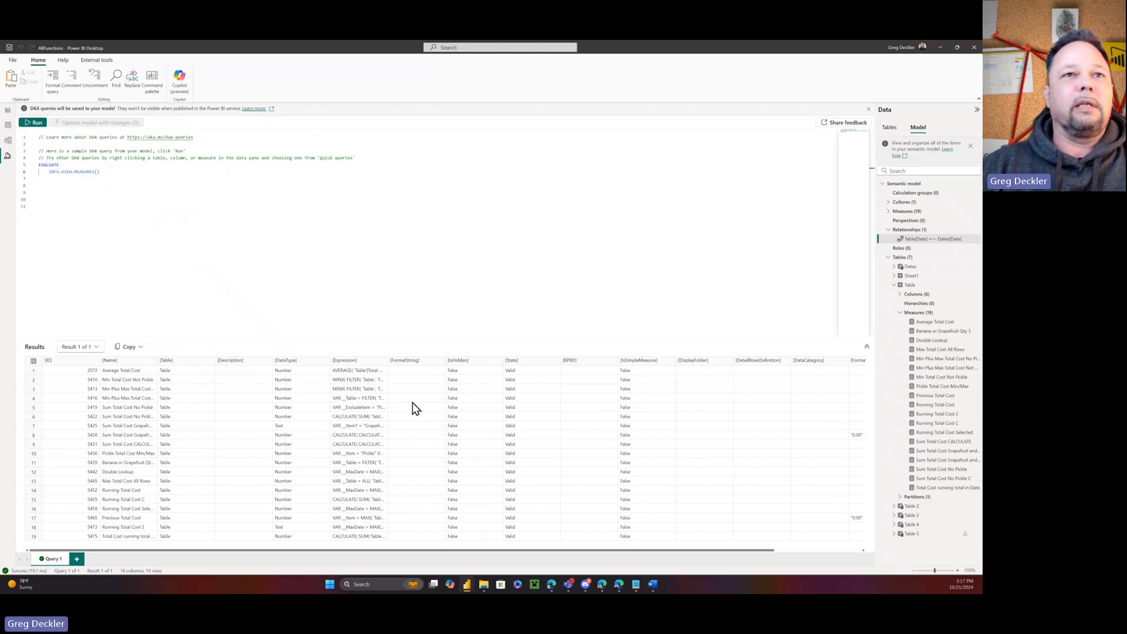
mouse_move(608, 433)
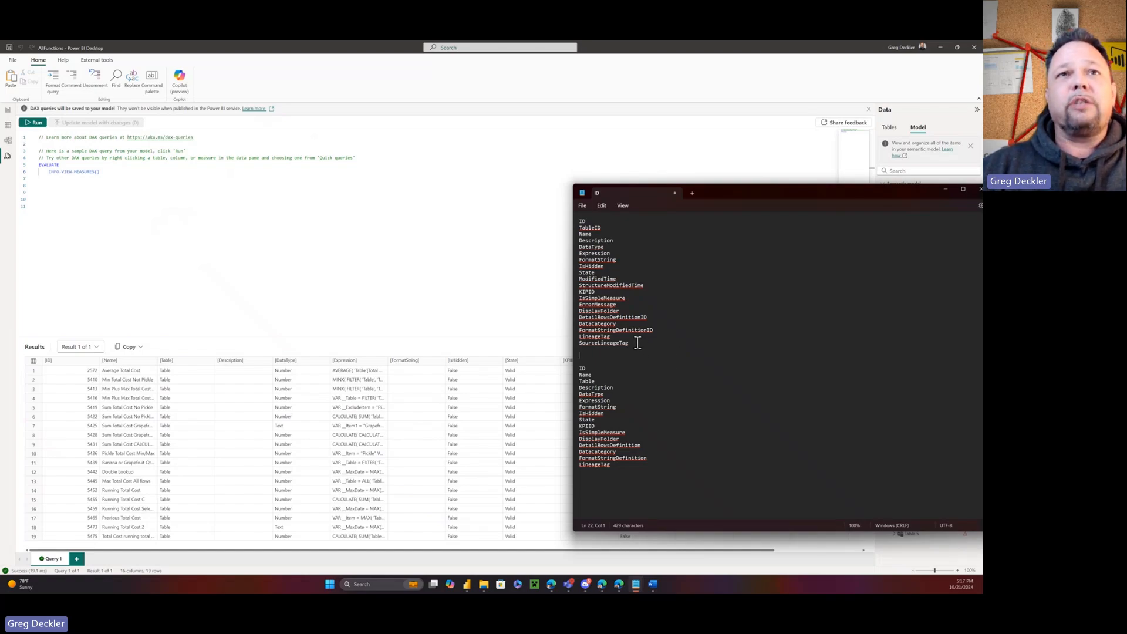
drag(582, 221, 627, 343)
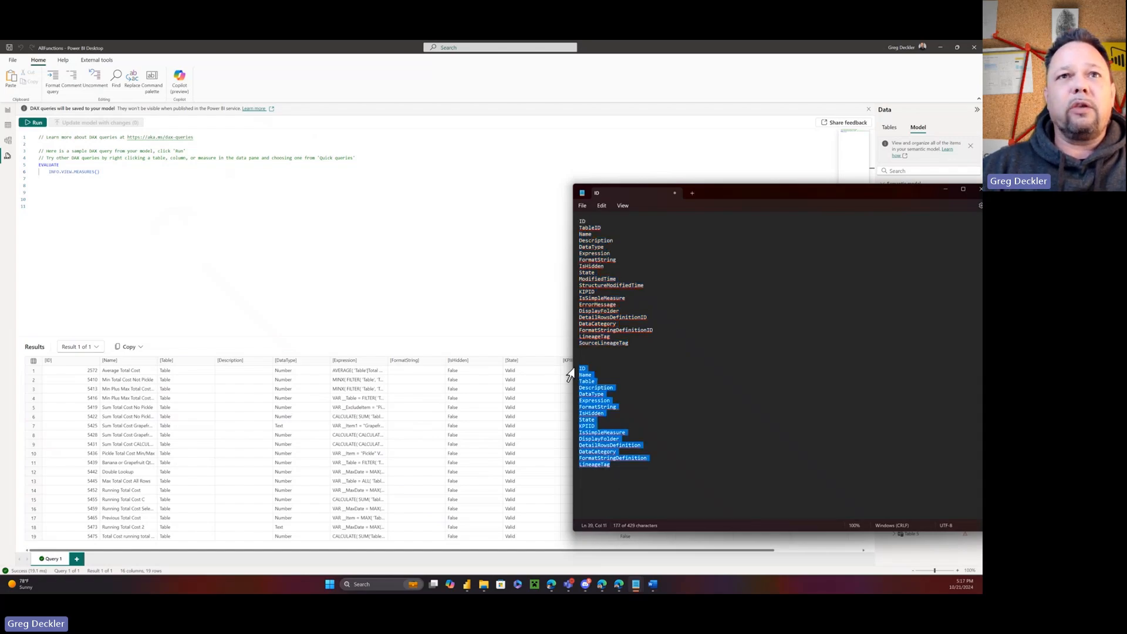
mouse_move(621, 389)
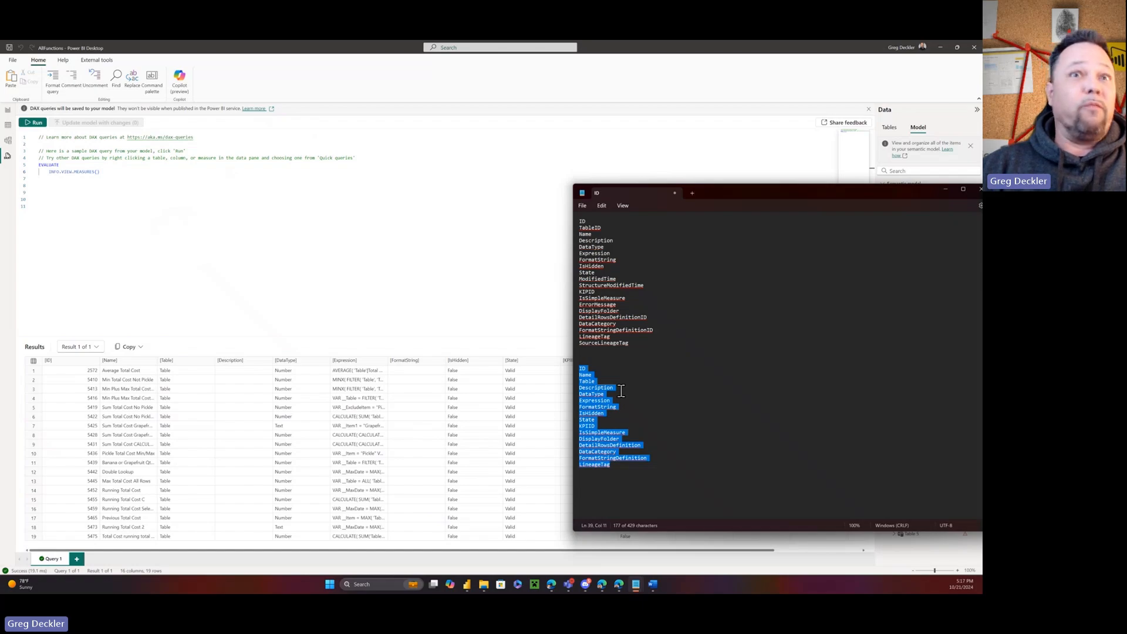
mouse_move(625, 425)
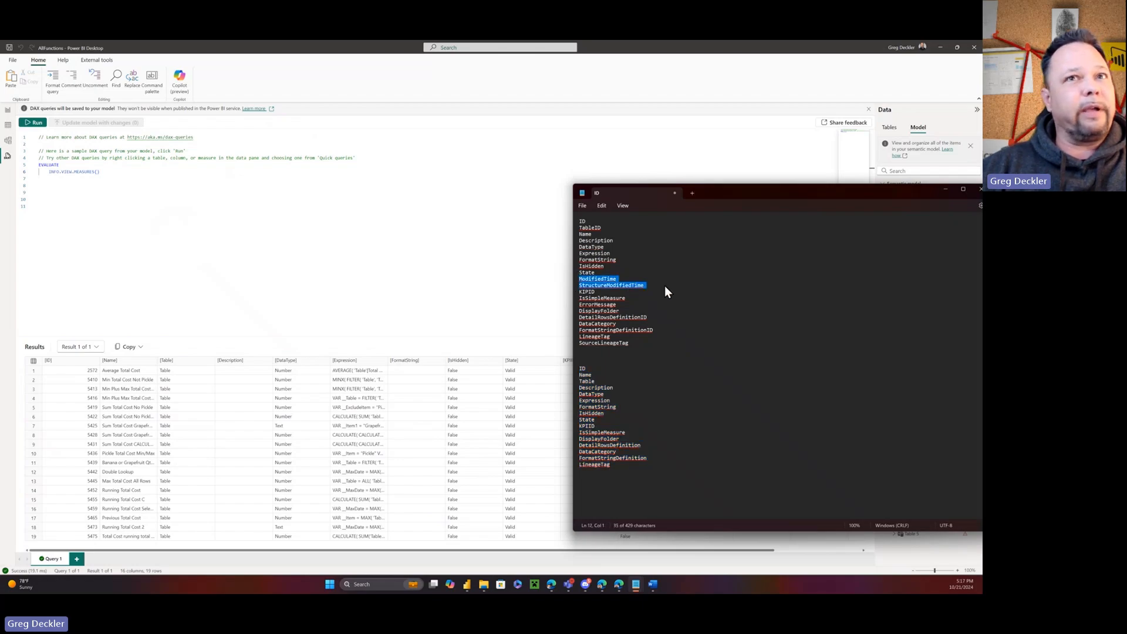
mouse_move(663, 301)
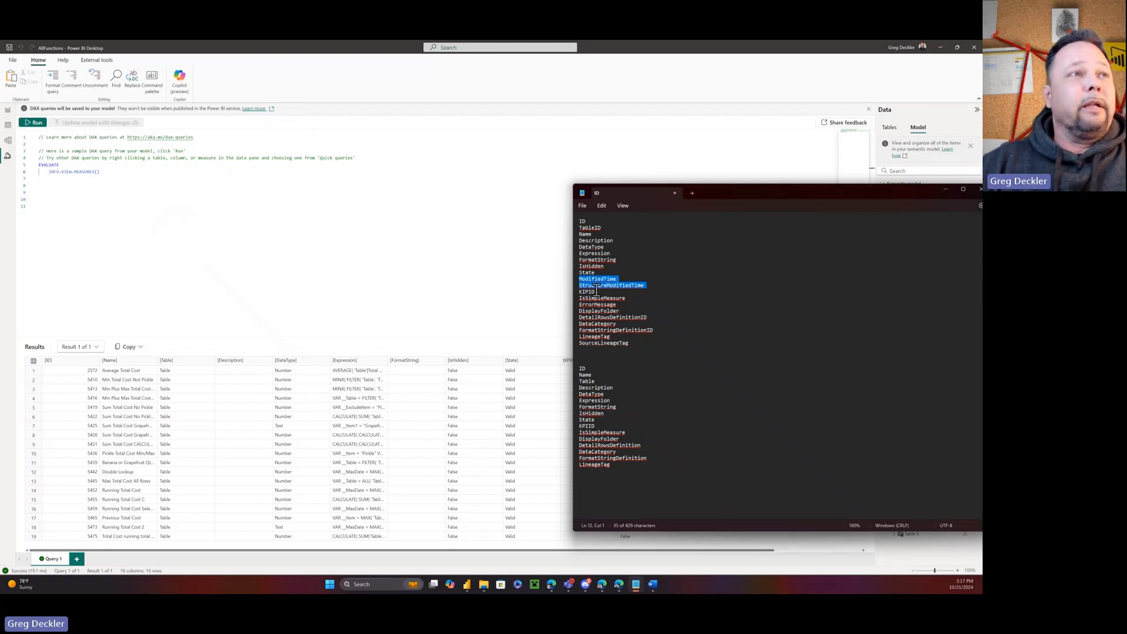
mouse_move(477, 286)
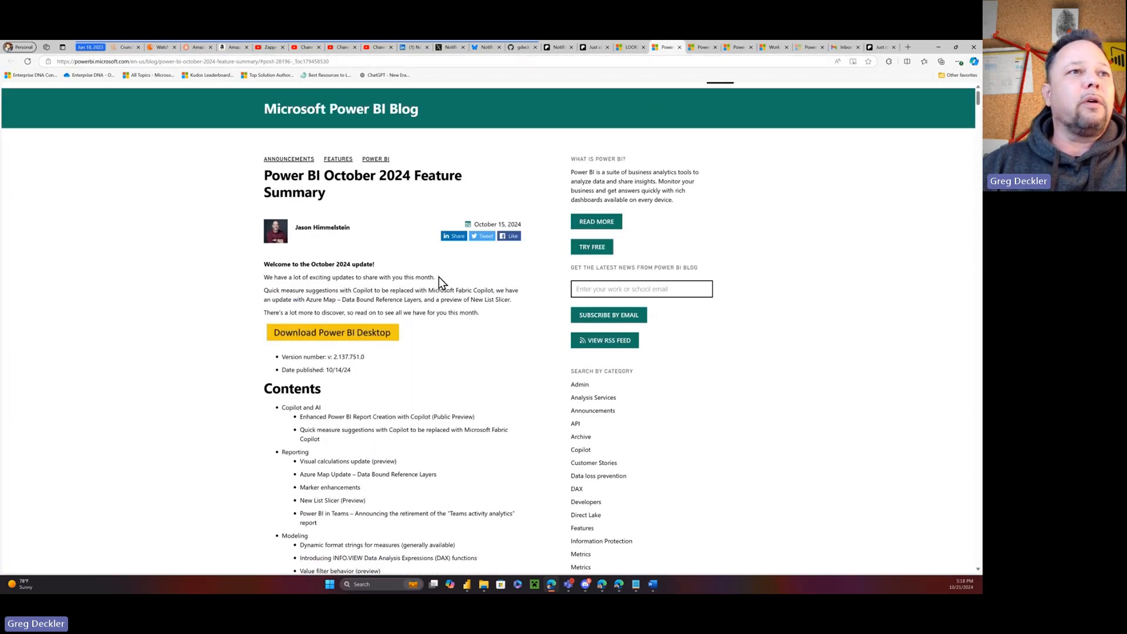
Step: Browse the October 2024 post through the Azure Map reference layers section and back to Contents
scroll(down, 3)
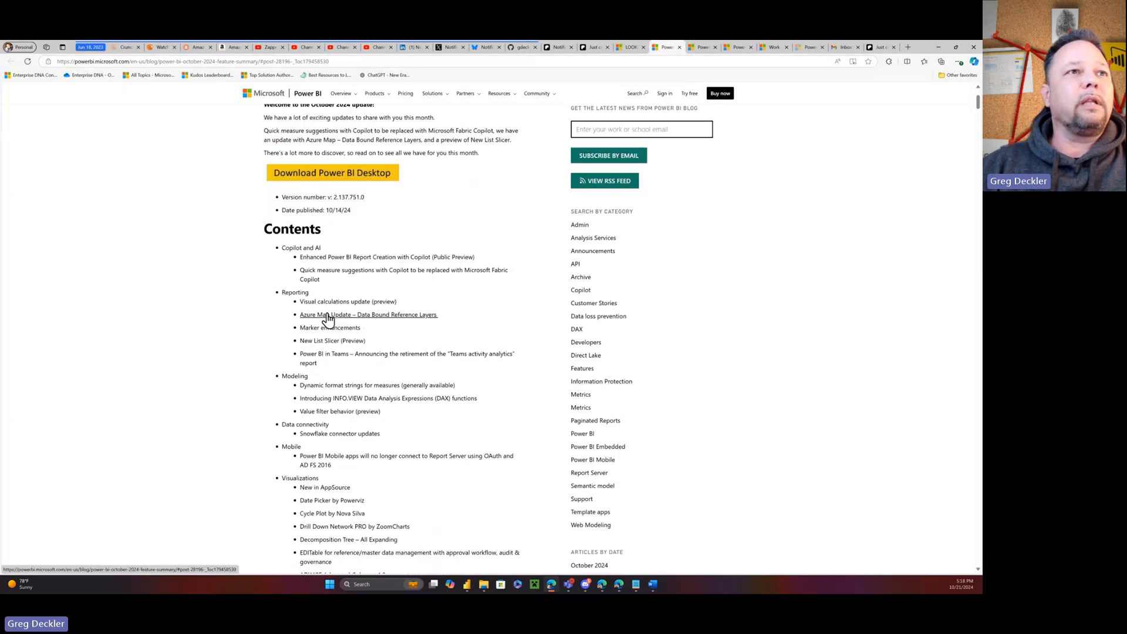
mouse_move(387, 323)
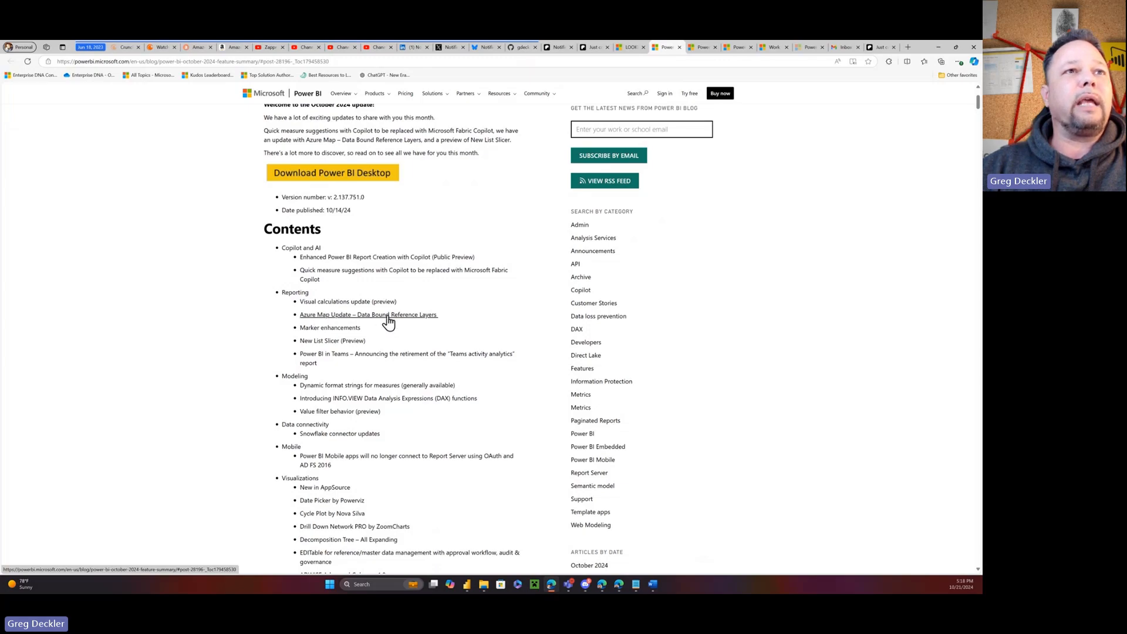
click(367, 314)
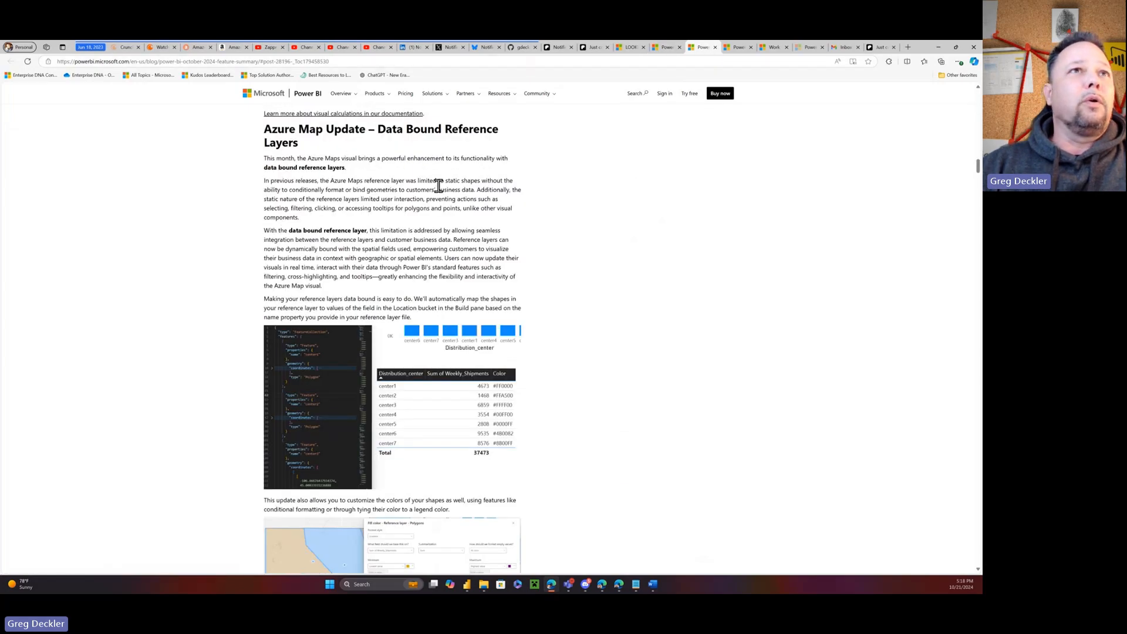
mouse_move(434, 222)
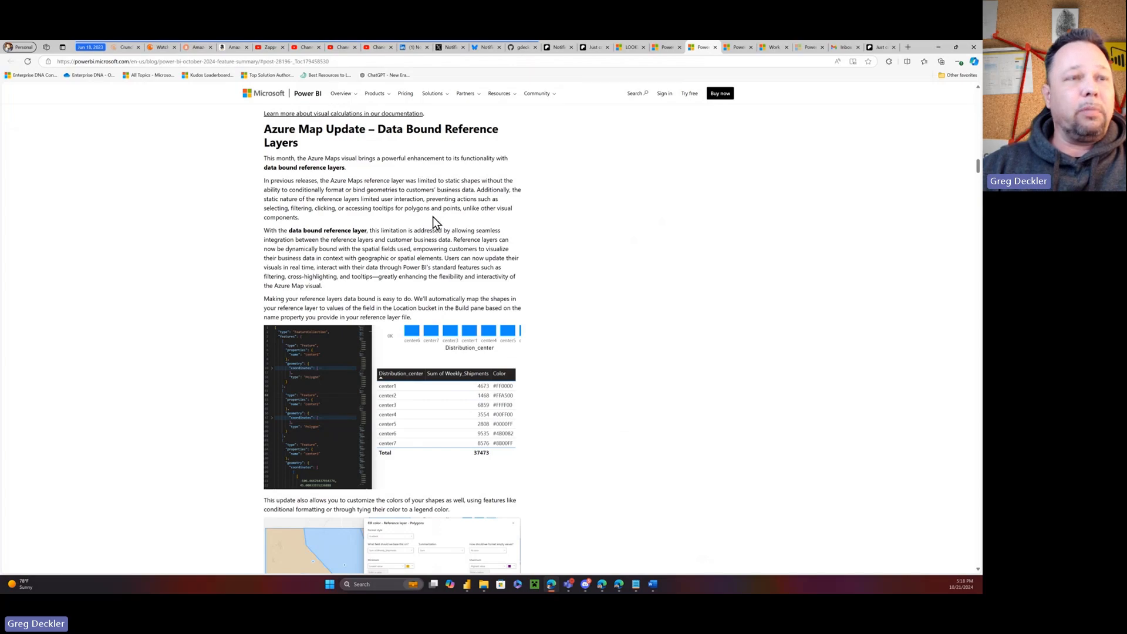
scroll(down, 3)
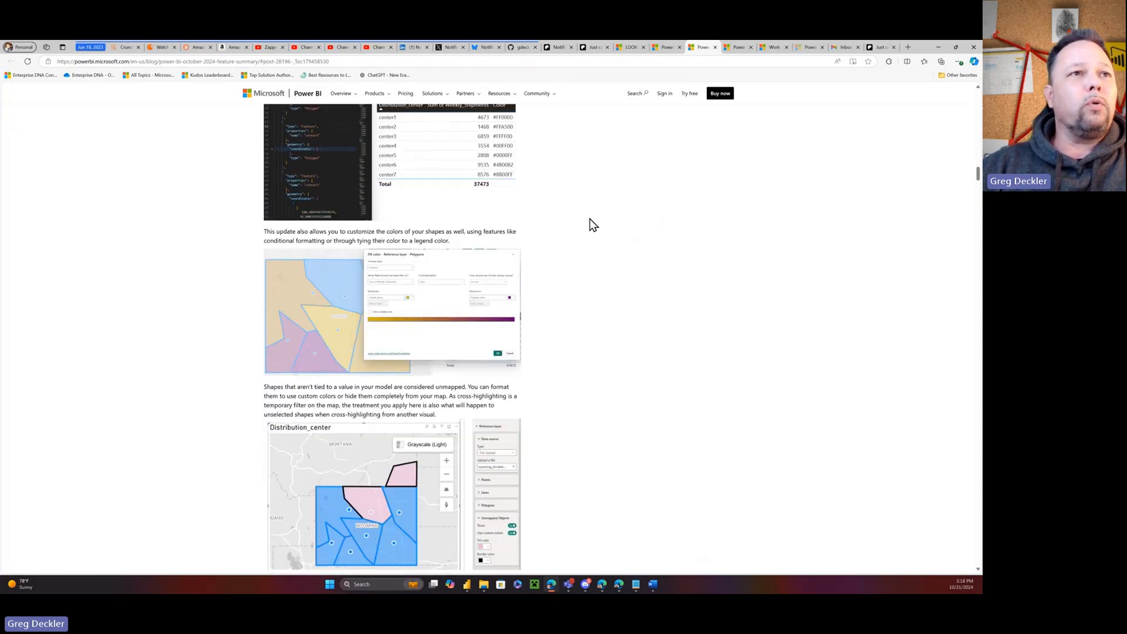
scroll(down, 3)
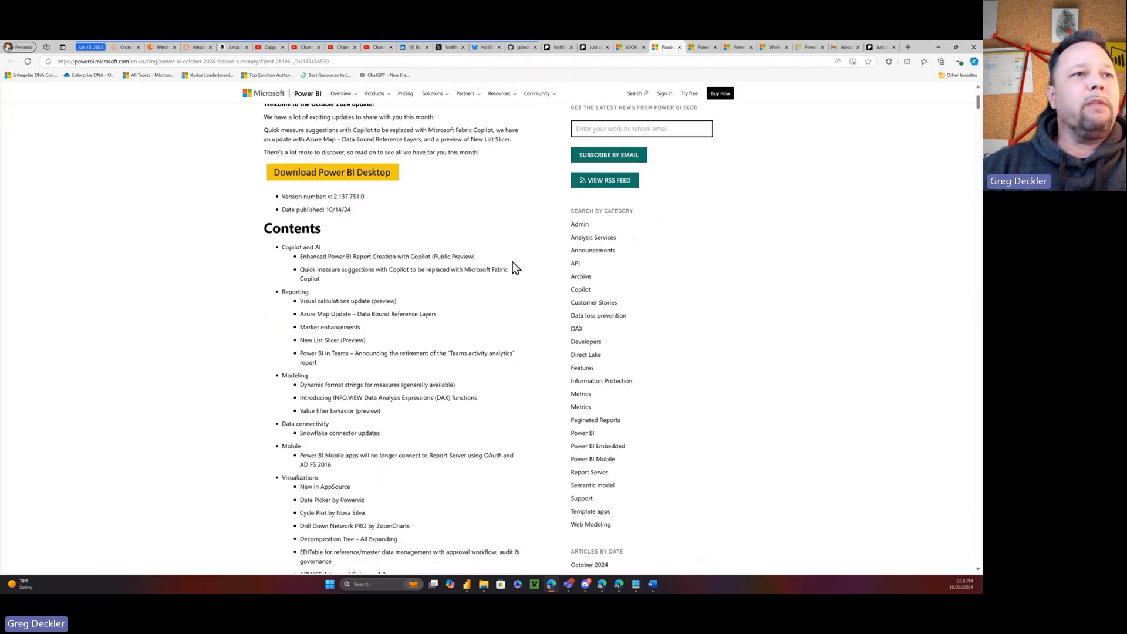
scroll(down, 3)
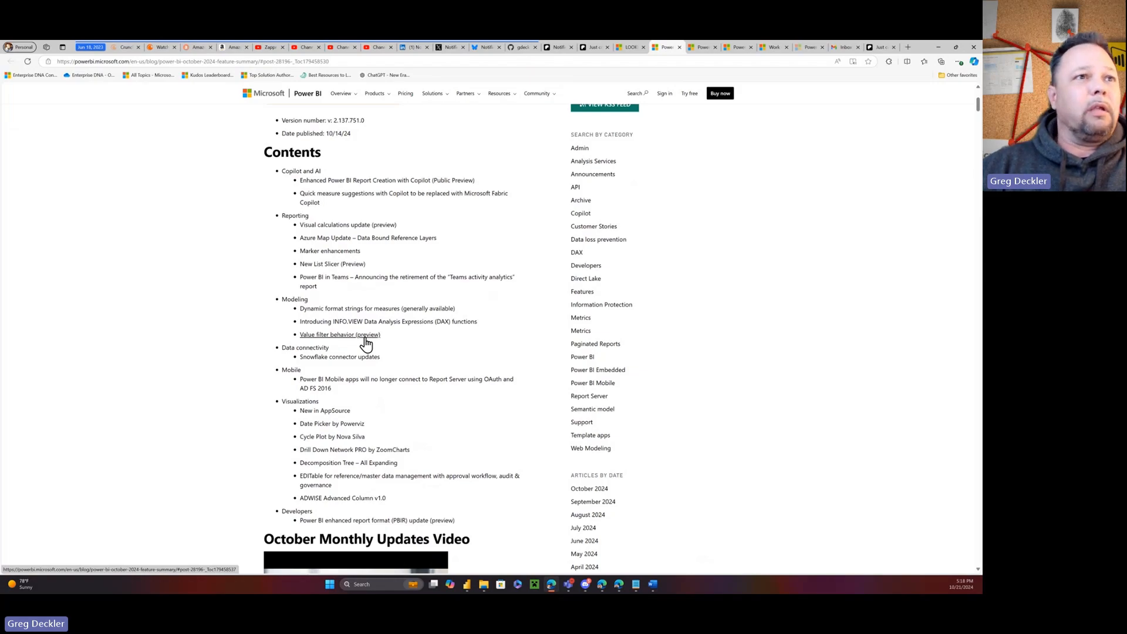
mouse_move(311, 346)
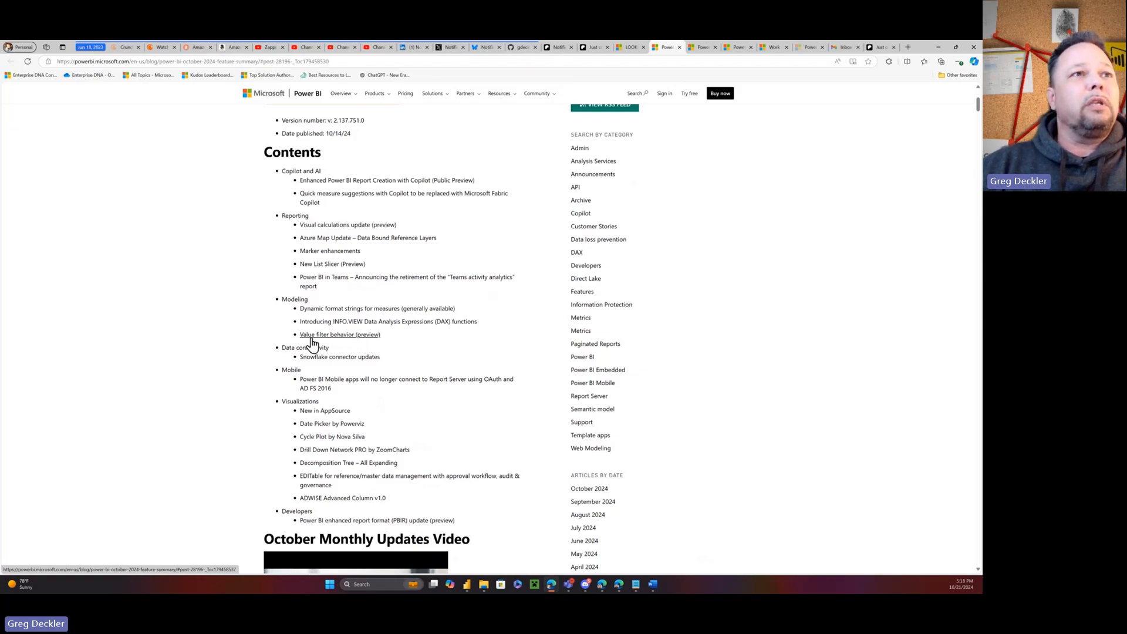
mouse_move(359, 343)
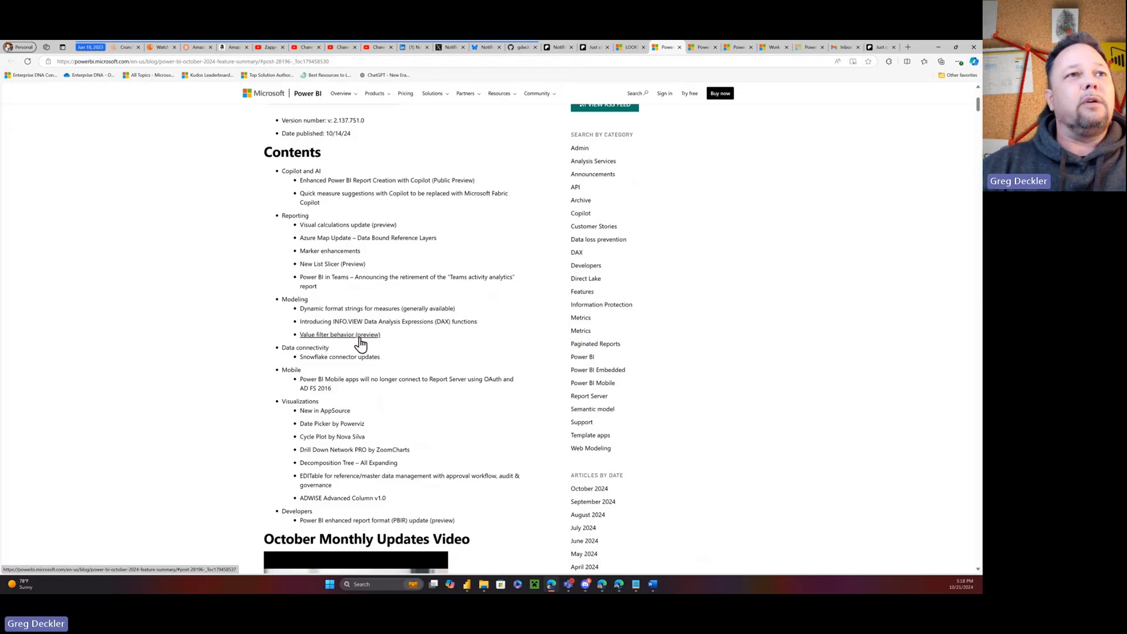
mouse_move(368, 345)
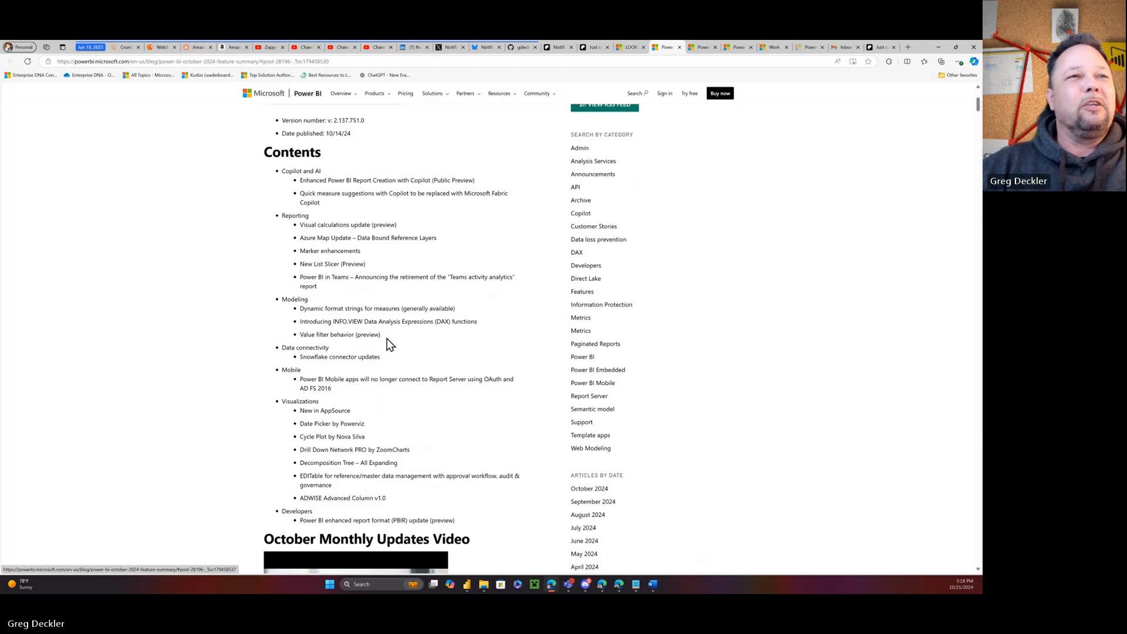
mouse_move(401, 345)
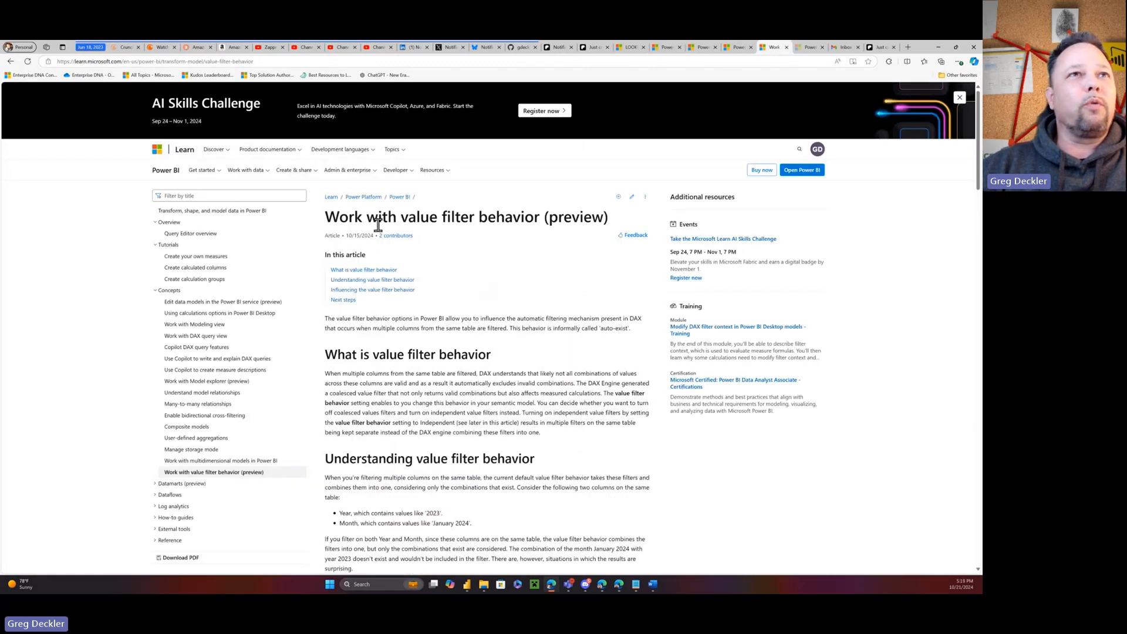
mouse_move(560, 287)
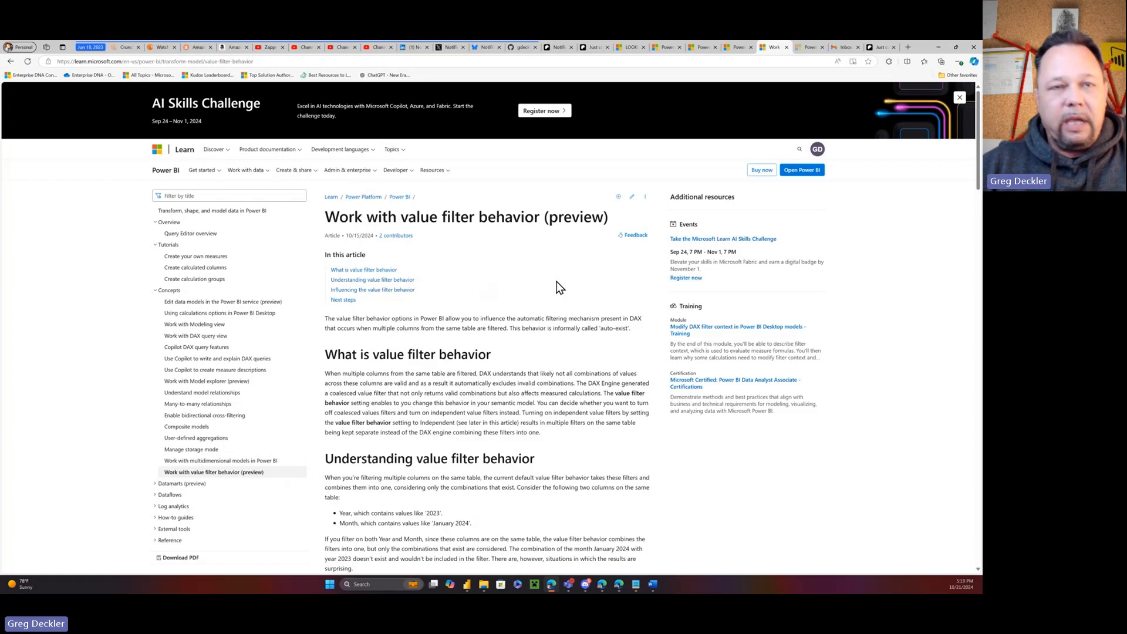
mouse_move(585, 254)
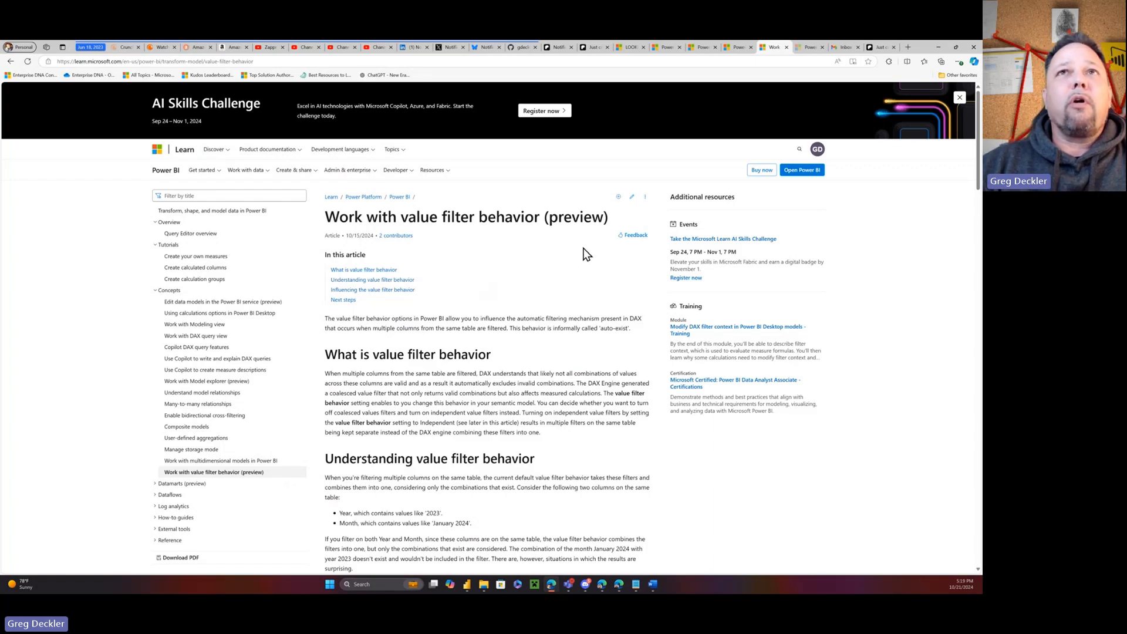
mouse_move(627, 271)
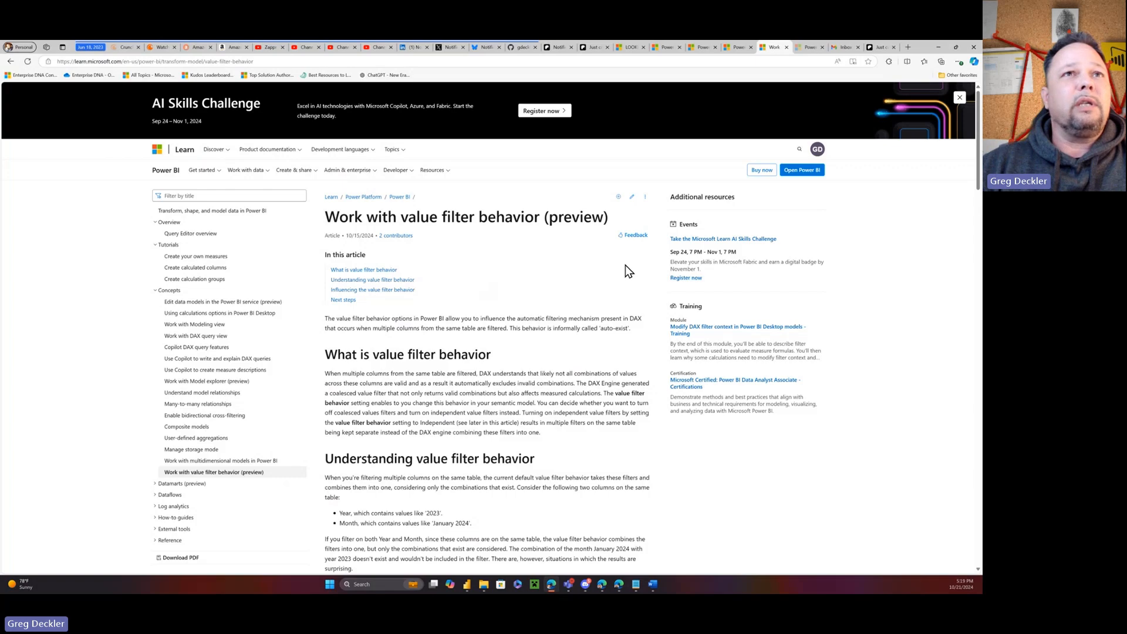
mouse_move(17, 304)
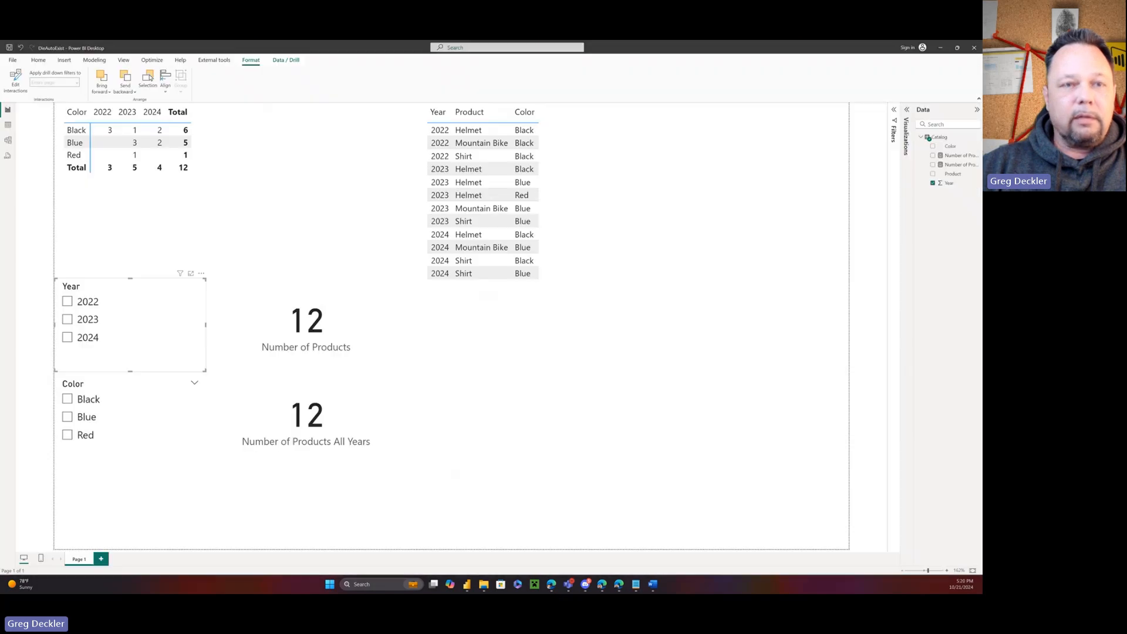
mouse_move(372, 199)
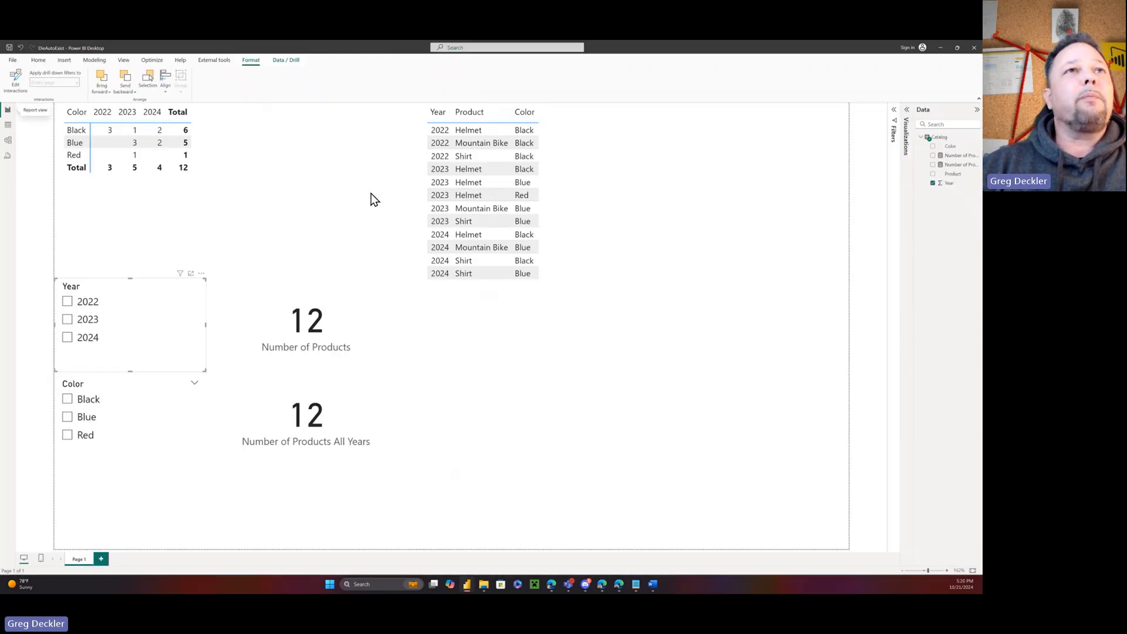
mouse_move(359, 214)
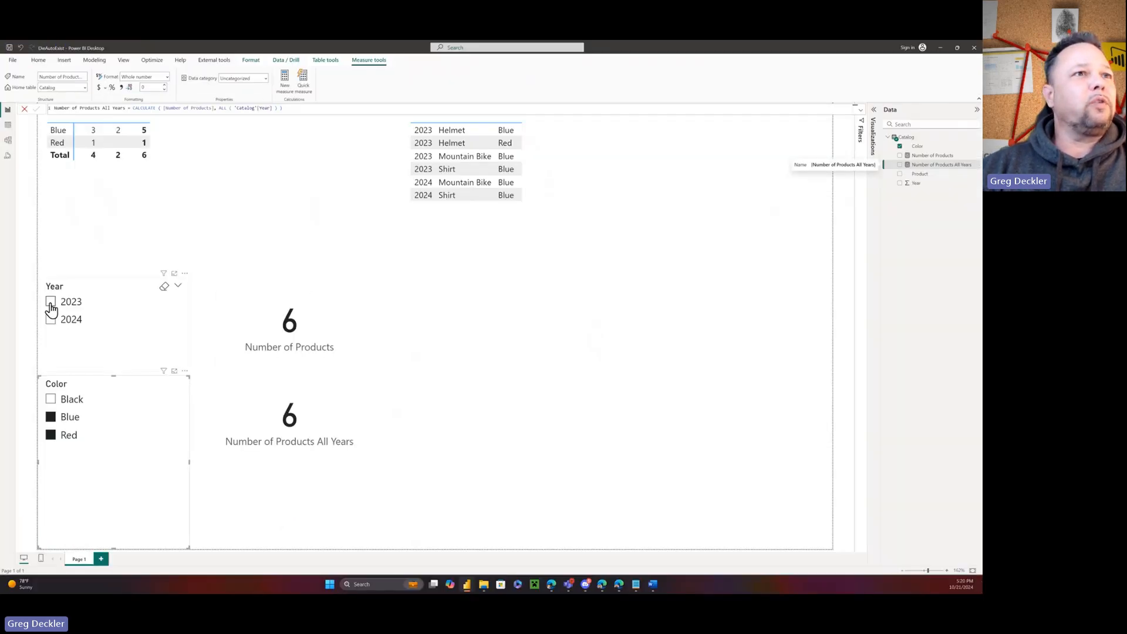
Step: Filter the Year slicer to 2023, then 2024, comparing the two product count cards
click(51, 301)
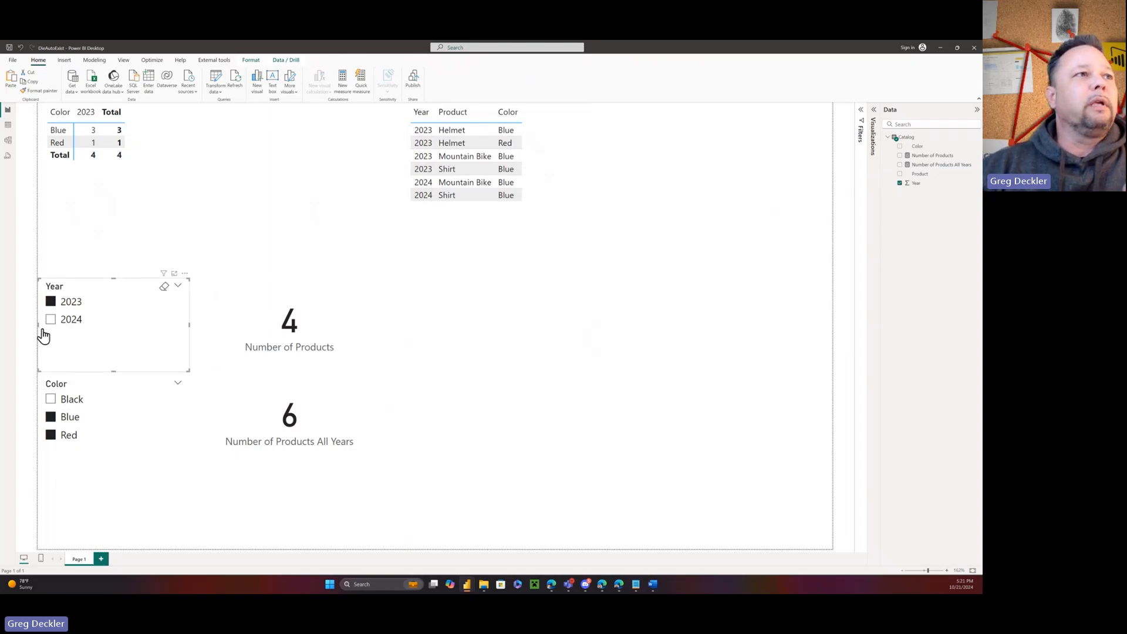
click(51, 319)
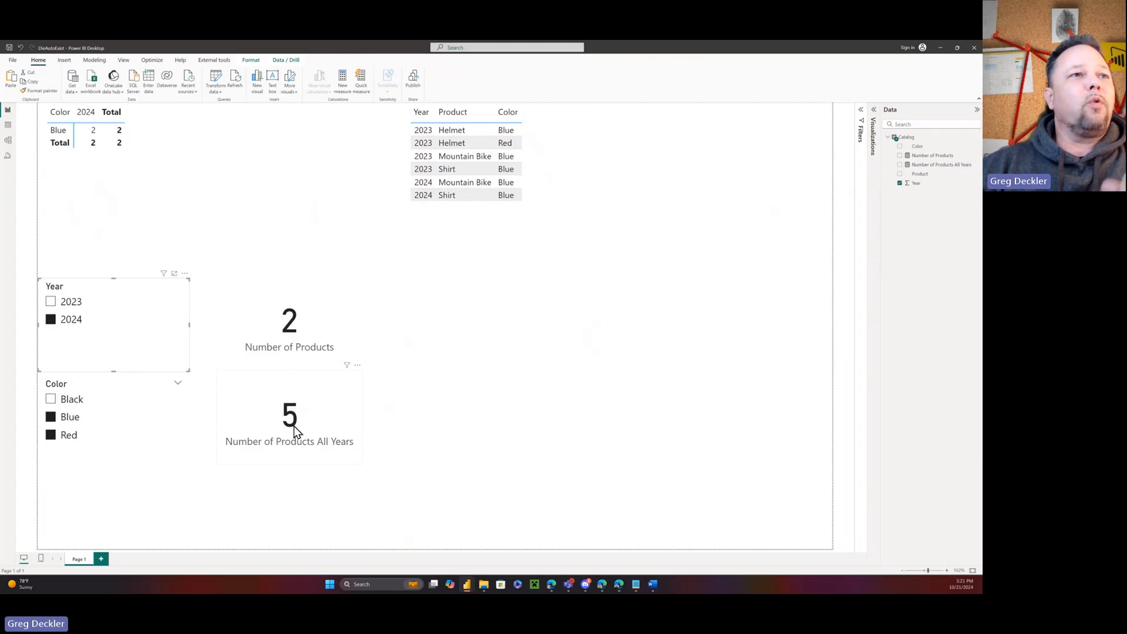
mouse_move(405, 387)
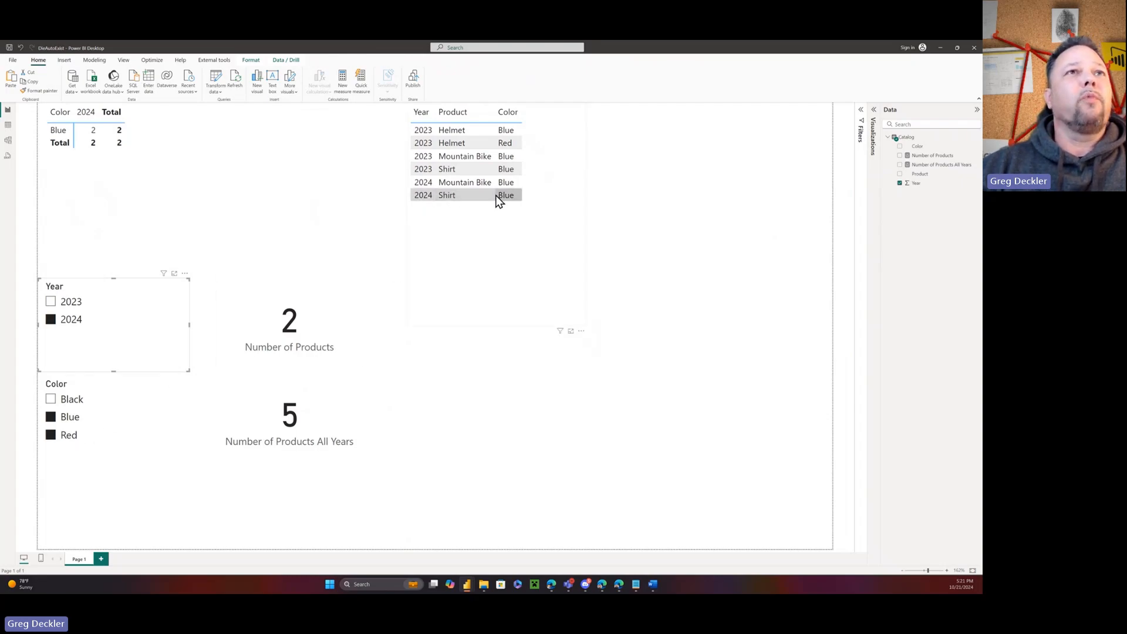
mouse_move(445, 195)
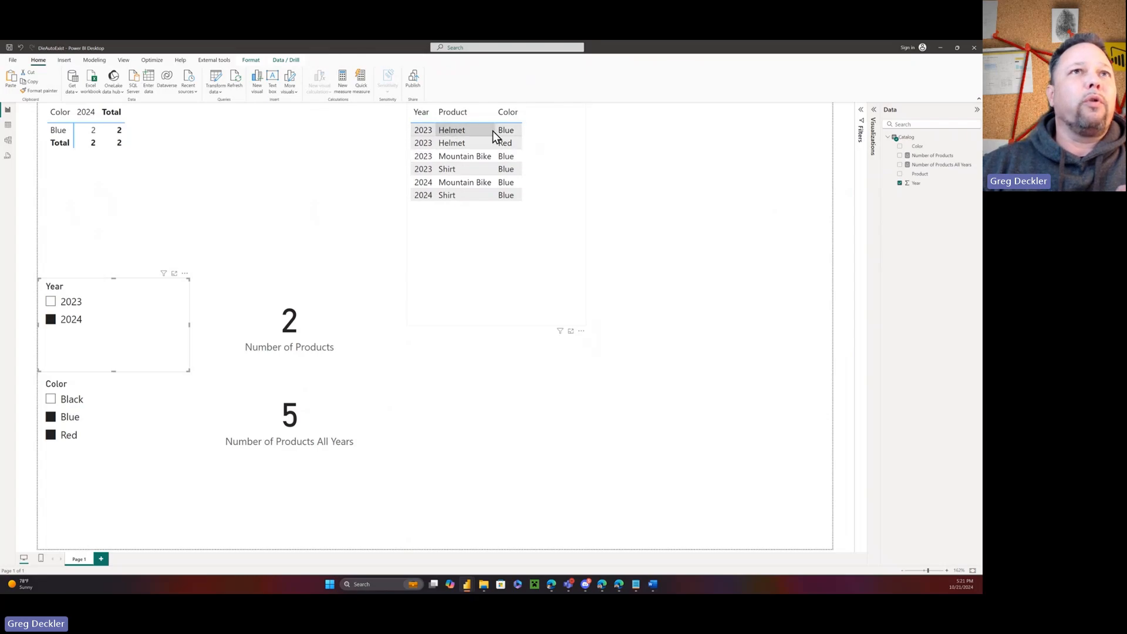
mouse_move(509, 195)
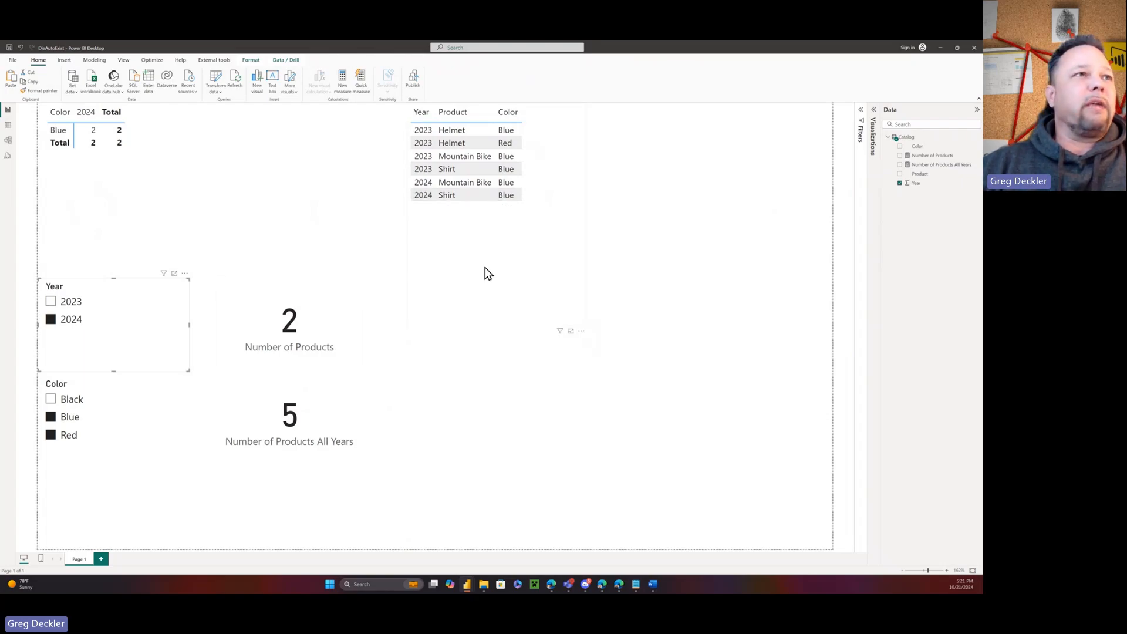
mouse_move(900, 156)
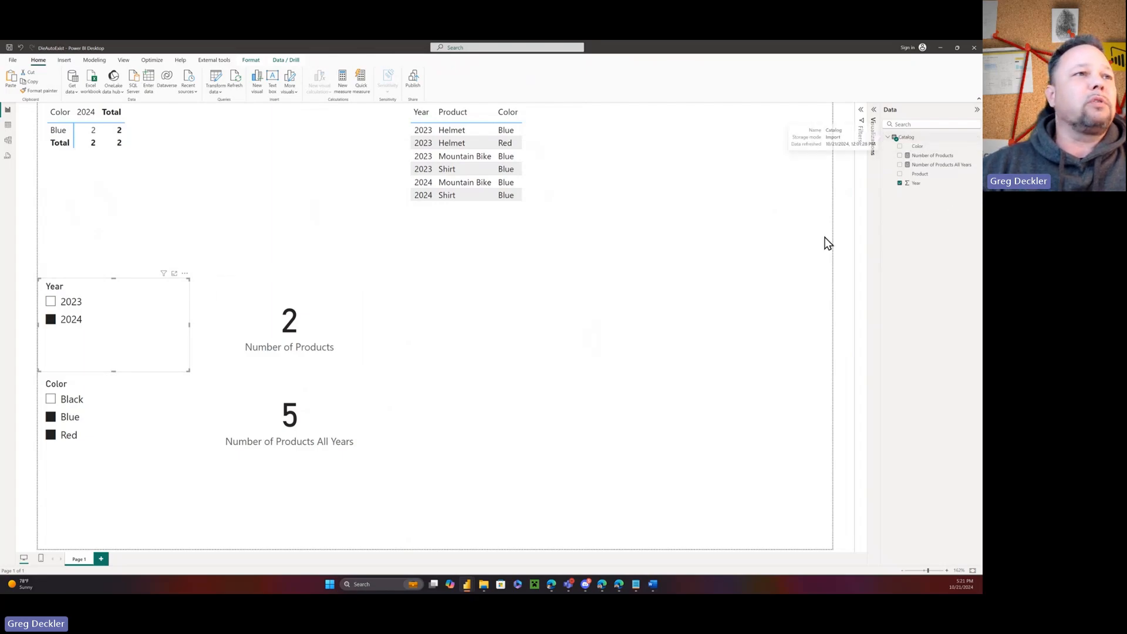
mouse_move(470, 348)
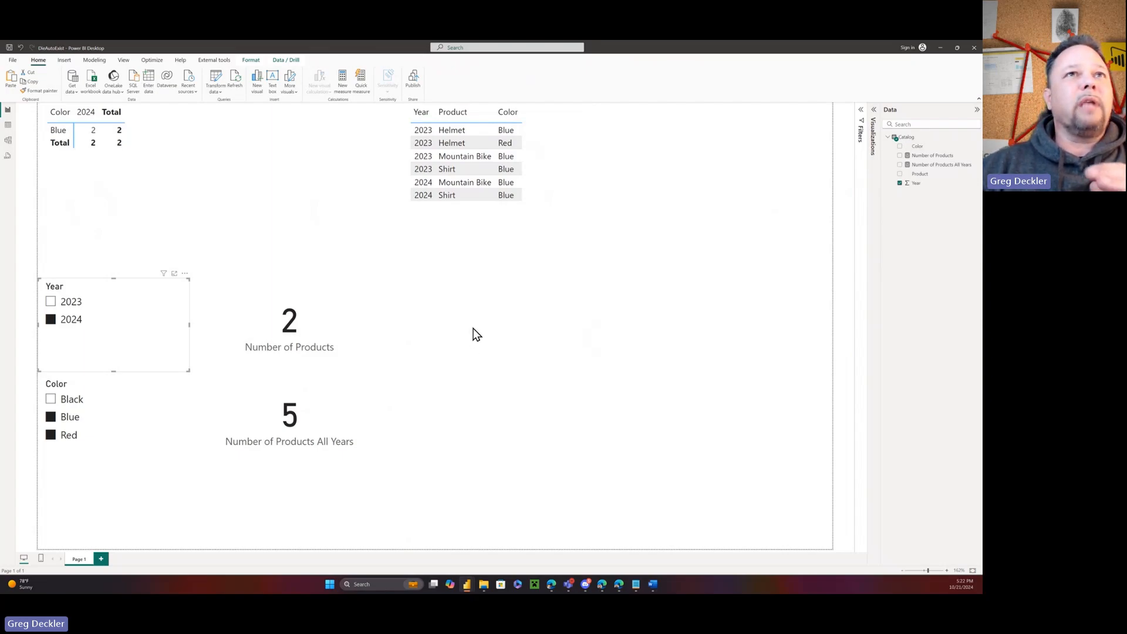
mouse_move(398, 279)
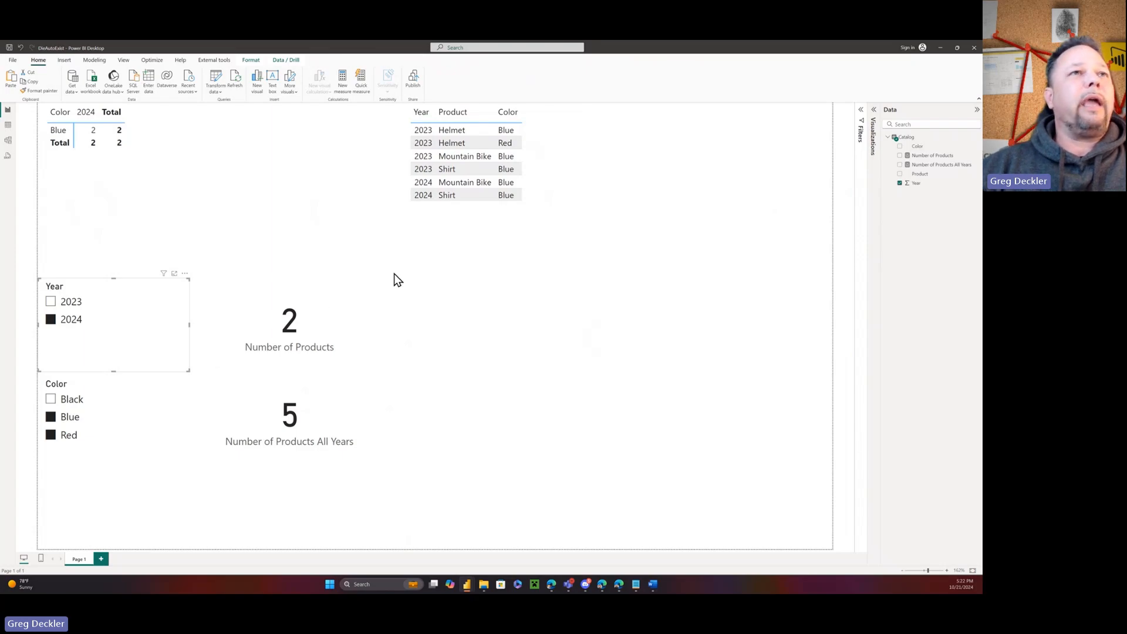
mouse_move(309, 174)
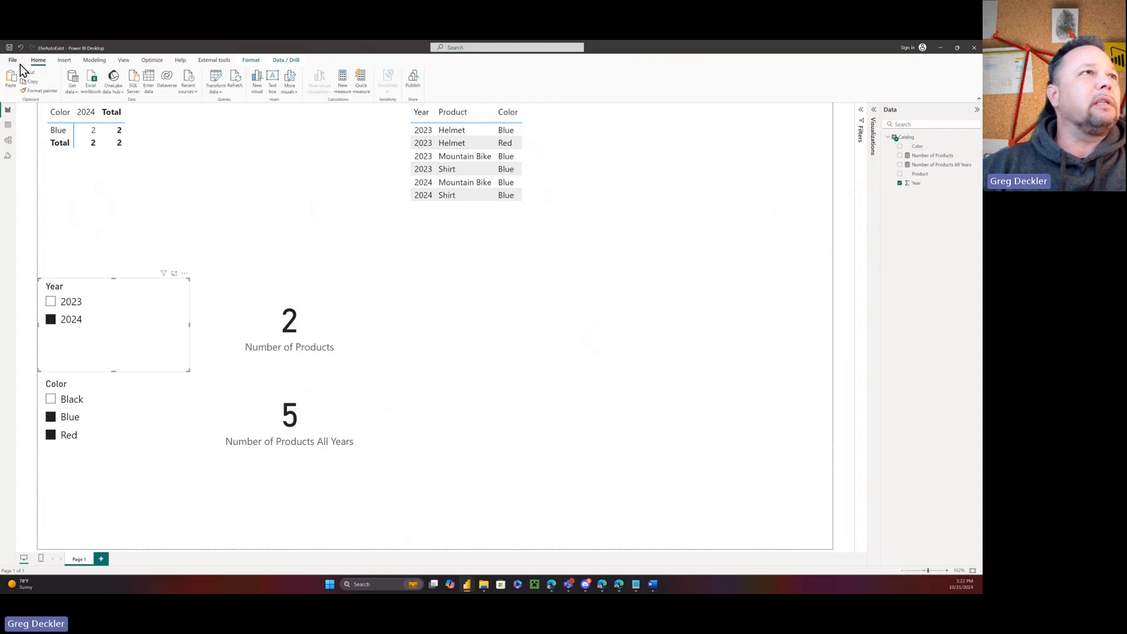
mouse_move(10, 142)
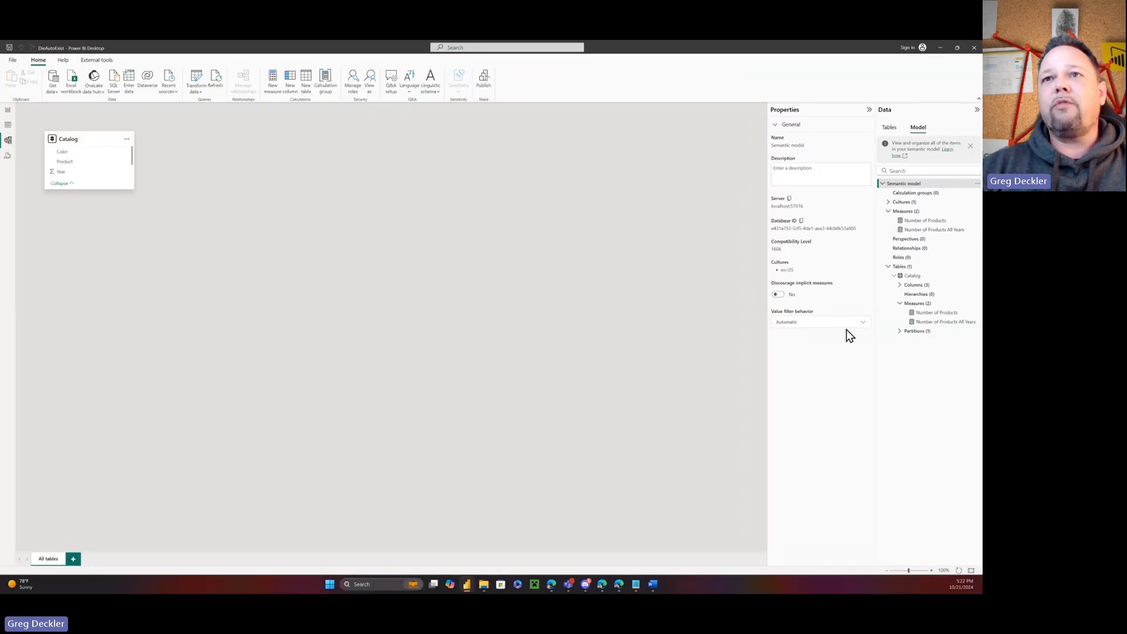
Step: Set the model's value filter behavior to Independent, raising the all-years count to 6
click(820, 321)
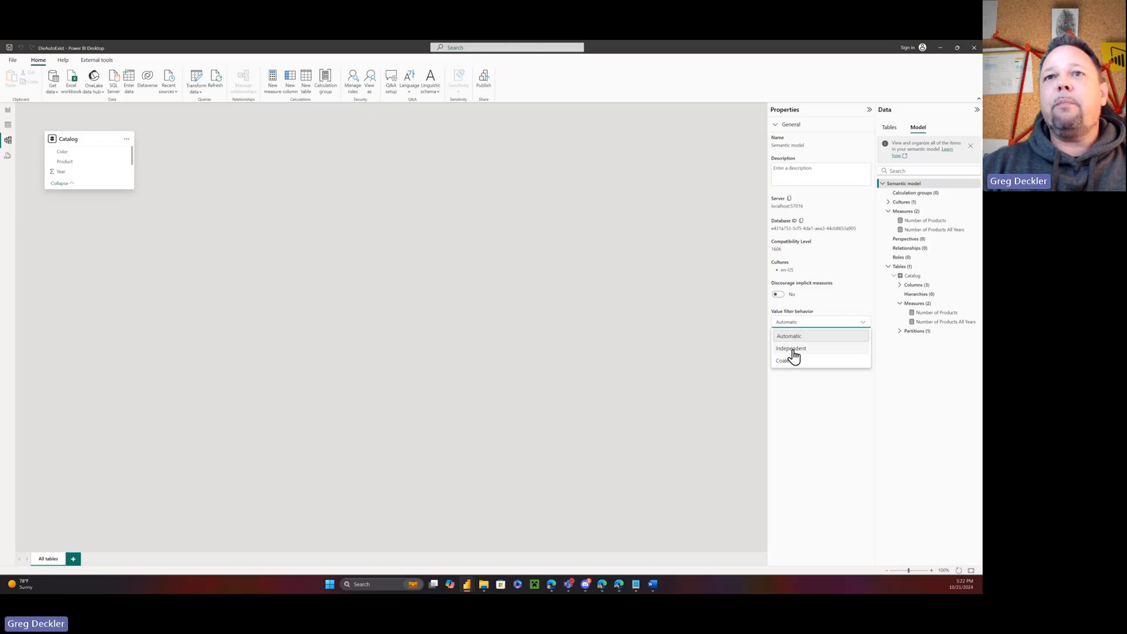
click(791, 348)
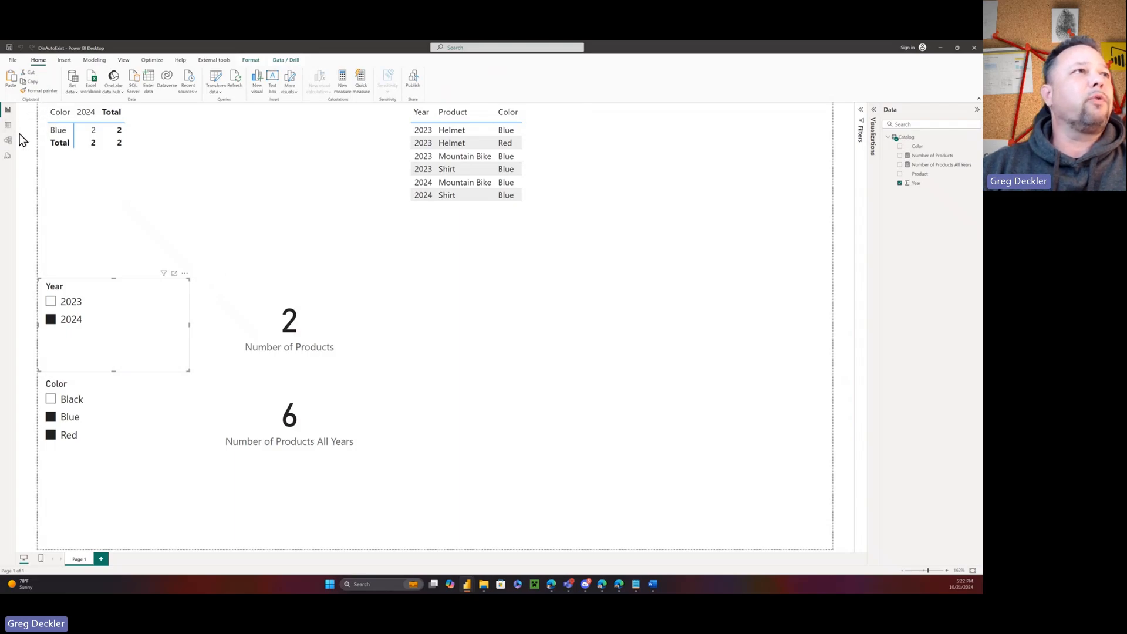
click(7, 141)
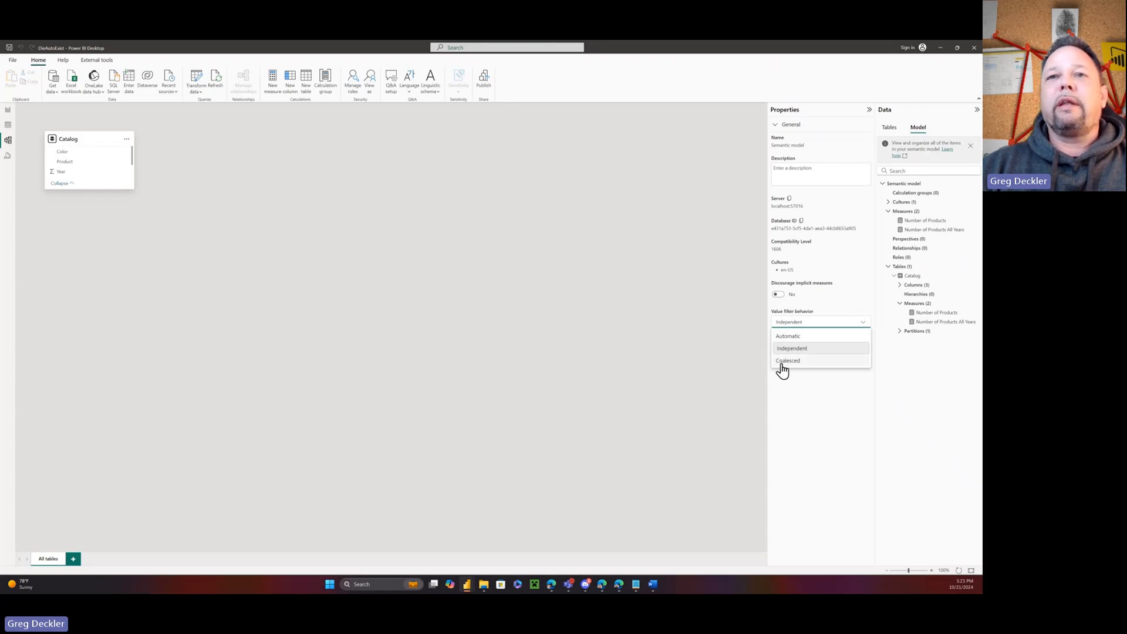
mouse_move(682, 285)
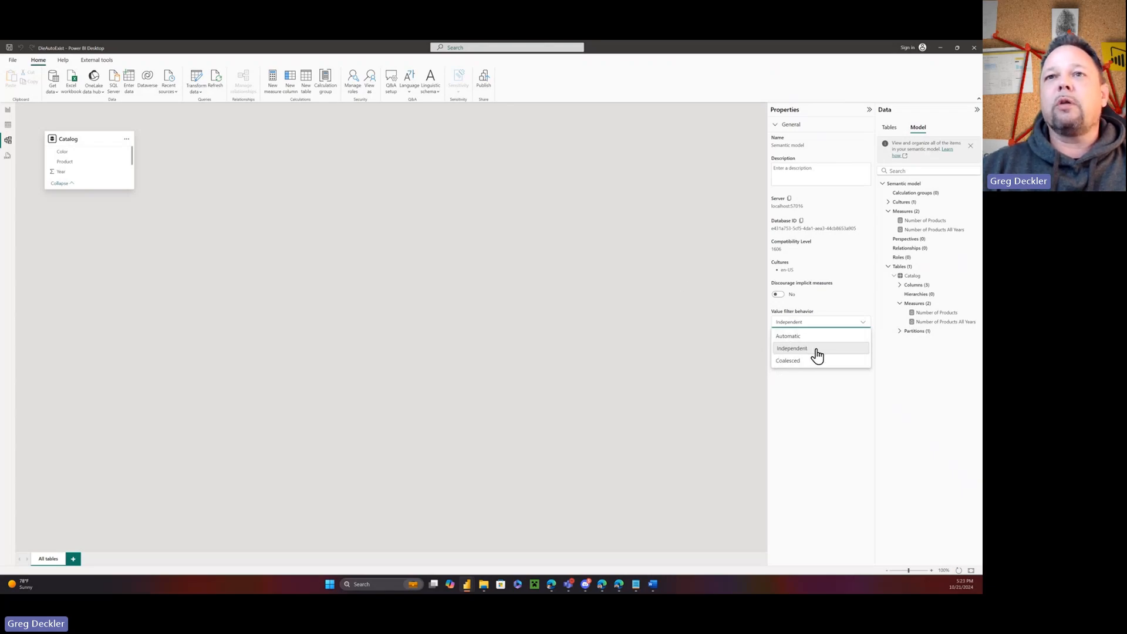
mouse_move(752, 372)
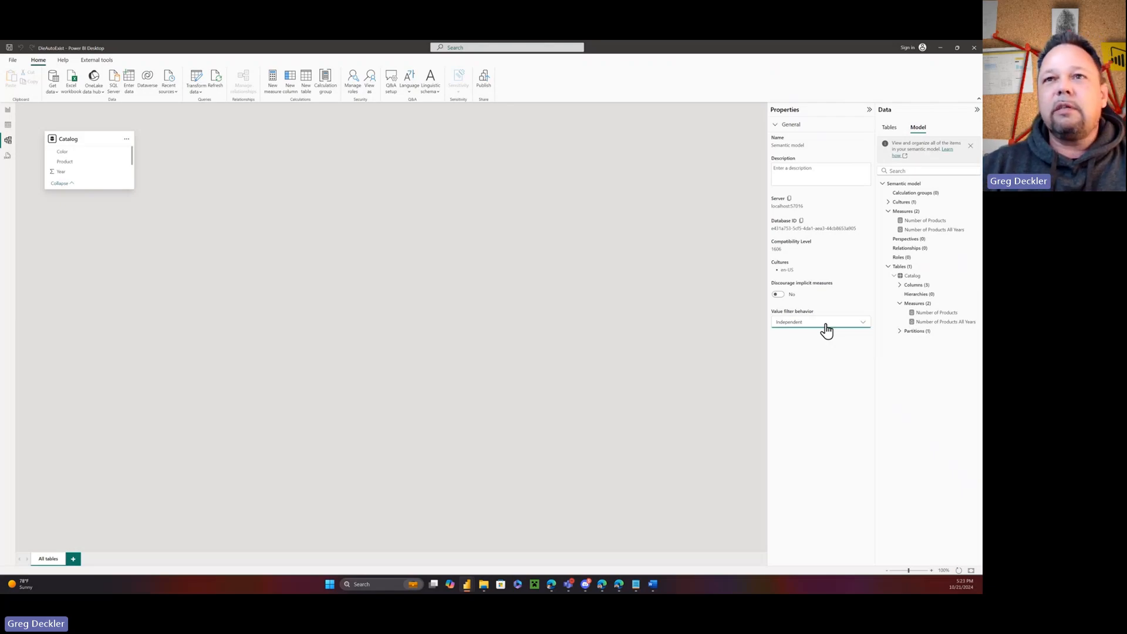
mouse_move(832, 326)
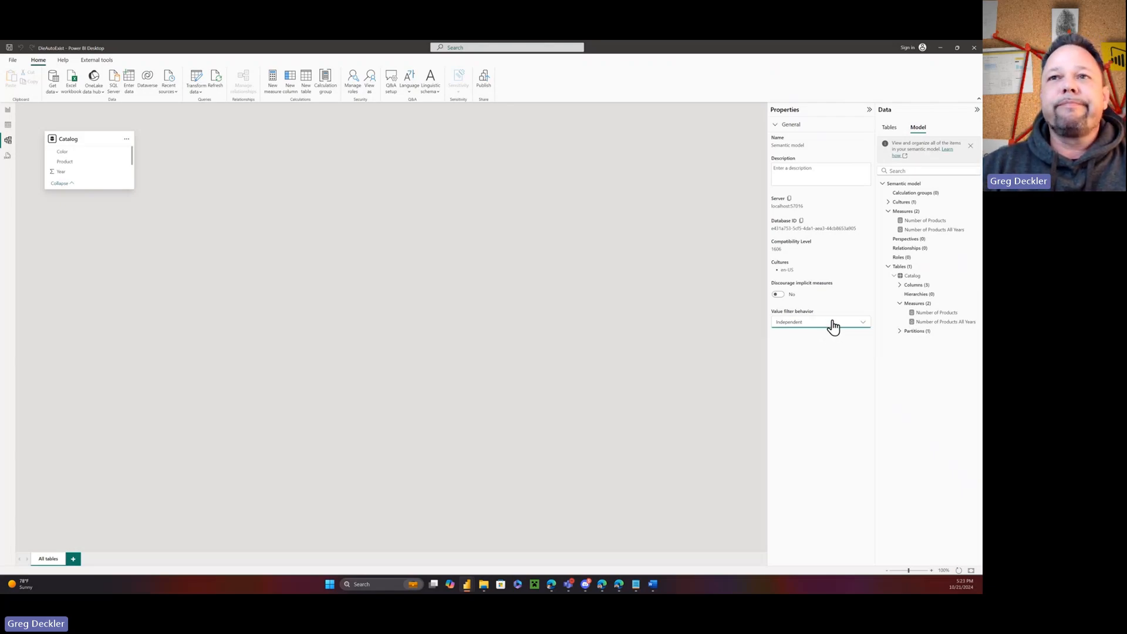
Step: Review the Automatic, Independent and Coalesced choices, keeping Independent applied
click(820, 321)
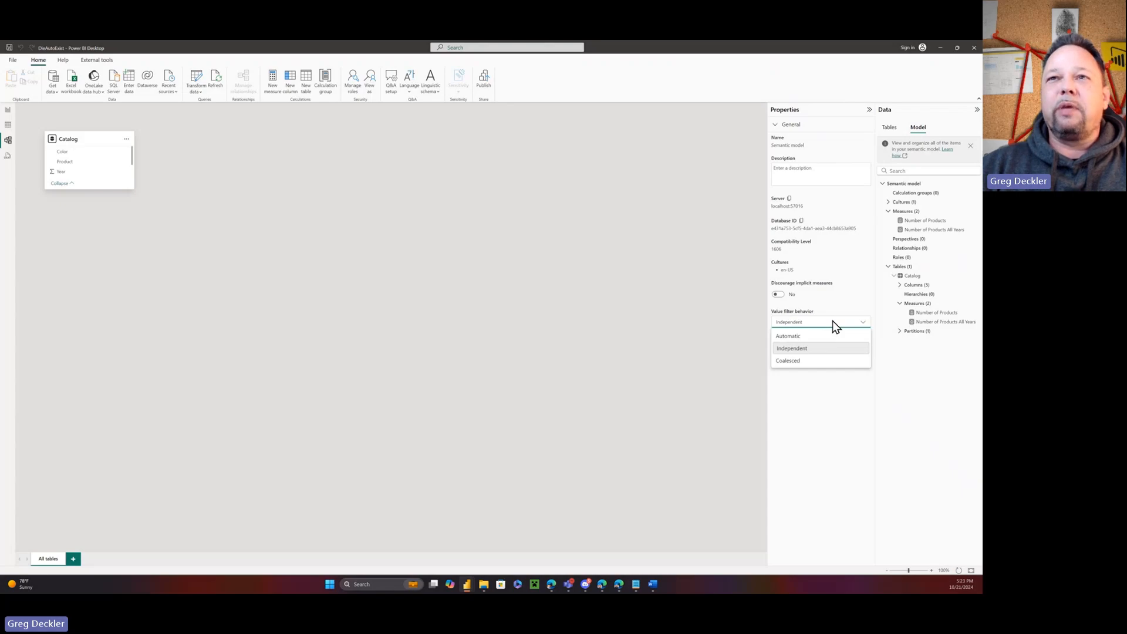
click(790, 348)
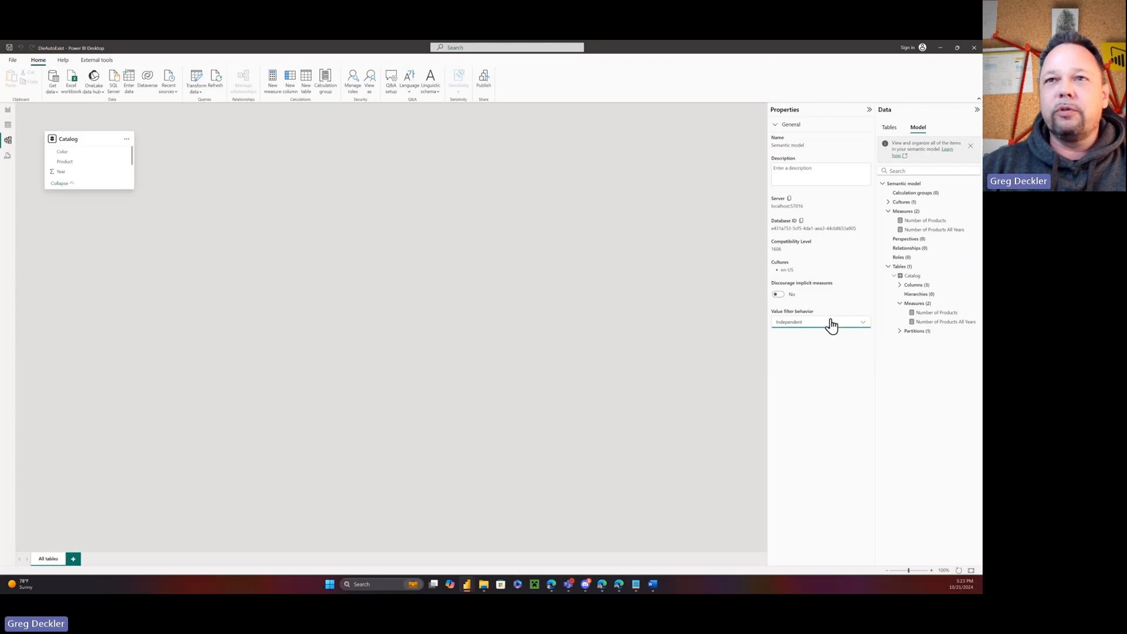
mouse_move(825, 328)
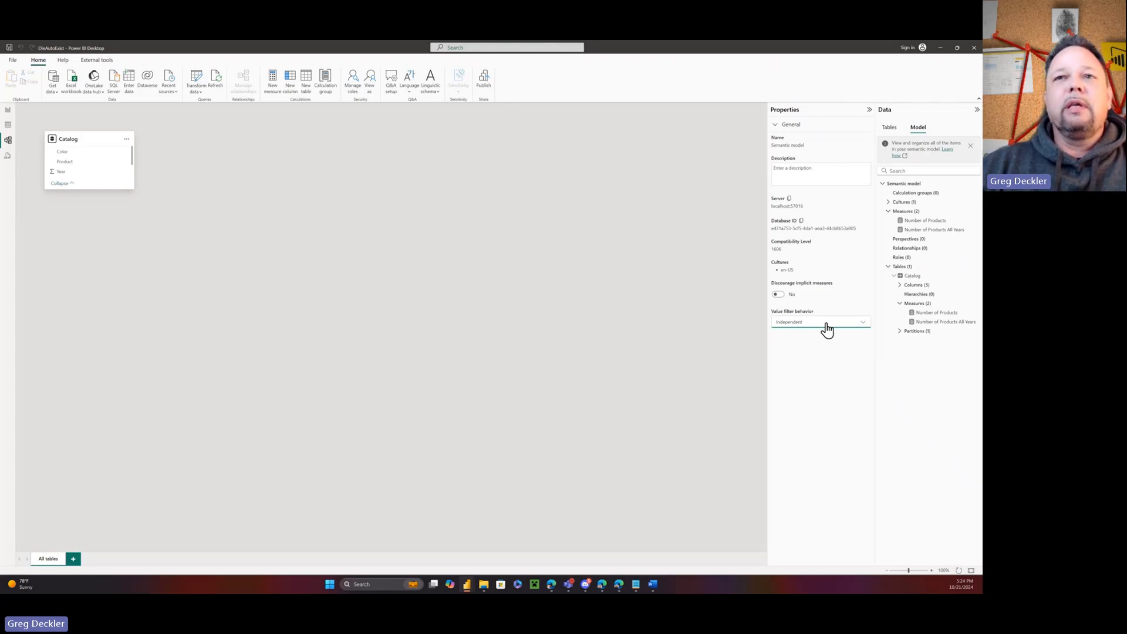
click(819, 321)
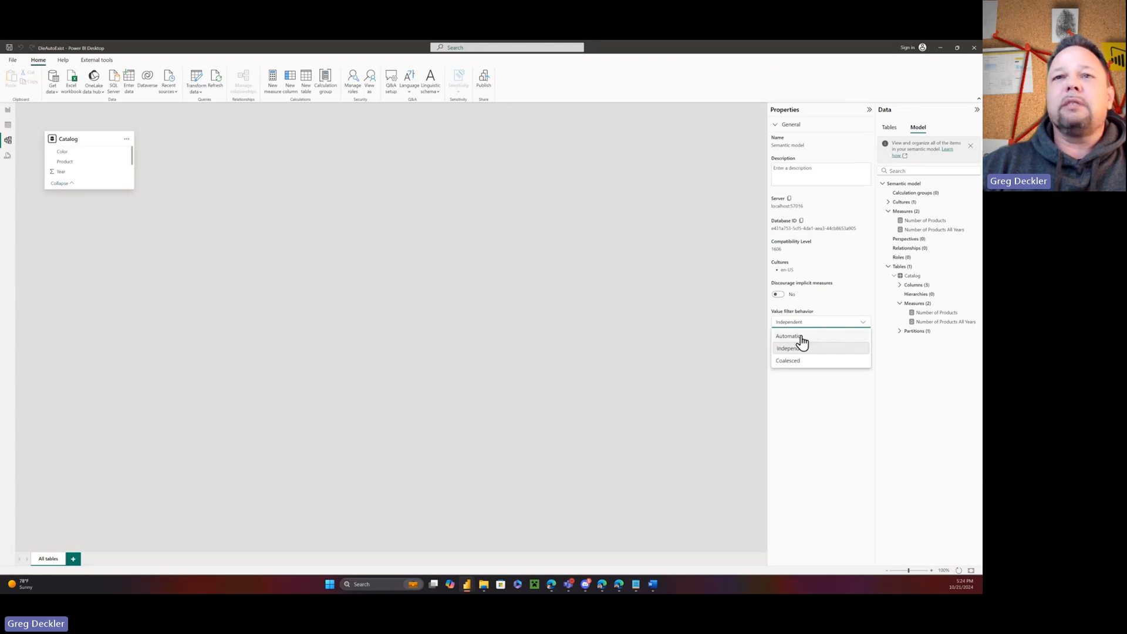
mouse_move(809, 349)
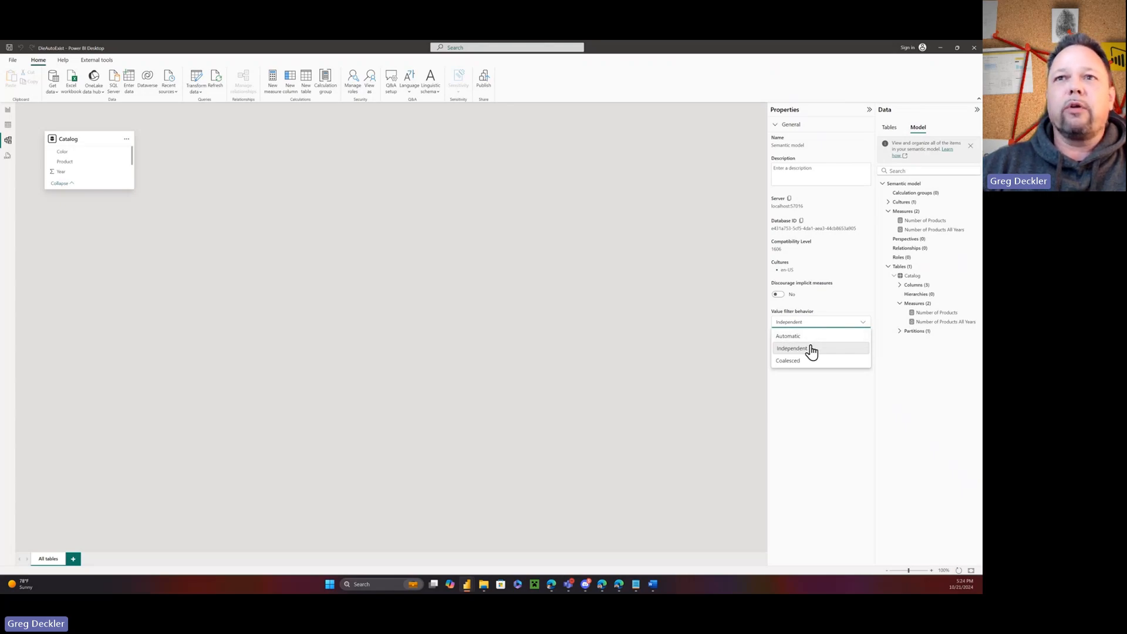
click(791, 348)
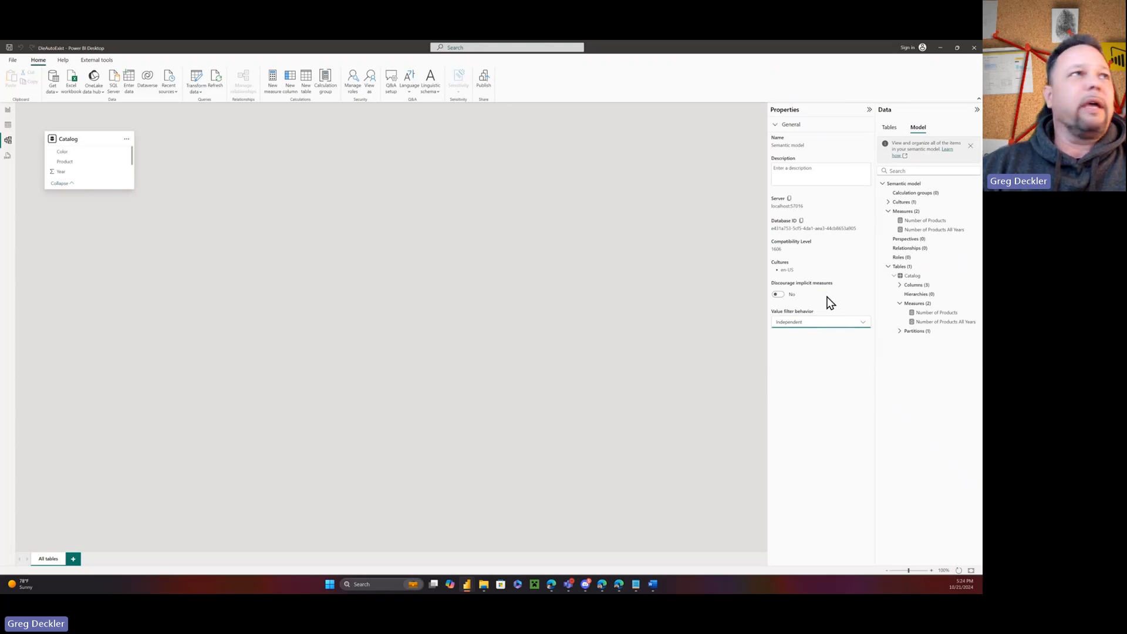
mouse_move(461, 225)
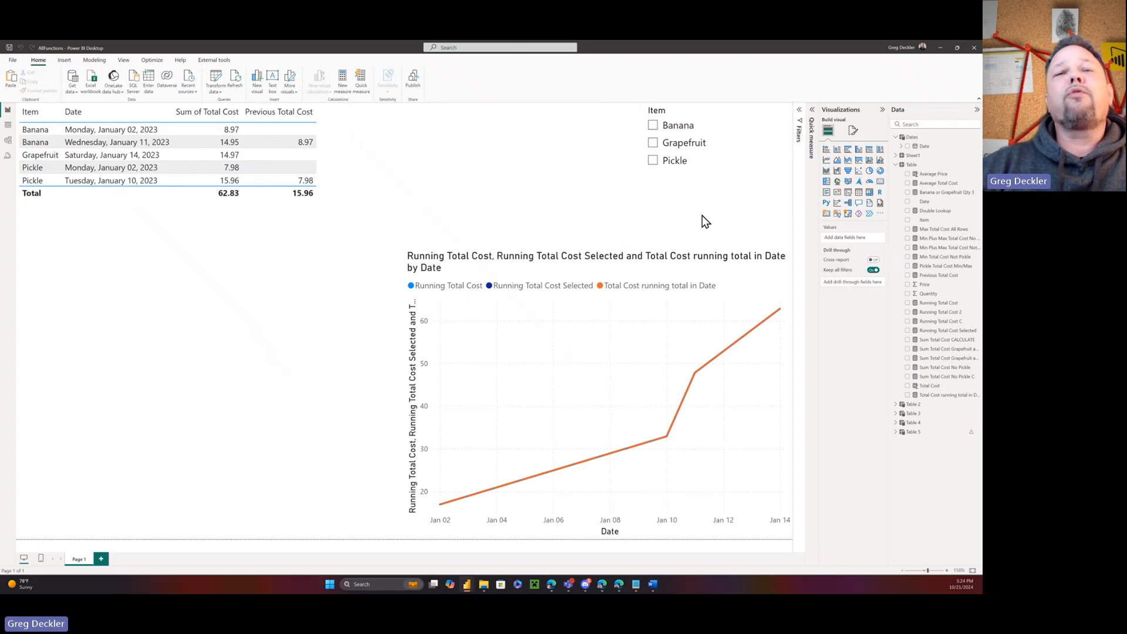
mouse_move(711, 221)
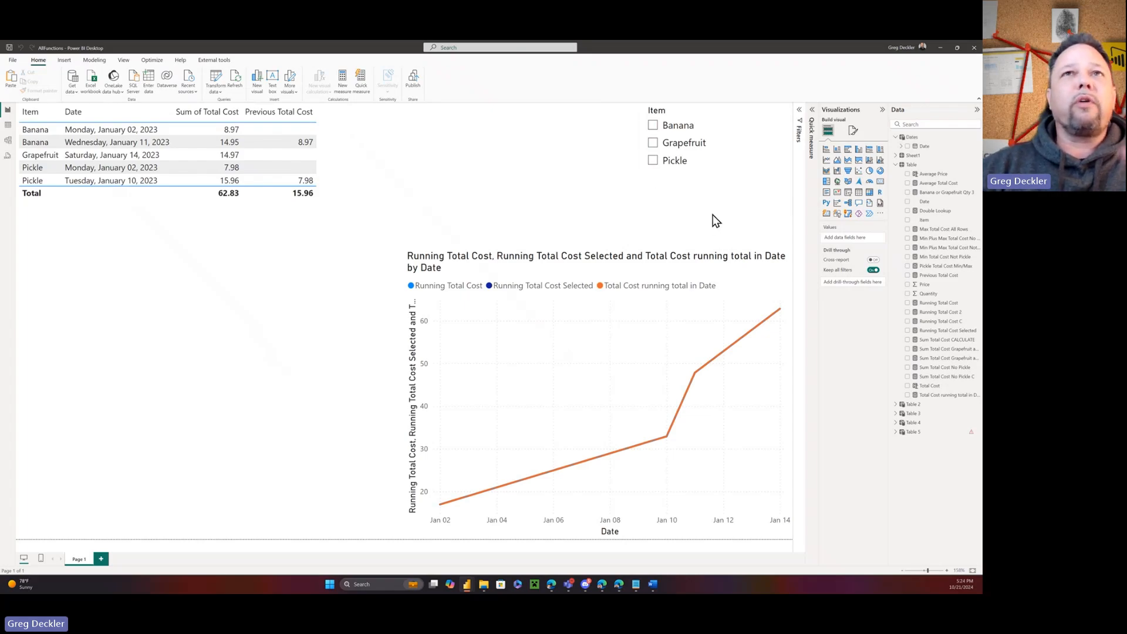
mouse_move(712, 234)
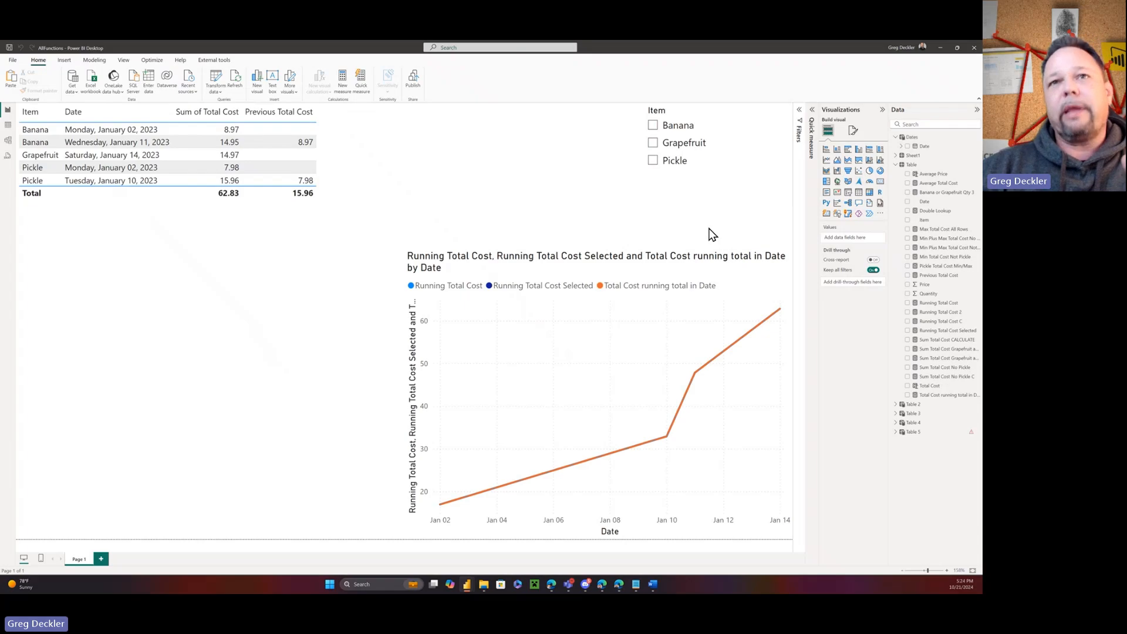
mouse_move(710, 257)
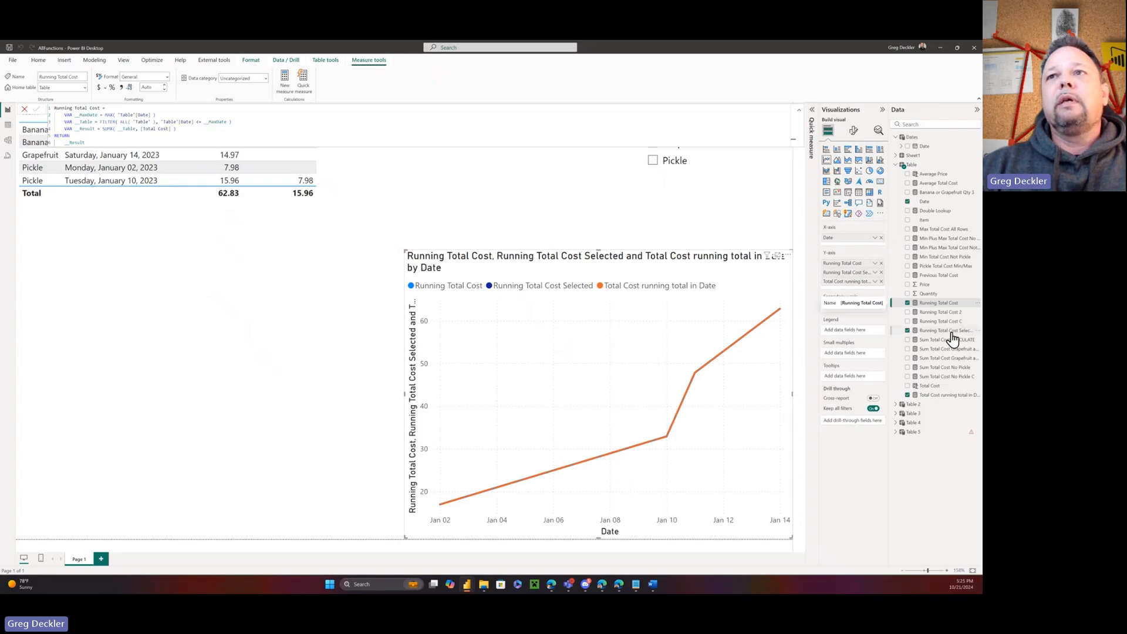
Step: Dismiss the open measure formula view
click(949, 330)
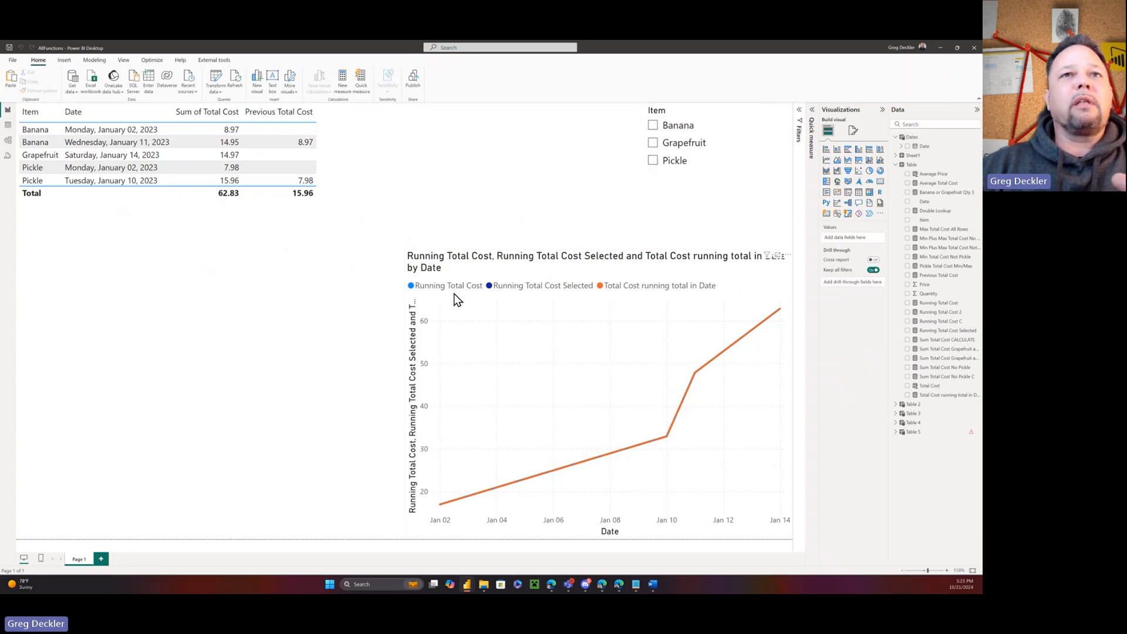
mouse_move(682, 203)
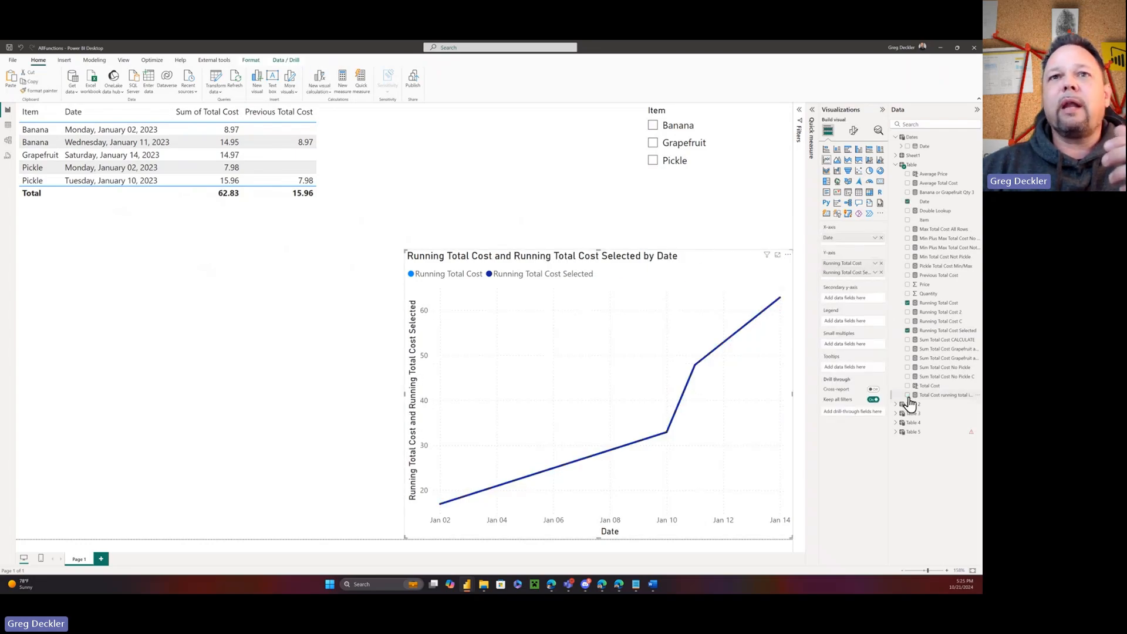
mouse_move(471, 284)
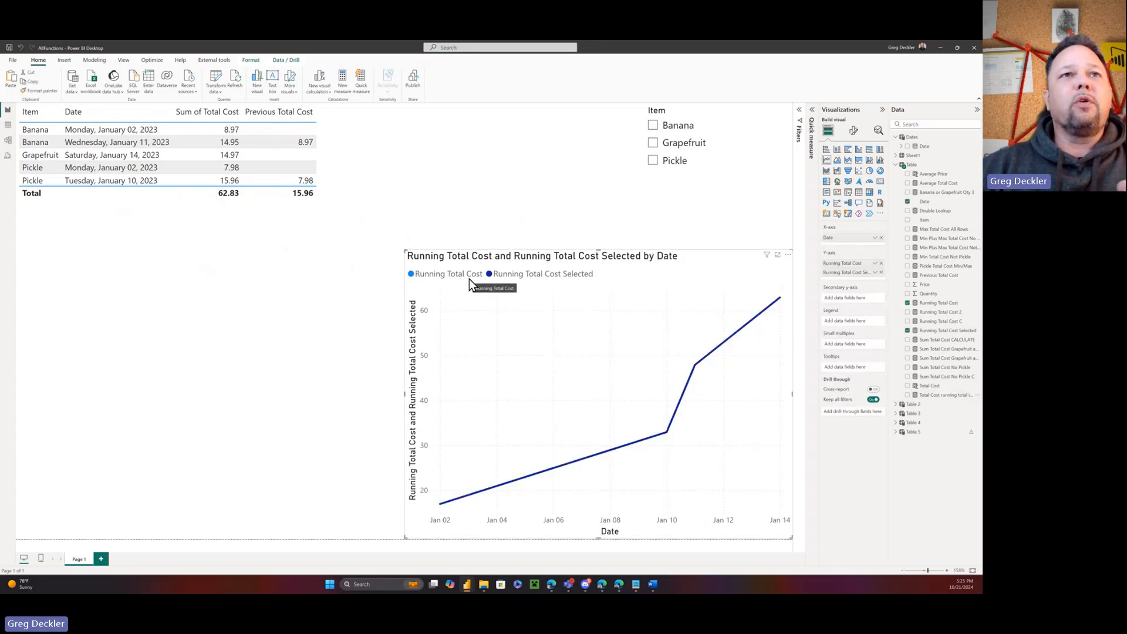
mouse_move(675, 215)
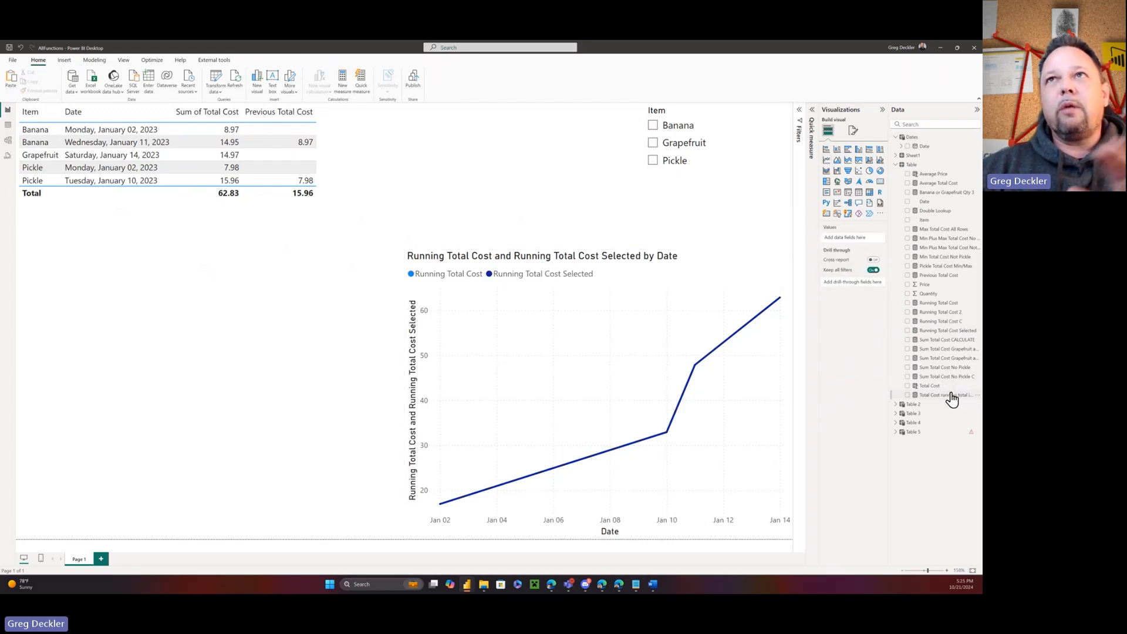
mouse_move(948, 394)
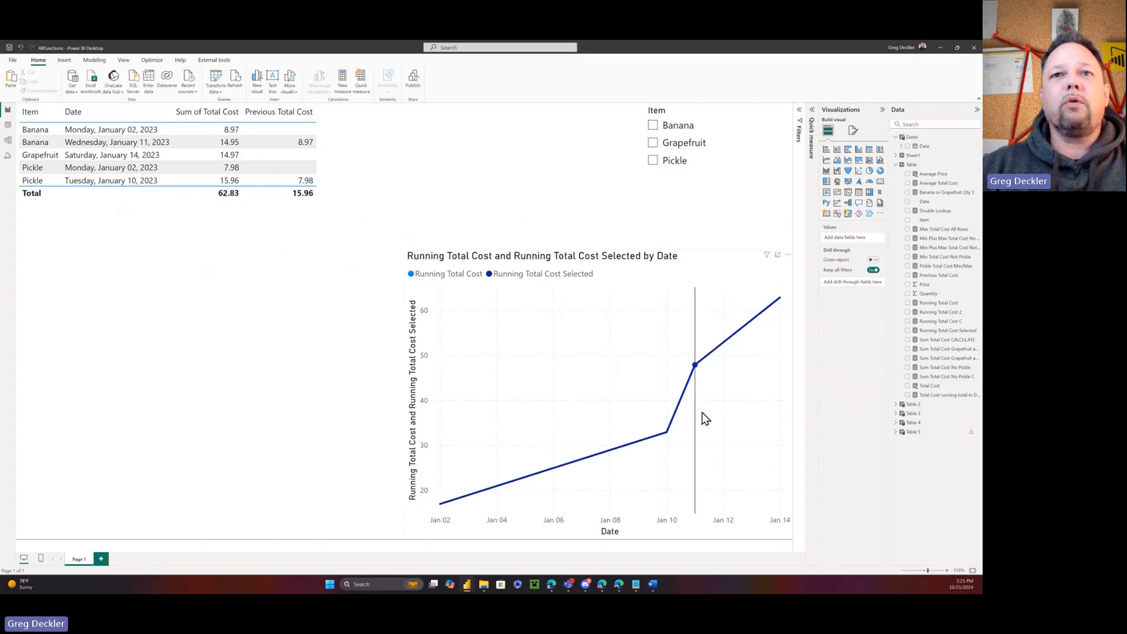
Step: Filter the report to Banana and compare the two running total lines
click(653, 124)
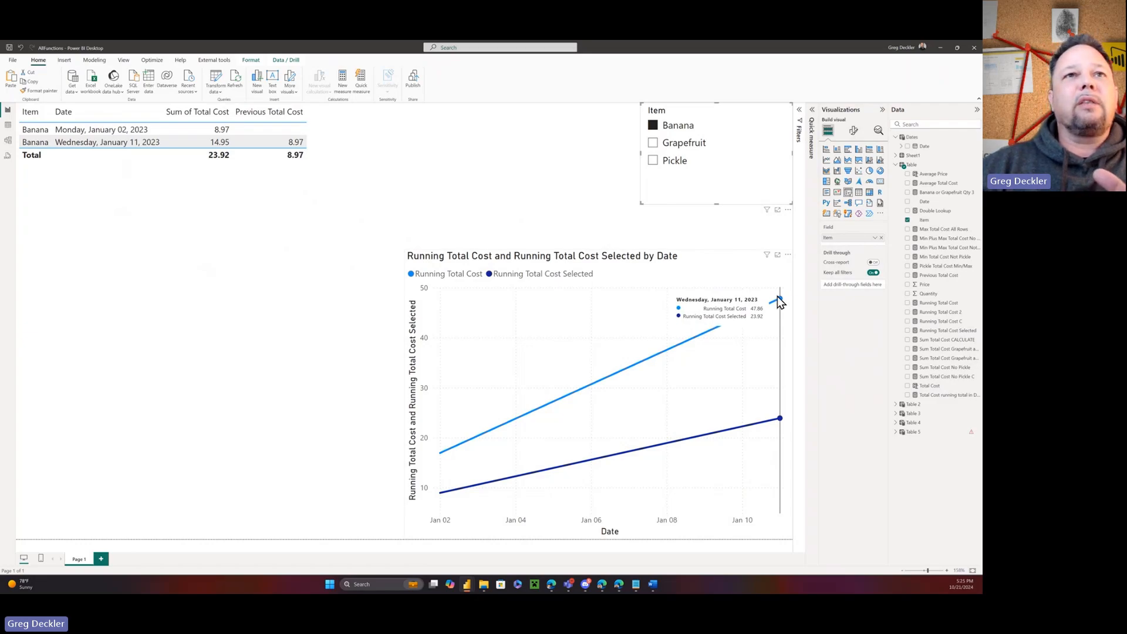
mouse_move(756, 325)
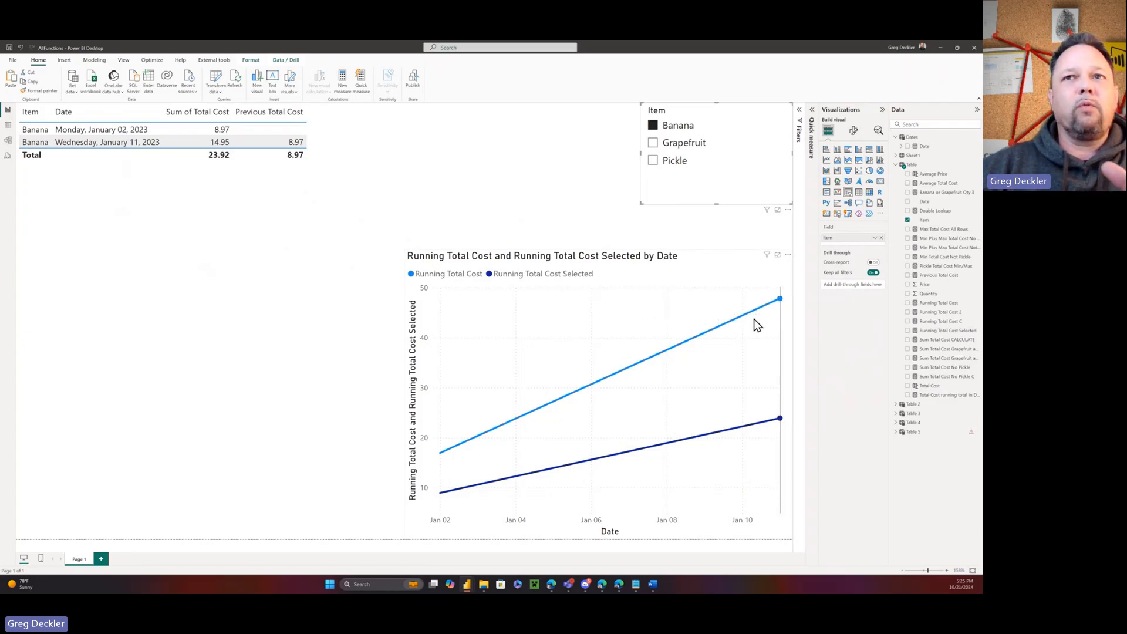
mouse_move(650, 388)
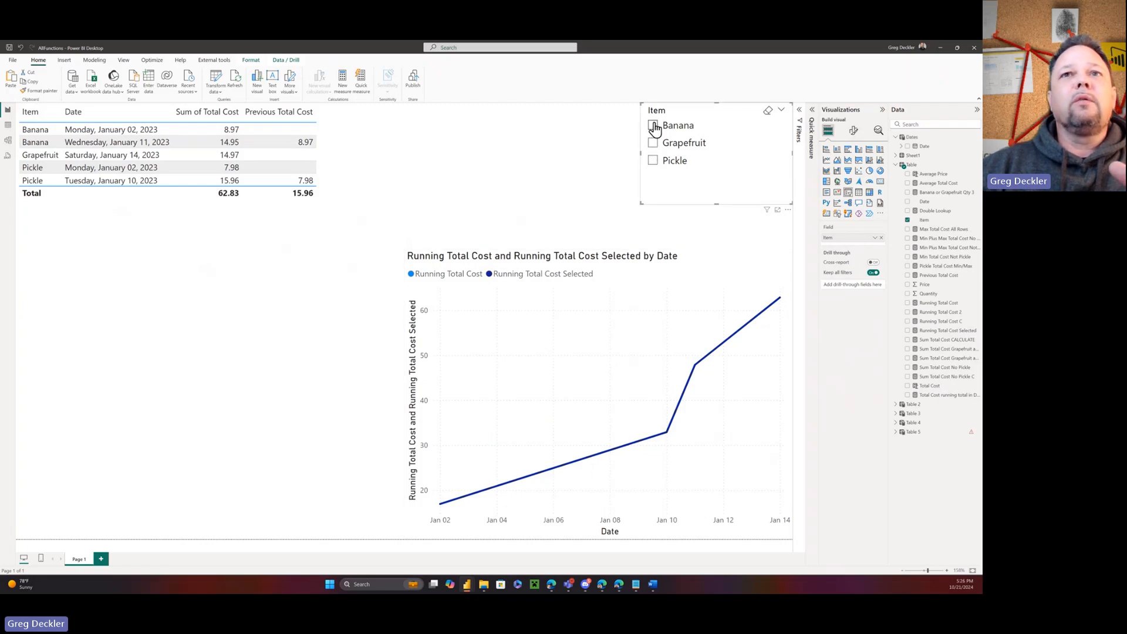
click(653, 125)
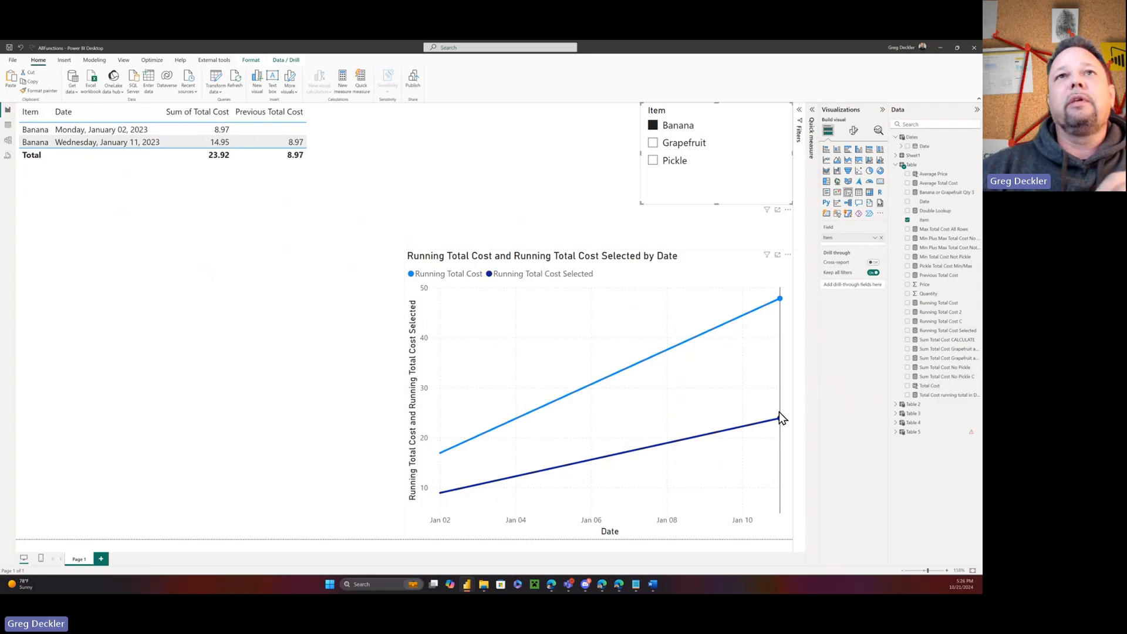
mouse_move(779, 419)
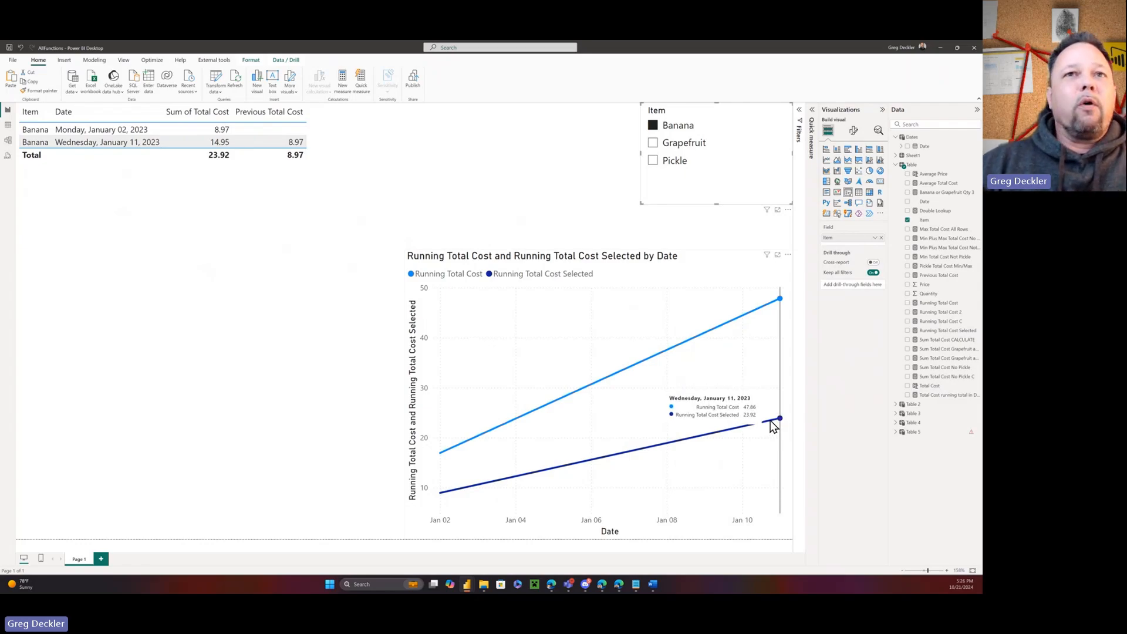
mouse_move(21, 72)
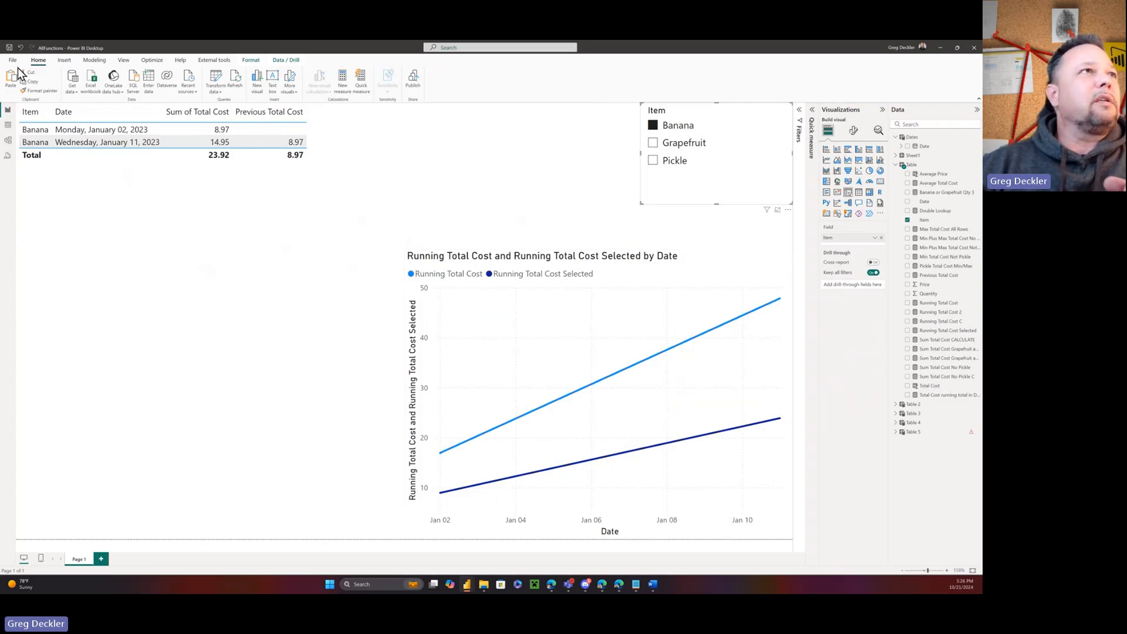
click(12, 60)
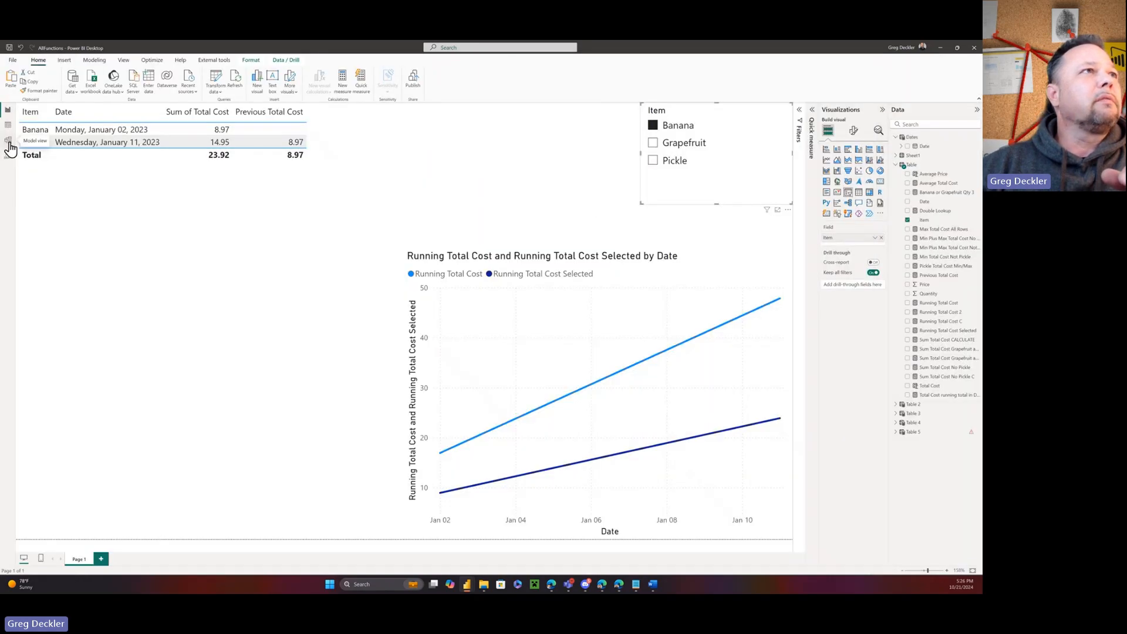
click(7, 140)
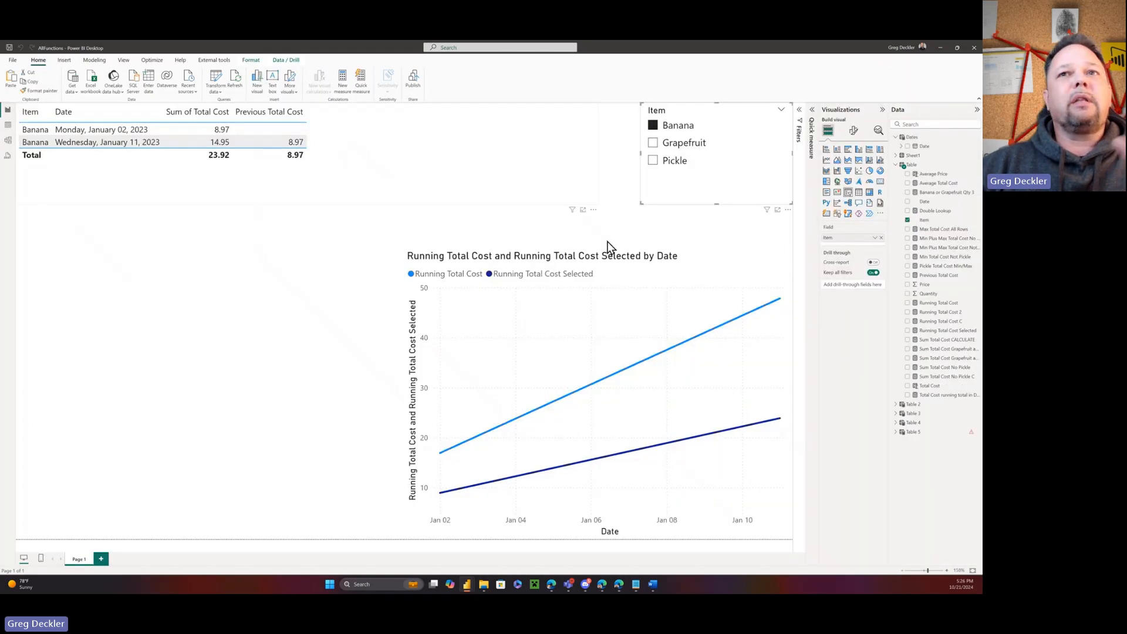
mouse_move(778, 298)
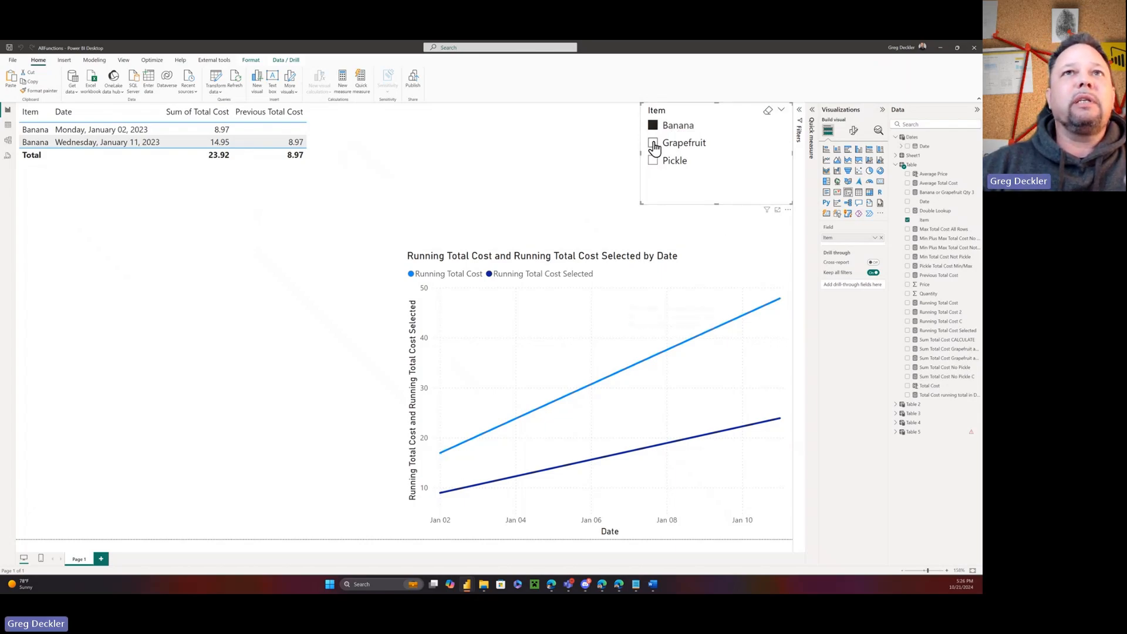
Step: Switch the Item slicer through other items and Grapefruit, ending on Pickle
click(652, 142)
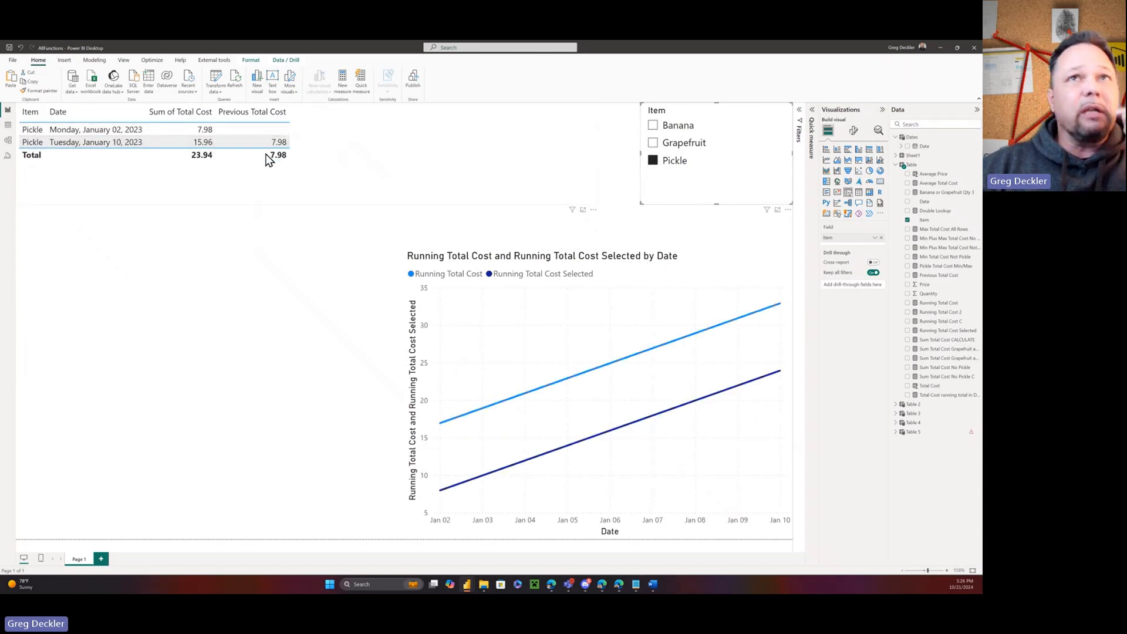
click(653, 160)
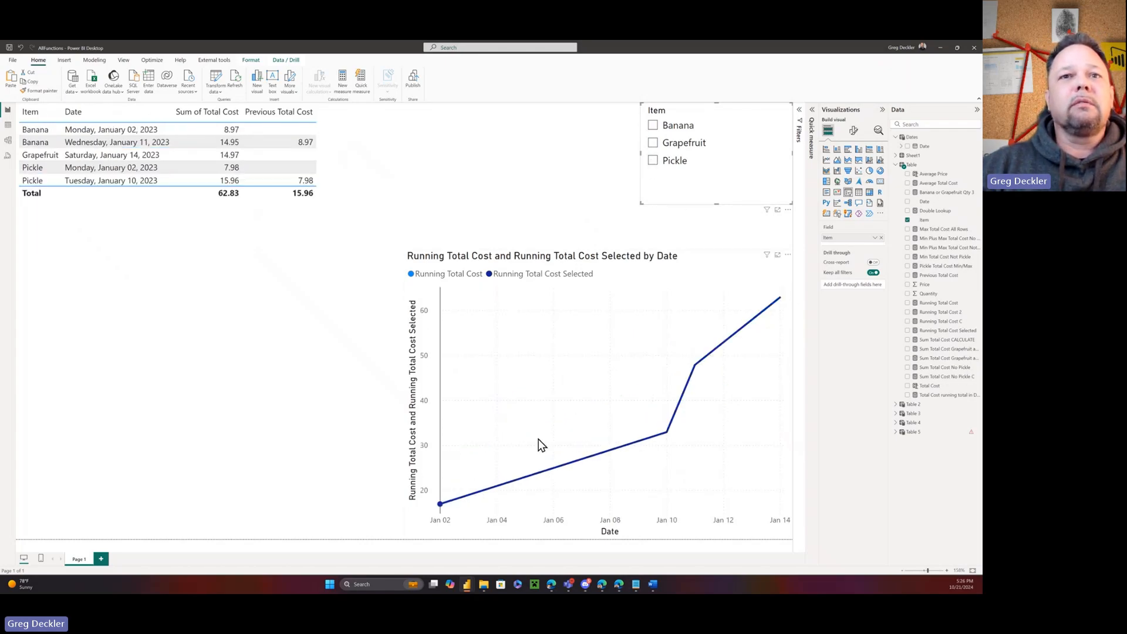
mouse_move(489, 448)
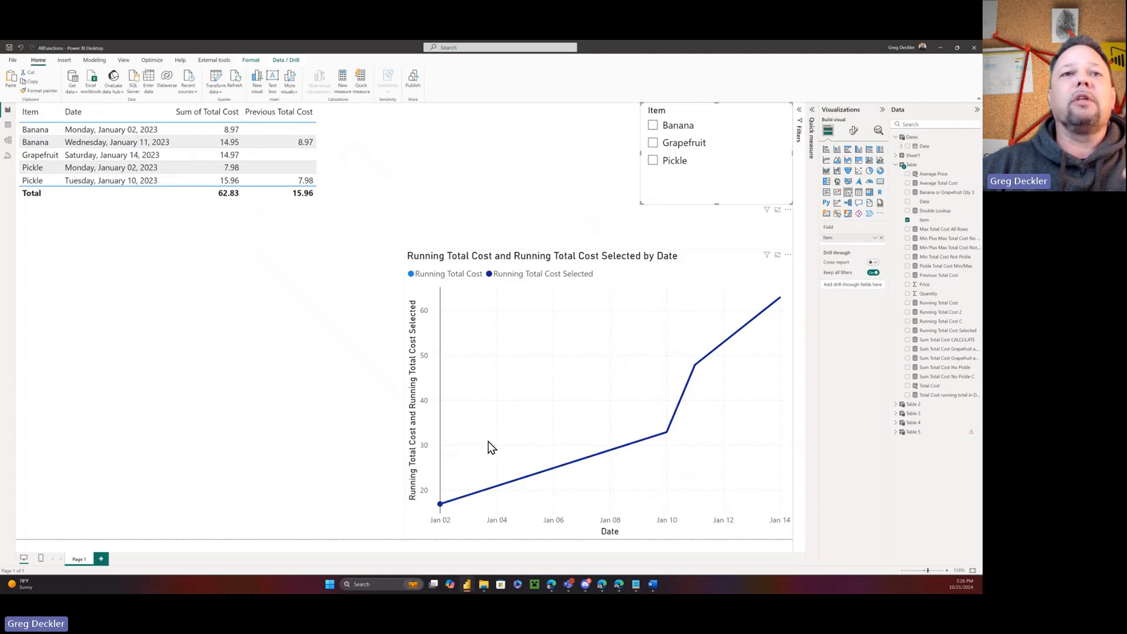
click(652, 142)
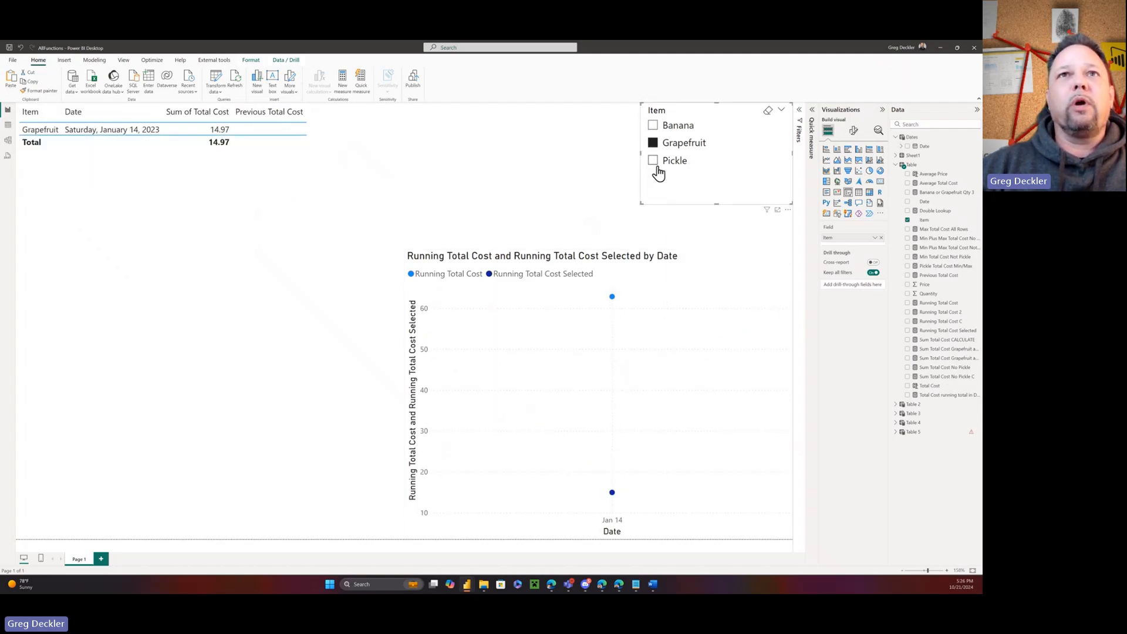
click(653, 161)
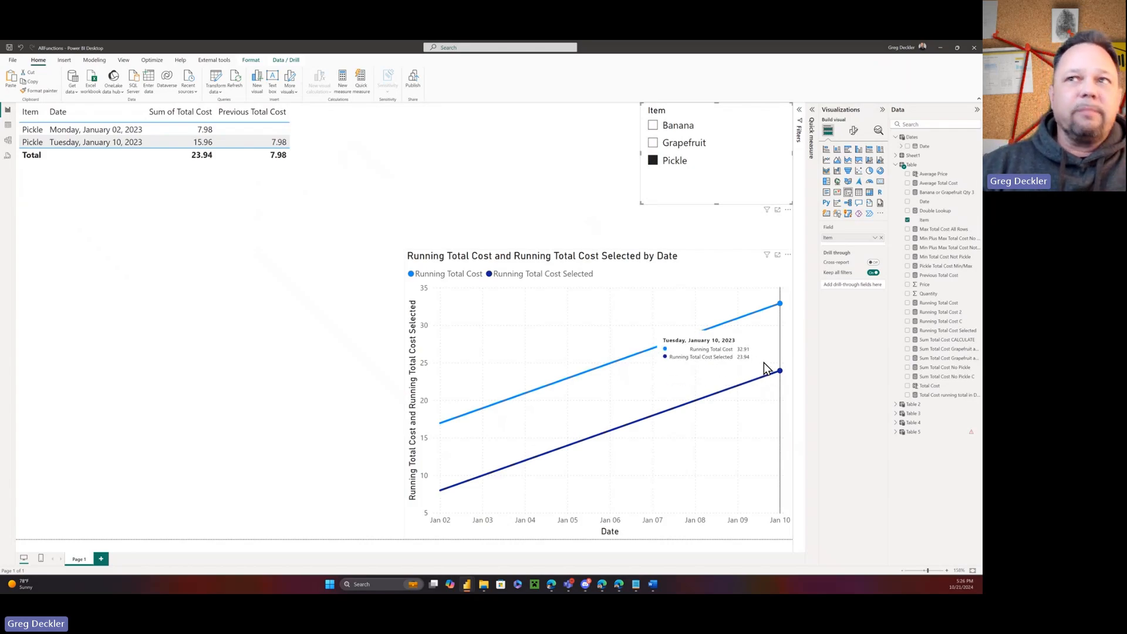
mouse_move(769, 313)
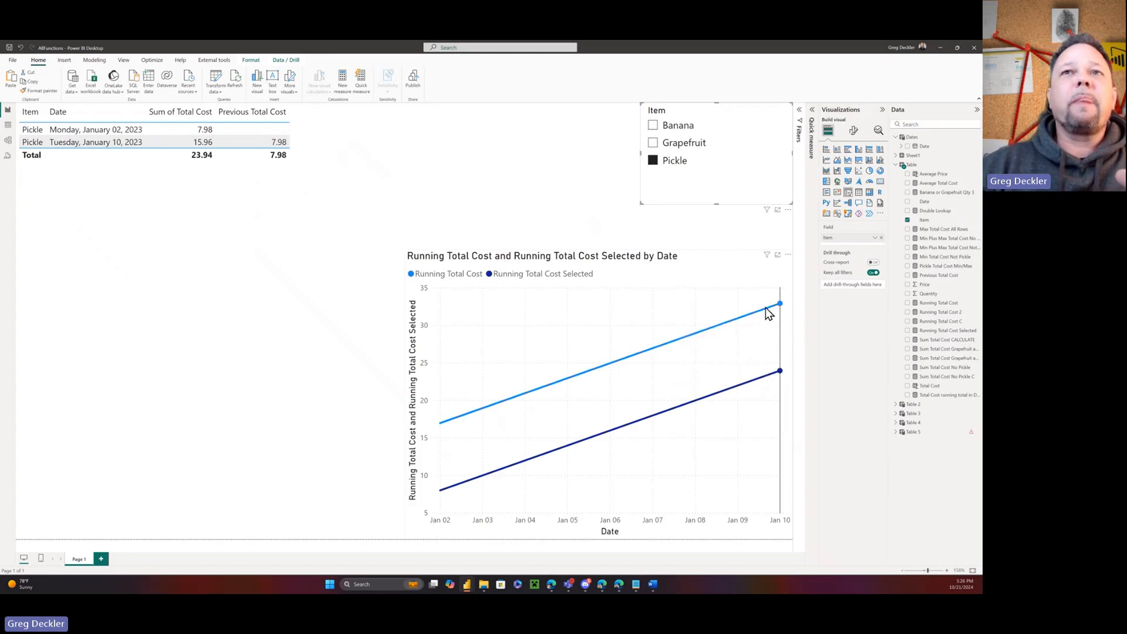
mouse_move(750, 260)
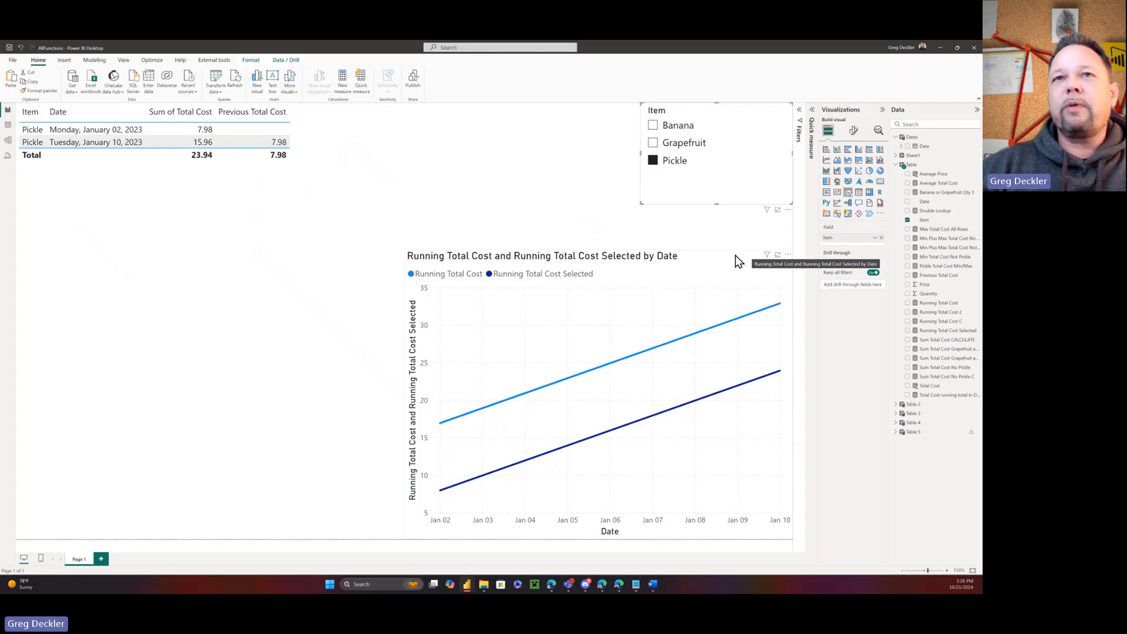
click(653, 160)
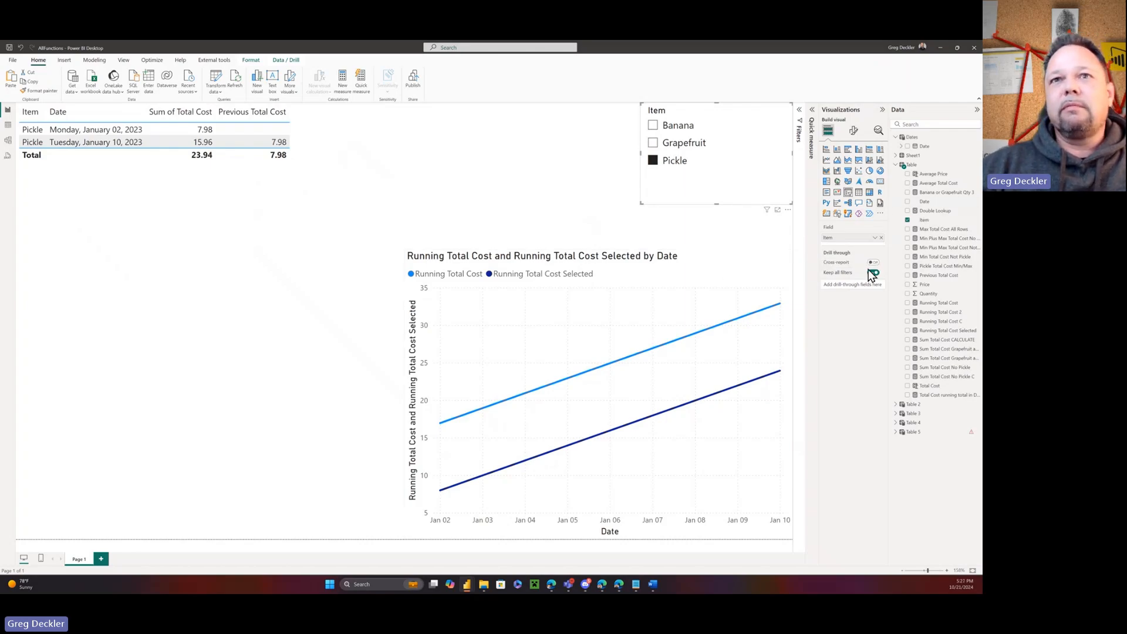
mouse_move(439, 489)
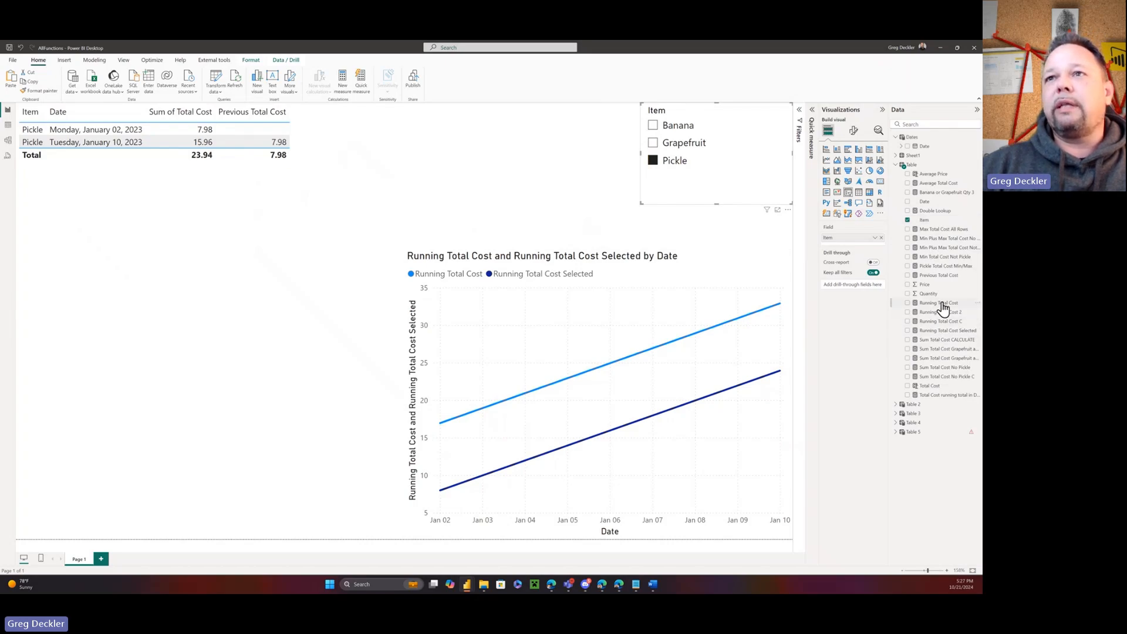
mouse_move(942, 305)
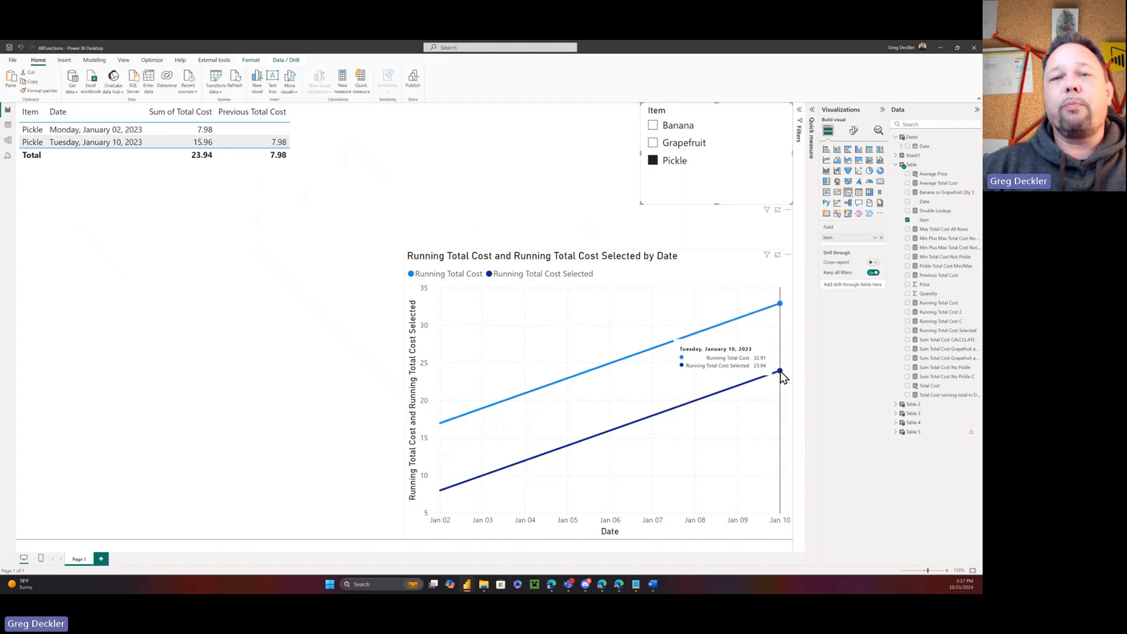
mouse_move(438, 423)
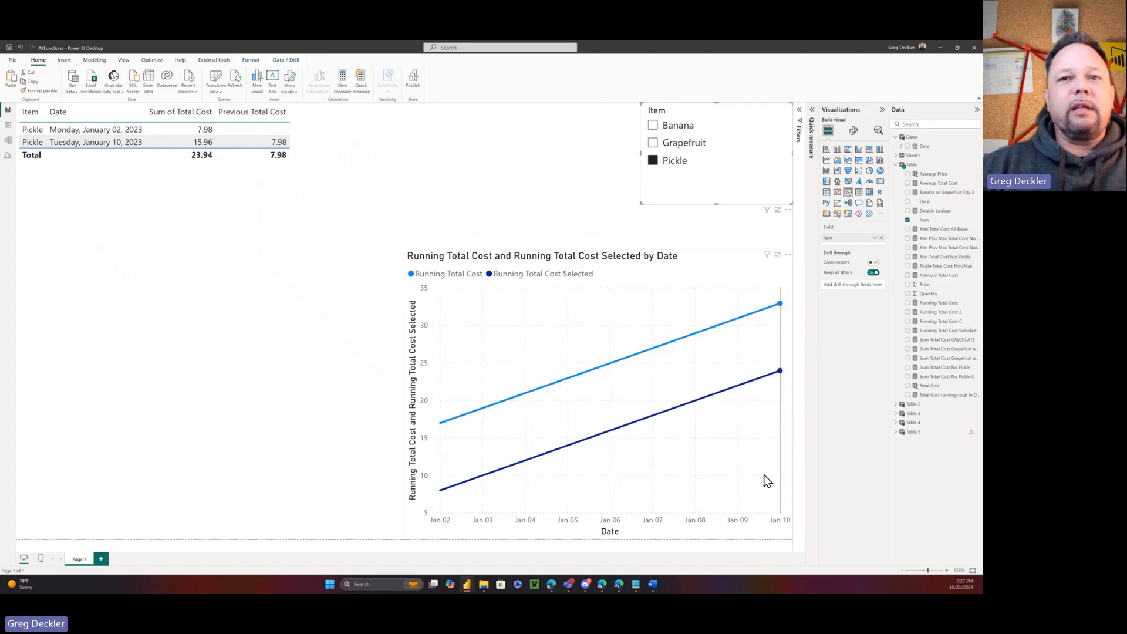
mouse_move(772, 457)
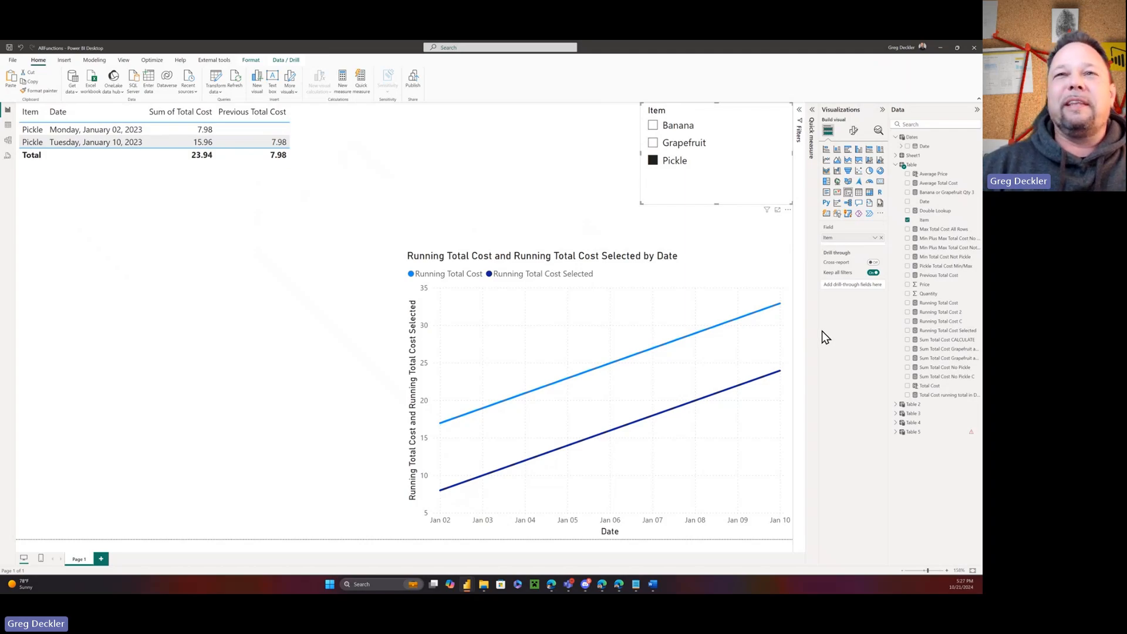
mouse_move(780, 352)
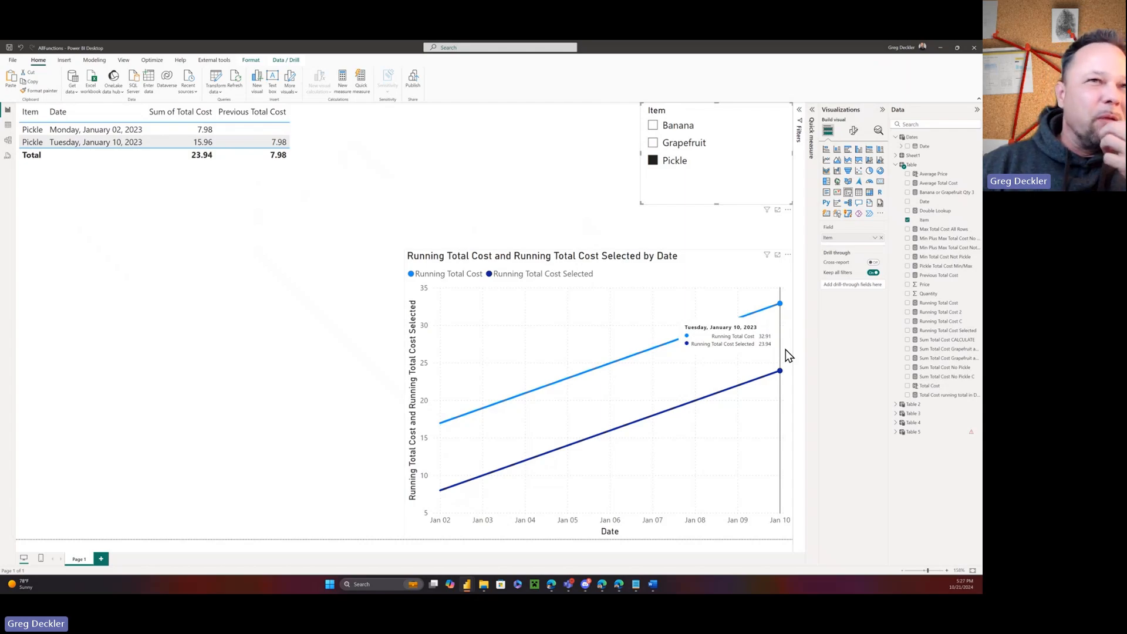
mouse_move(726, 259)
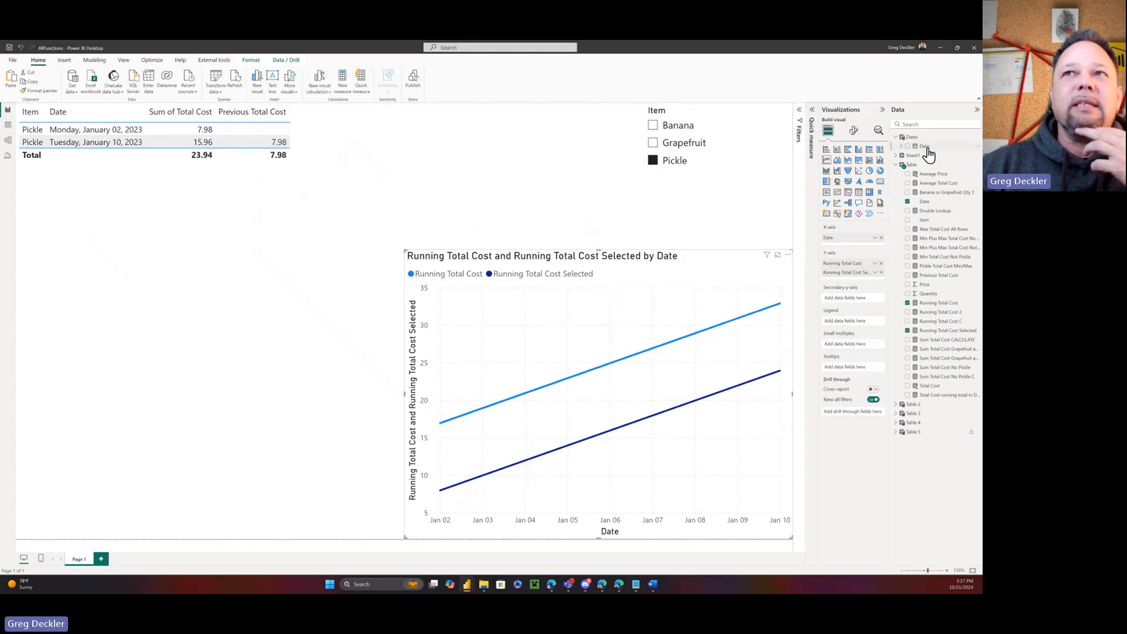
mouse_move(709, 264)
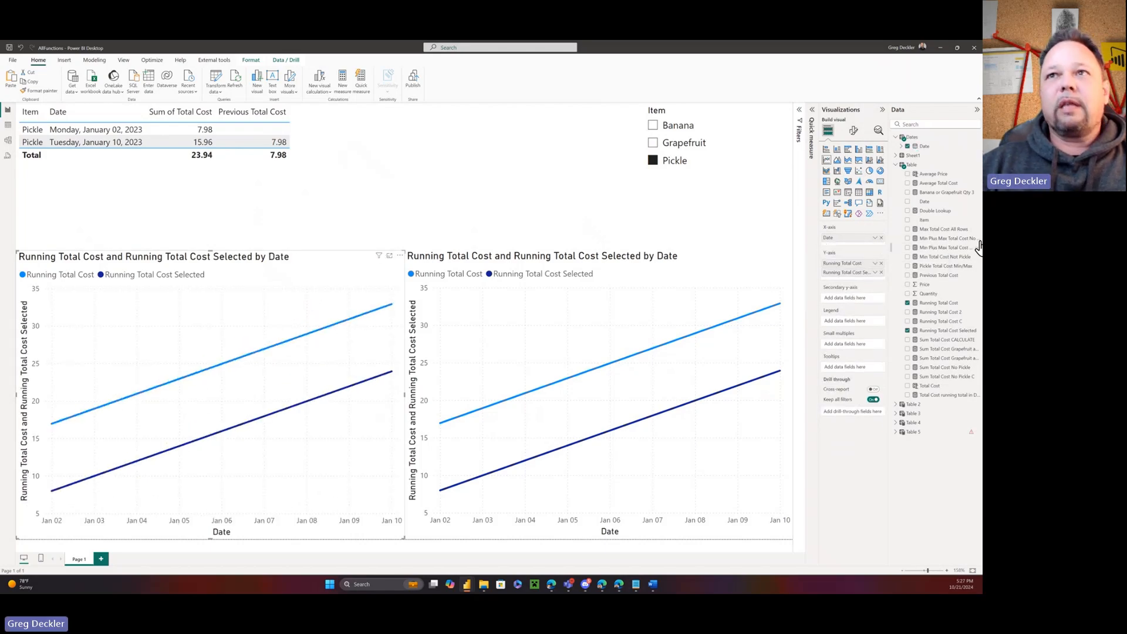
Step: Tick Date under the Dates table for the copied chart's X-axis
click(938, 301)
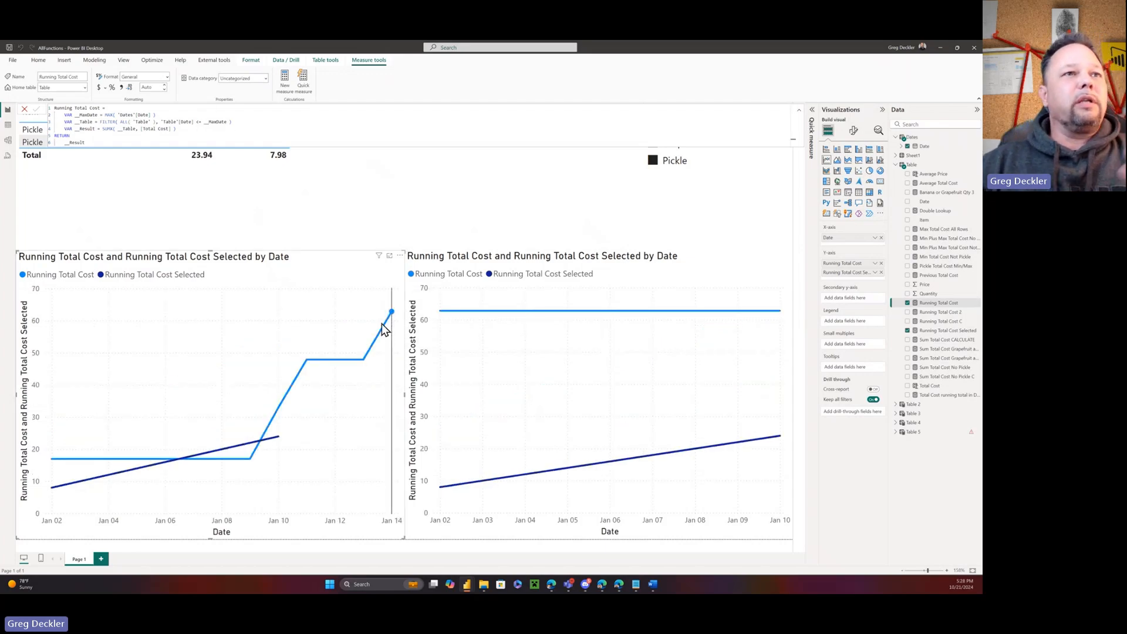
mouse_move(72, 449)
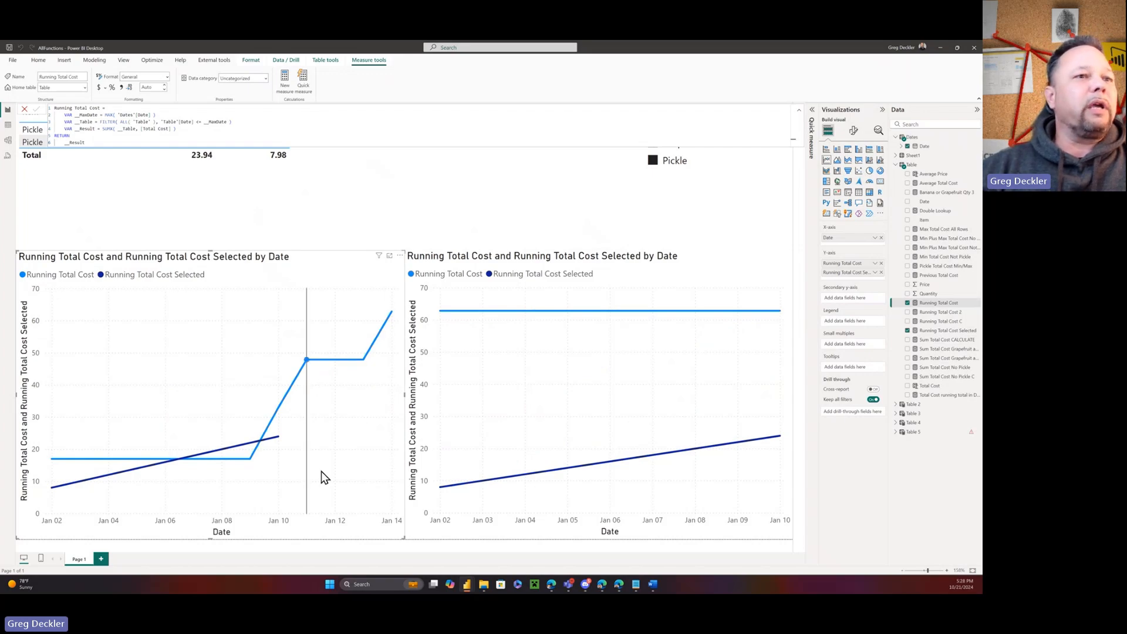
mouse_move(388, 518)
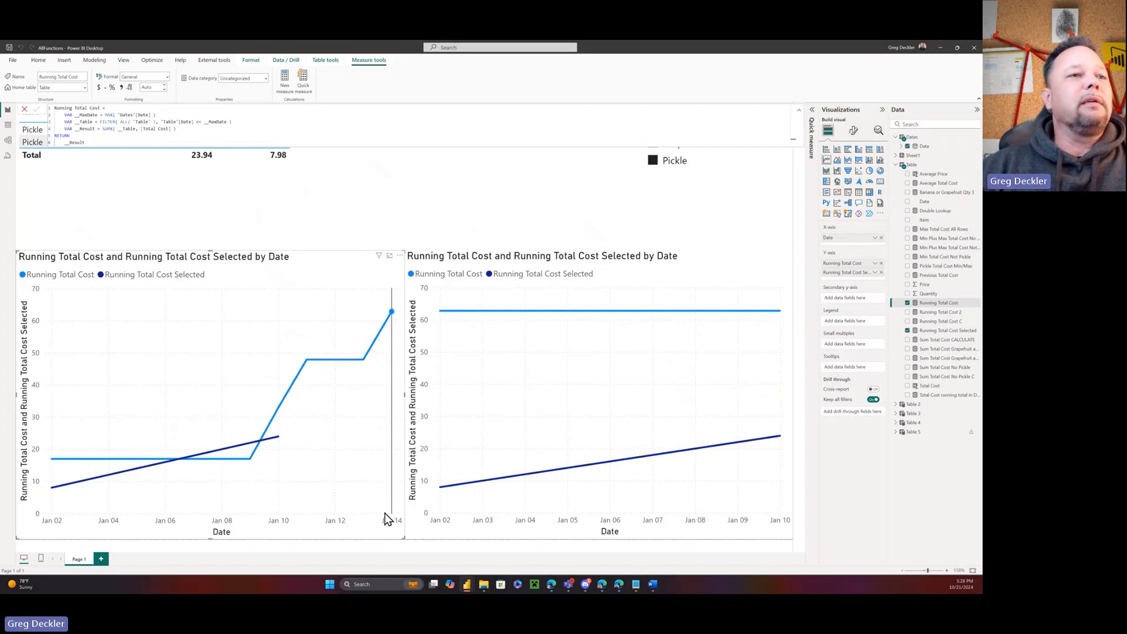
mouse_move(679, 205)
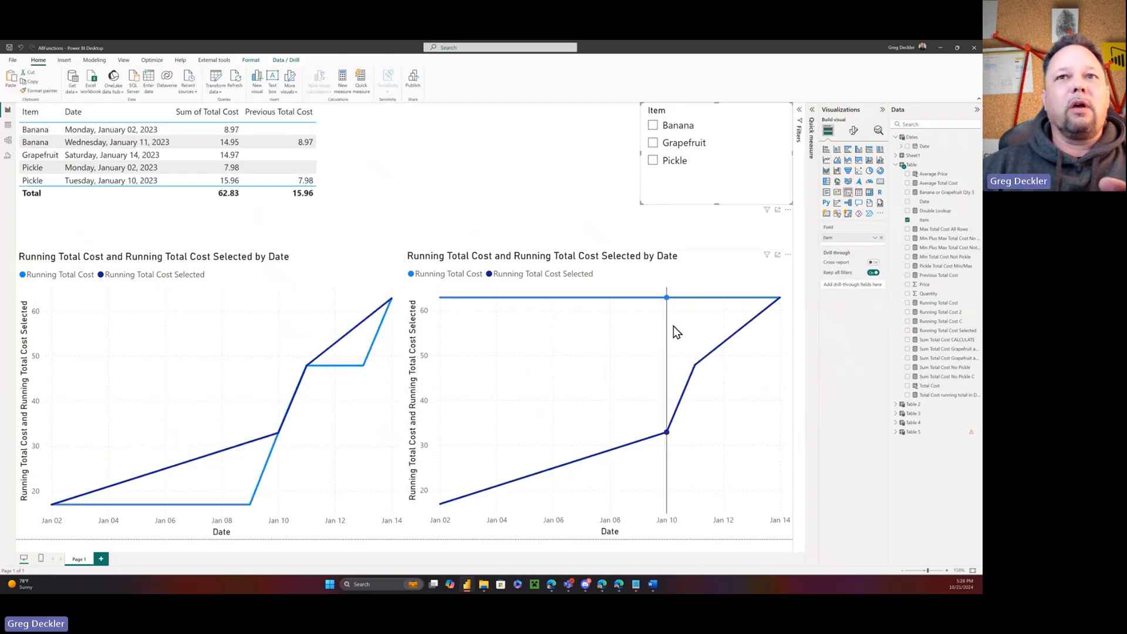
mouse_move(660, 435)
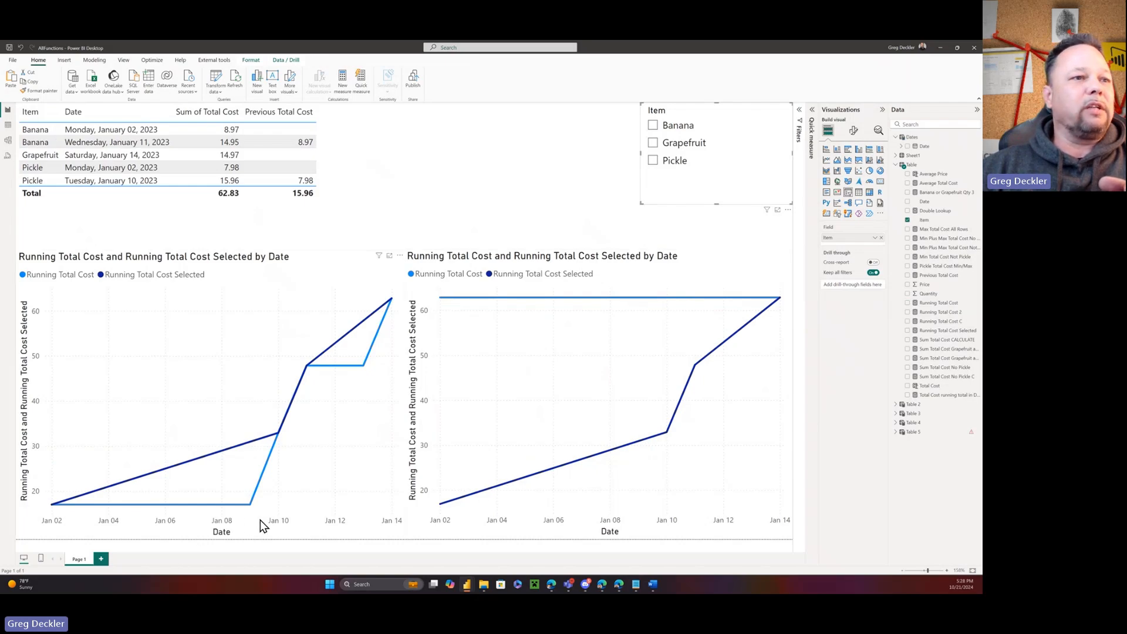
mouse_move(250, 505)
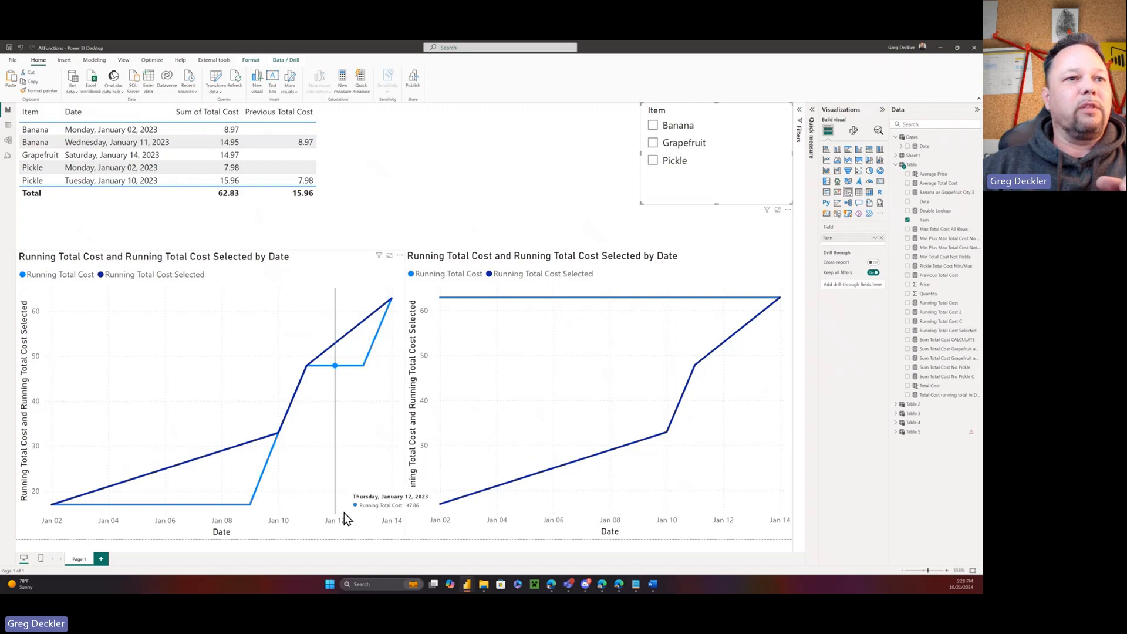
mouse_move(371, 514)
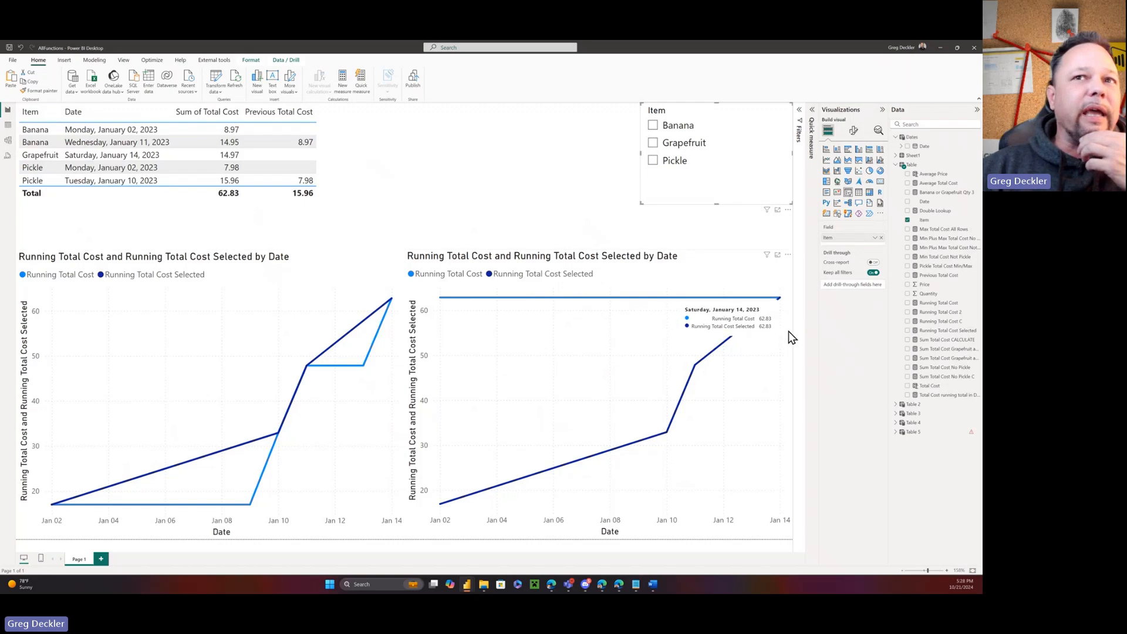
mouse_move(765, 257)
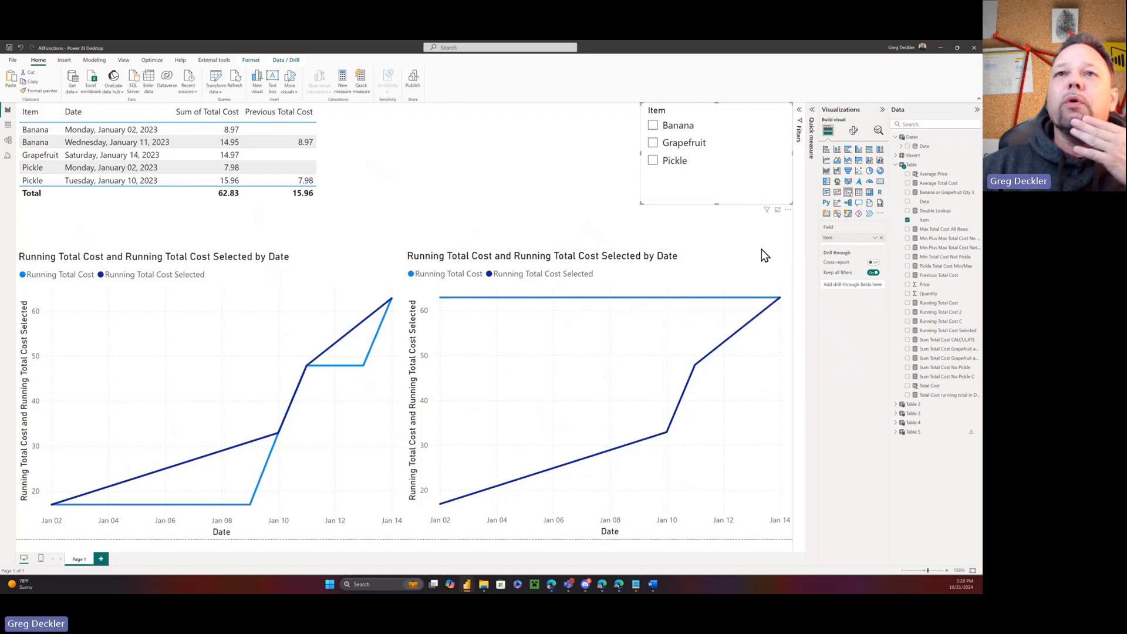
mouse_move(745, 259)
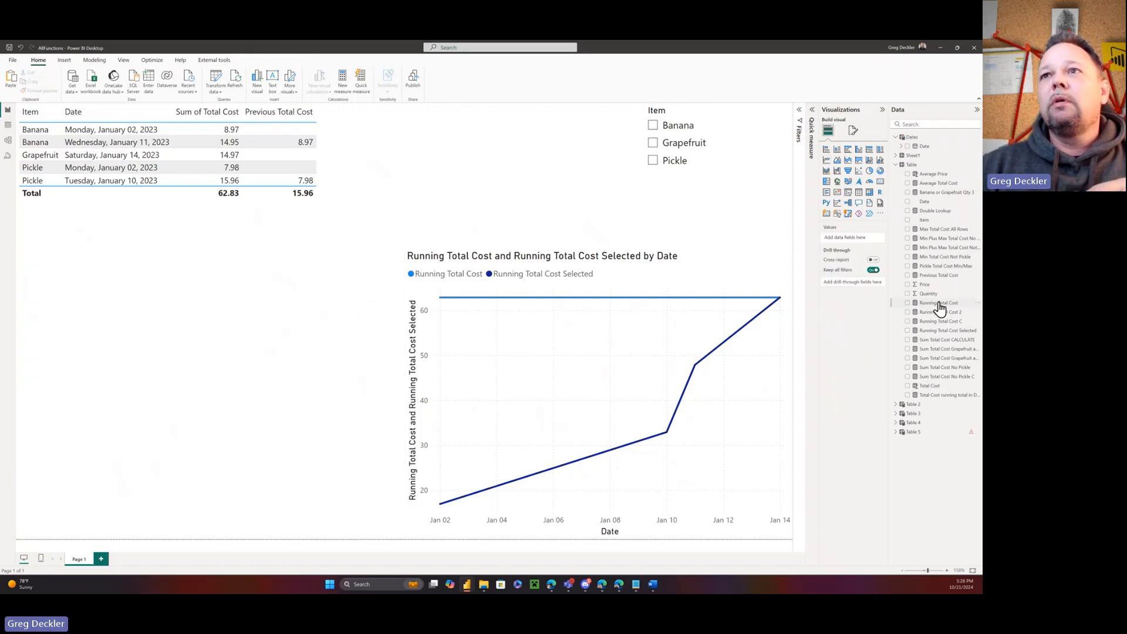
Step: Point Running Total Cost's latest date back to 'Table' instead of 'Dates', then filter to Pickle
click(938, 303)
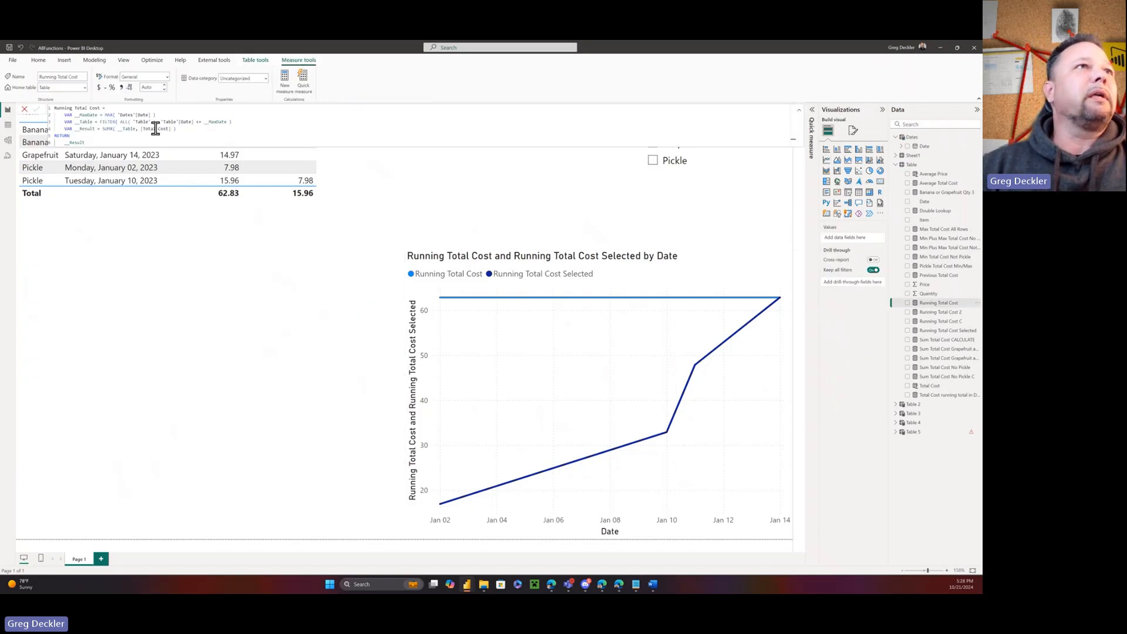
double_click(125, 115)
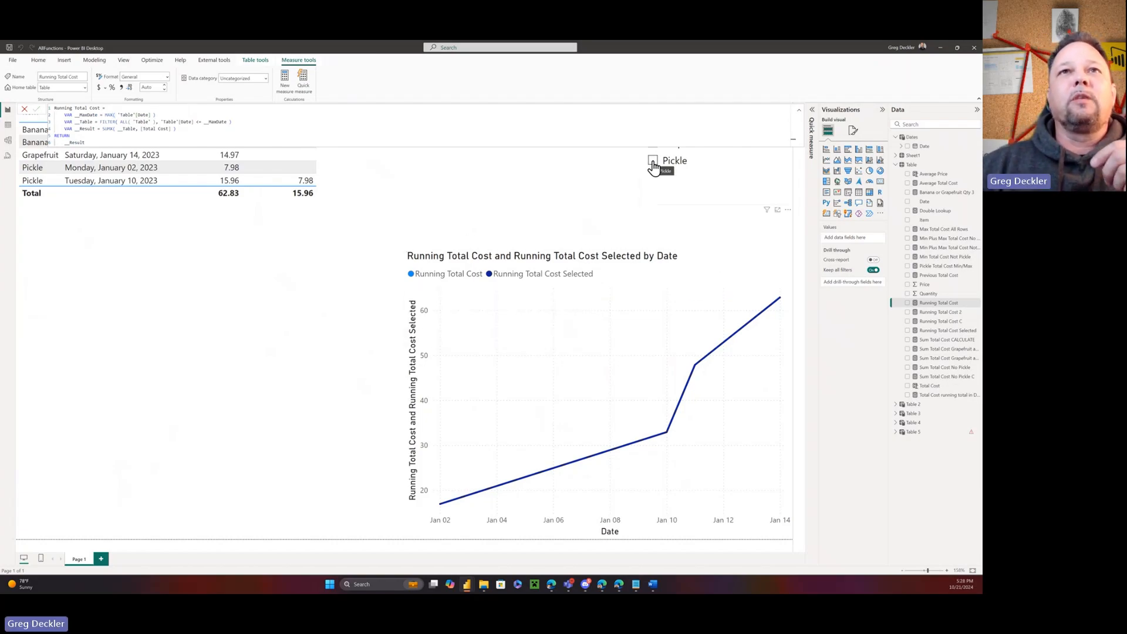
click(652, 160)
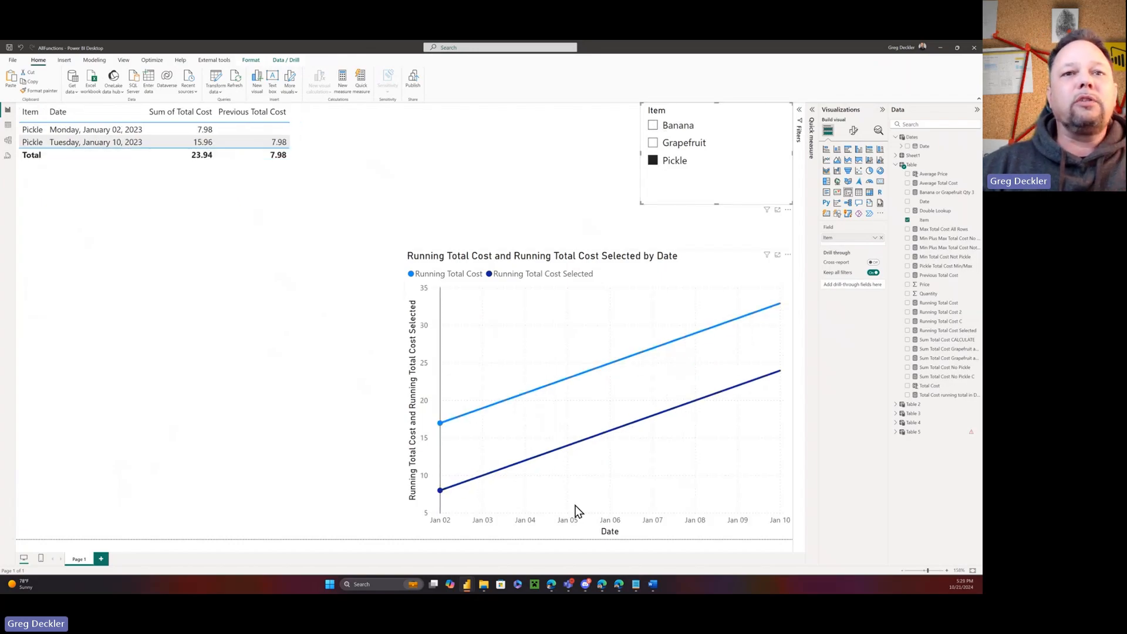
mouse_move(495, 497)
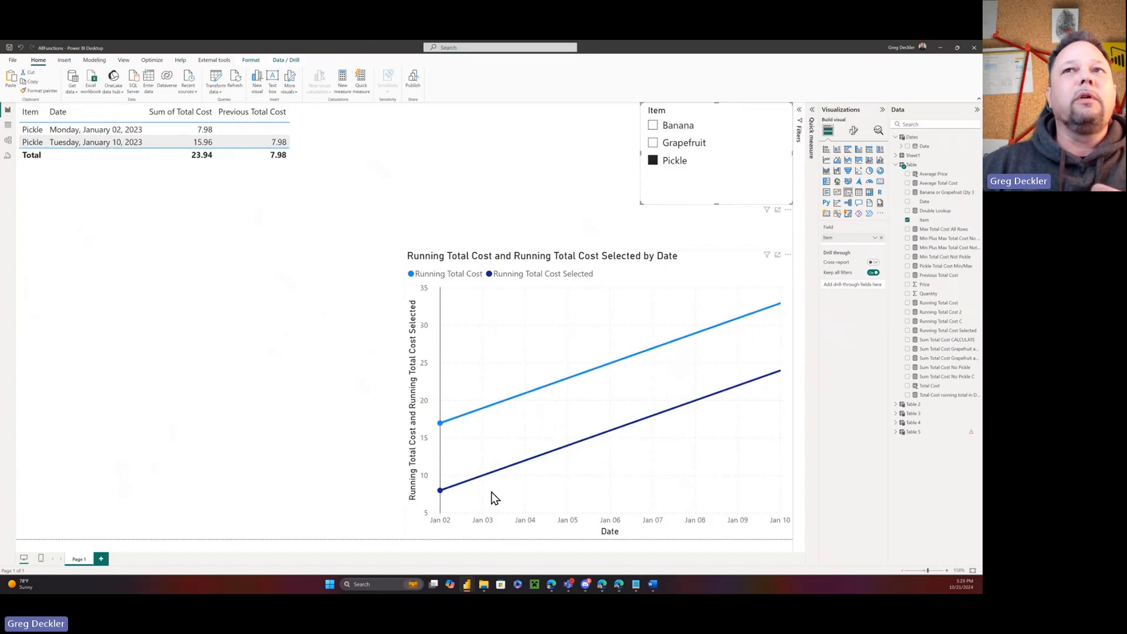
click(596, 395)
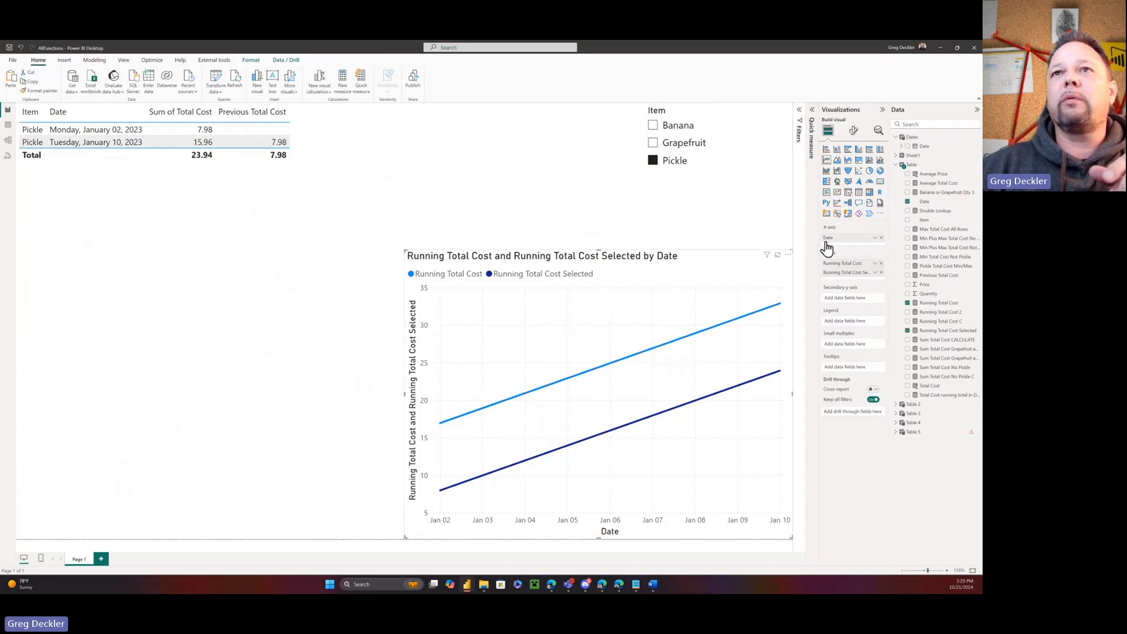
mouse_move(830, 237)
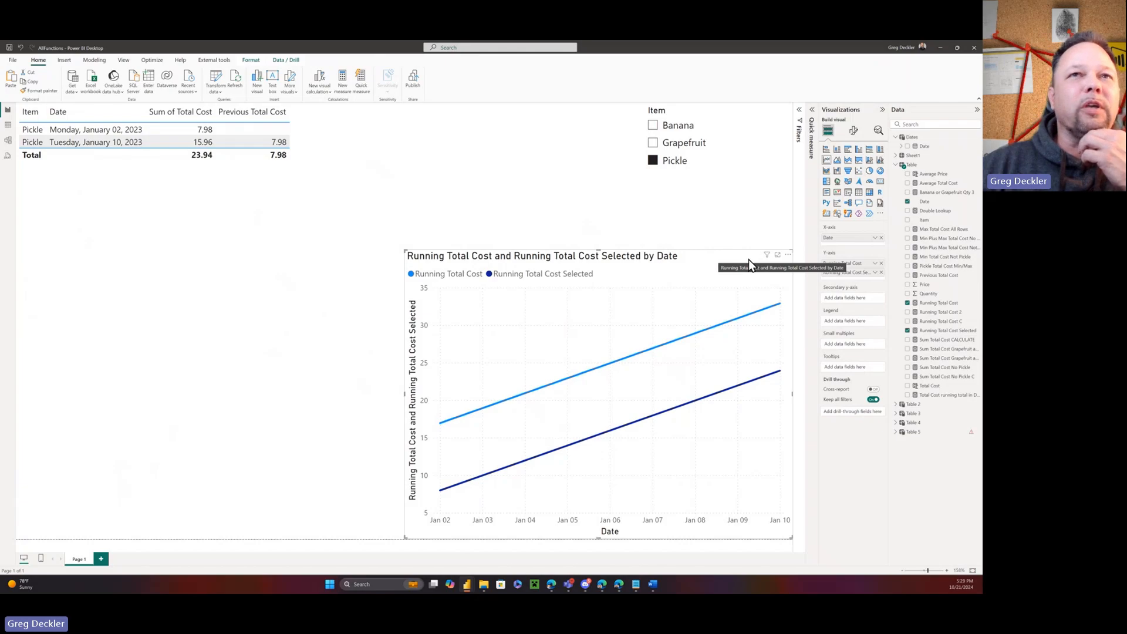
mouse_move(716, 276)
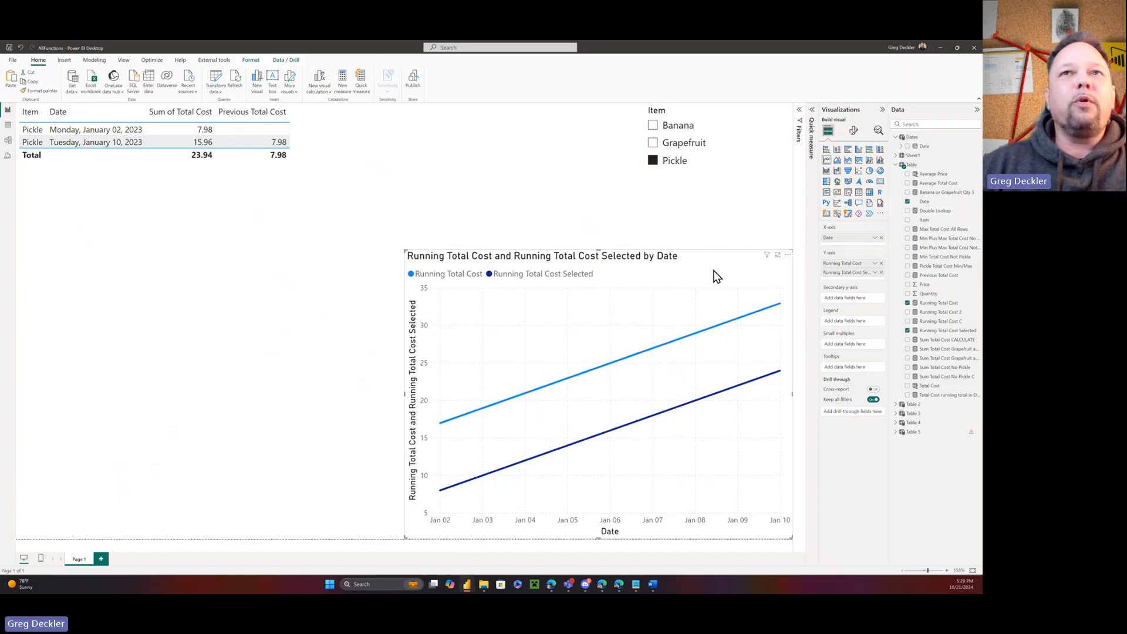
mouse_move(721, 272)
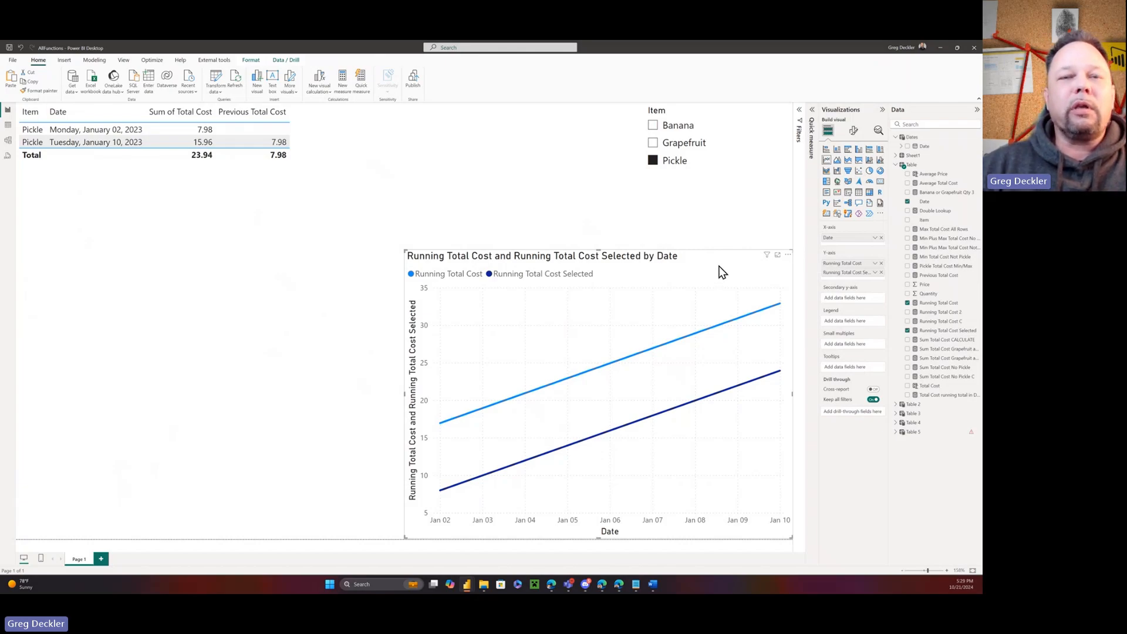